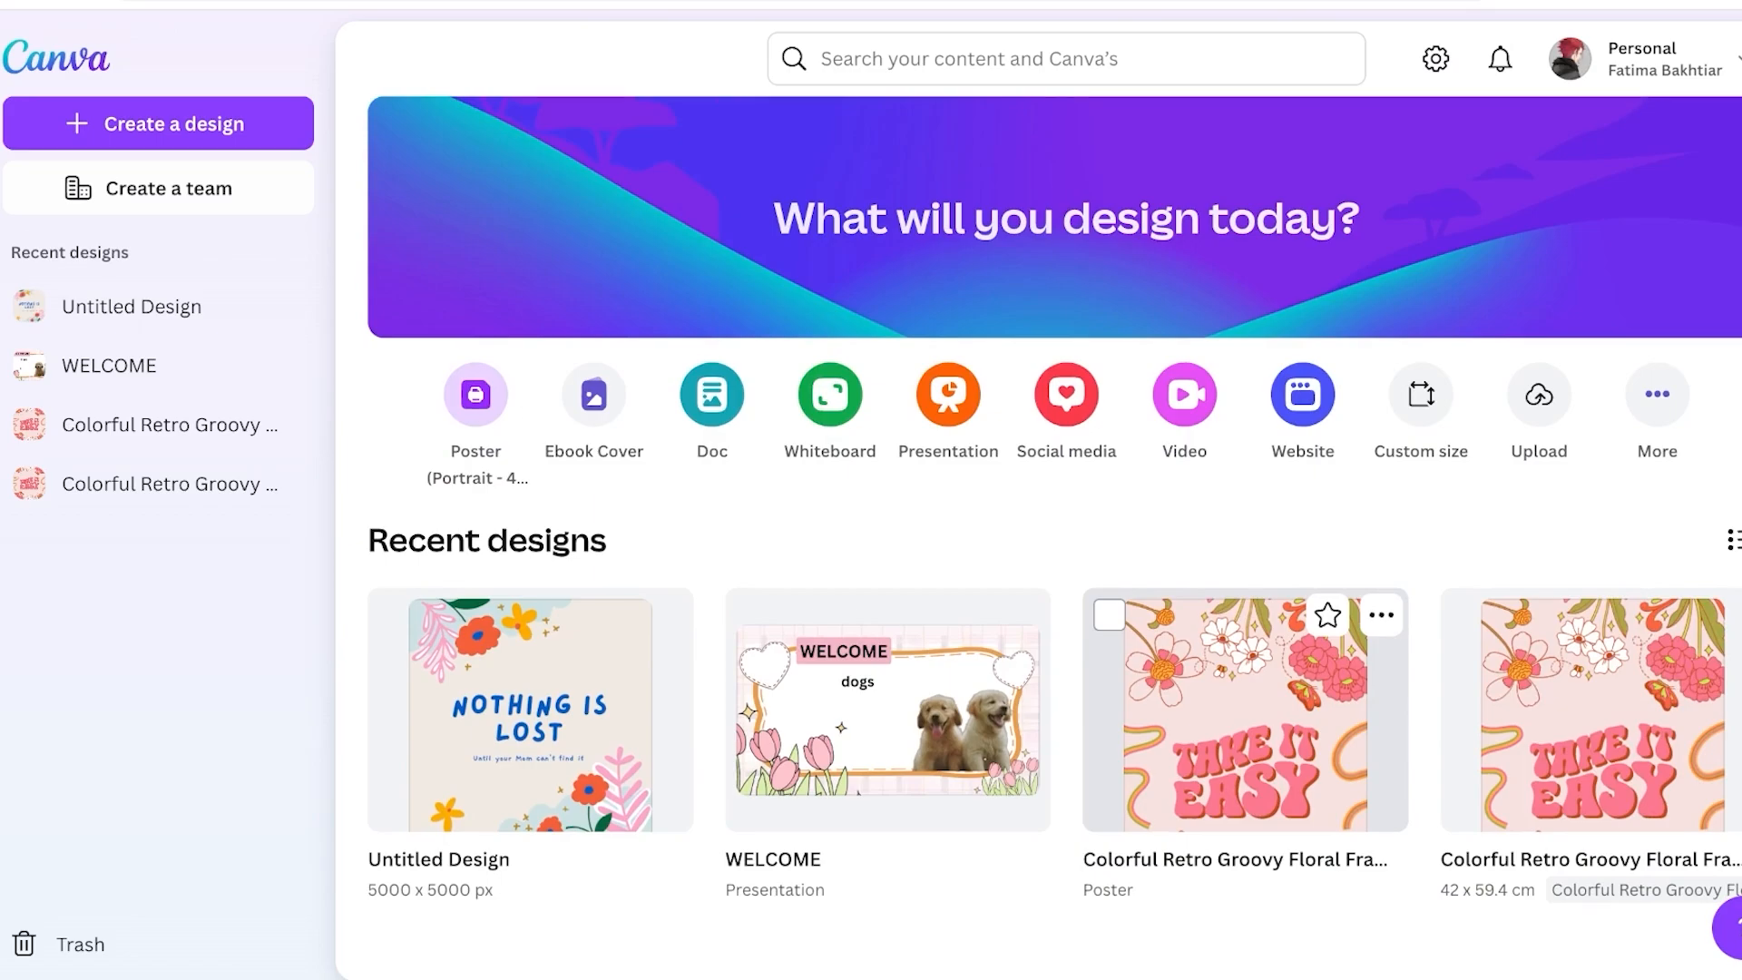
Reach the Content Planner from the Apps sidebar under Recommended.
{"action": "scroll", "scroll_direction": "down", "scroll_amount": 3}
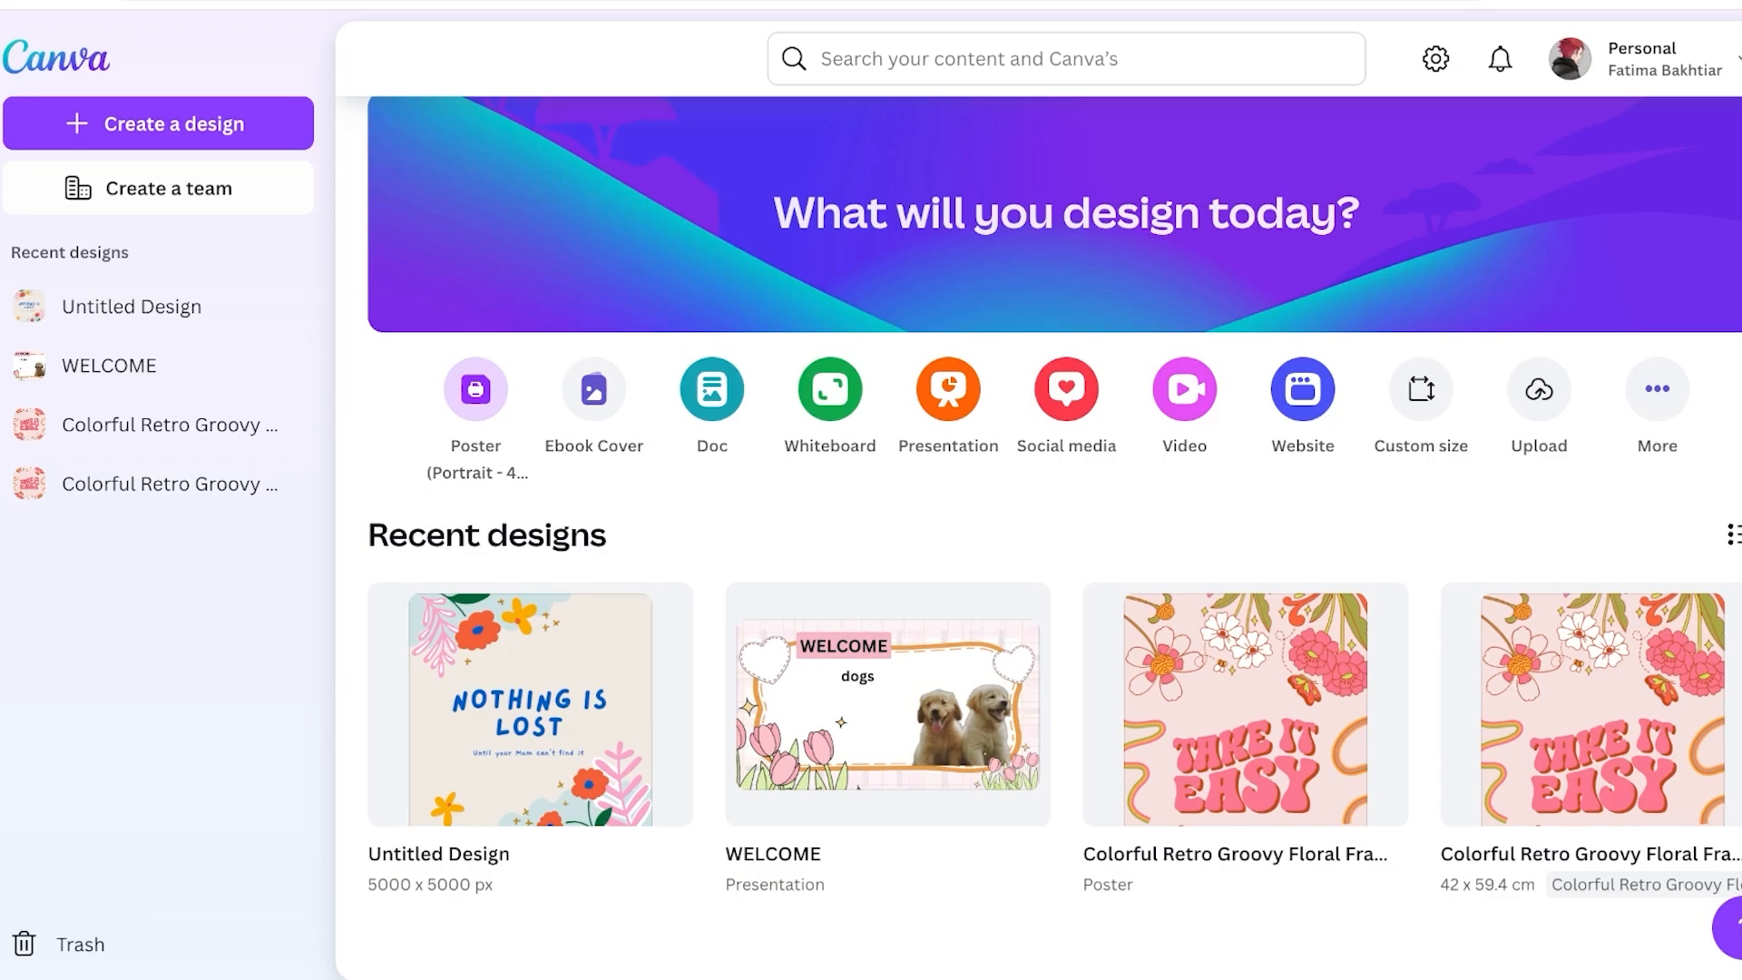
{"action": "mouse_move", "coordinate": [1419, 388]}
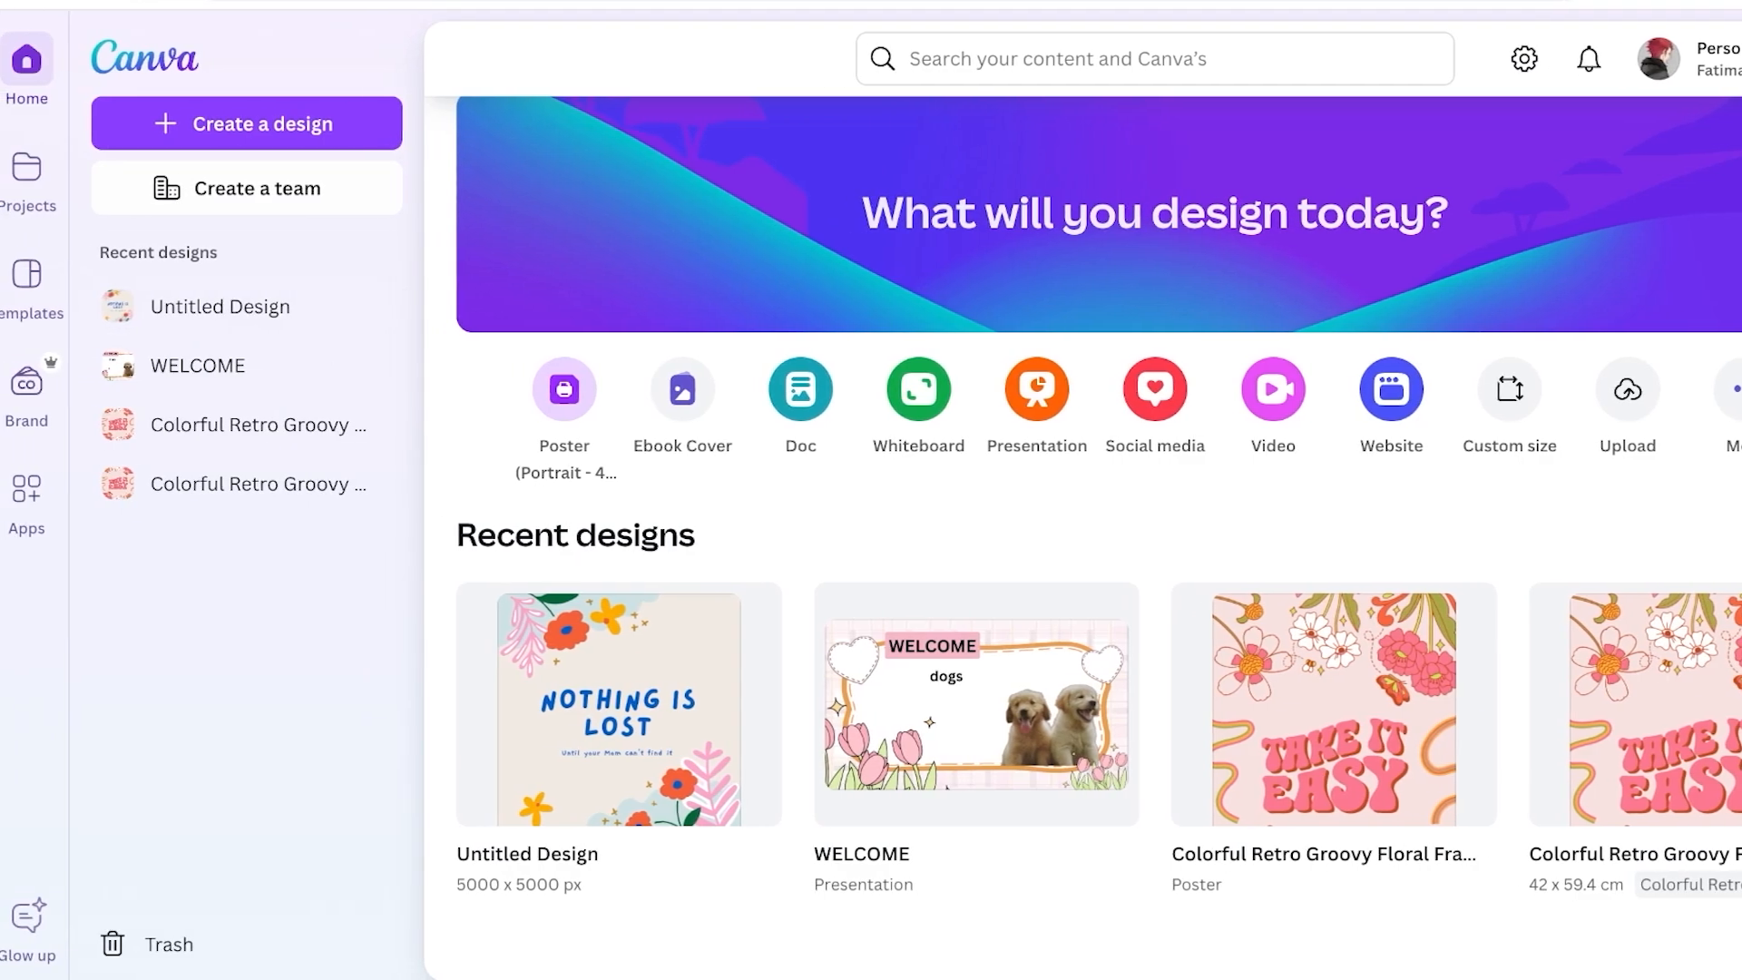
{"action": "left_click", "coordinate": [27, 494]}
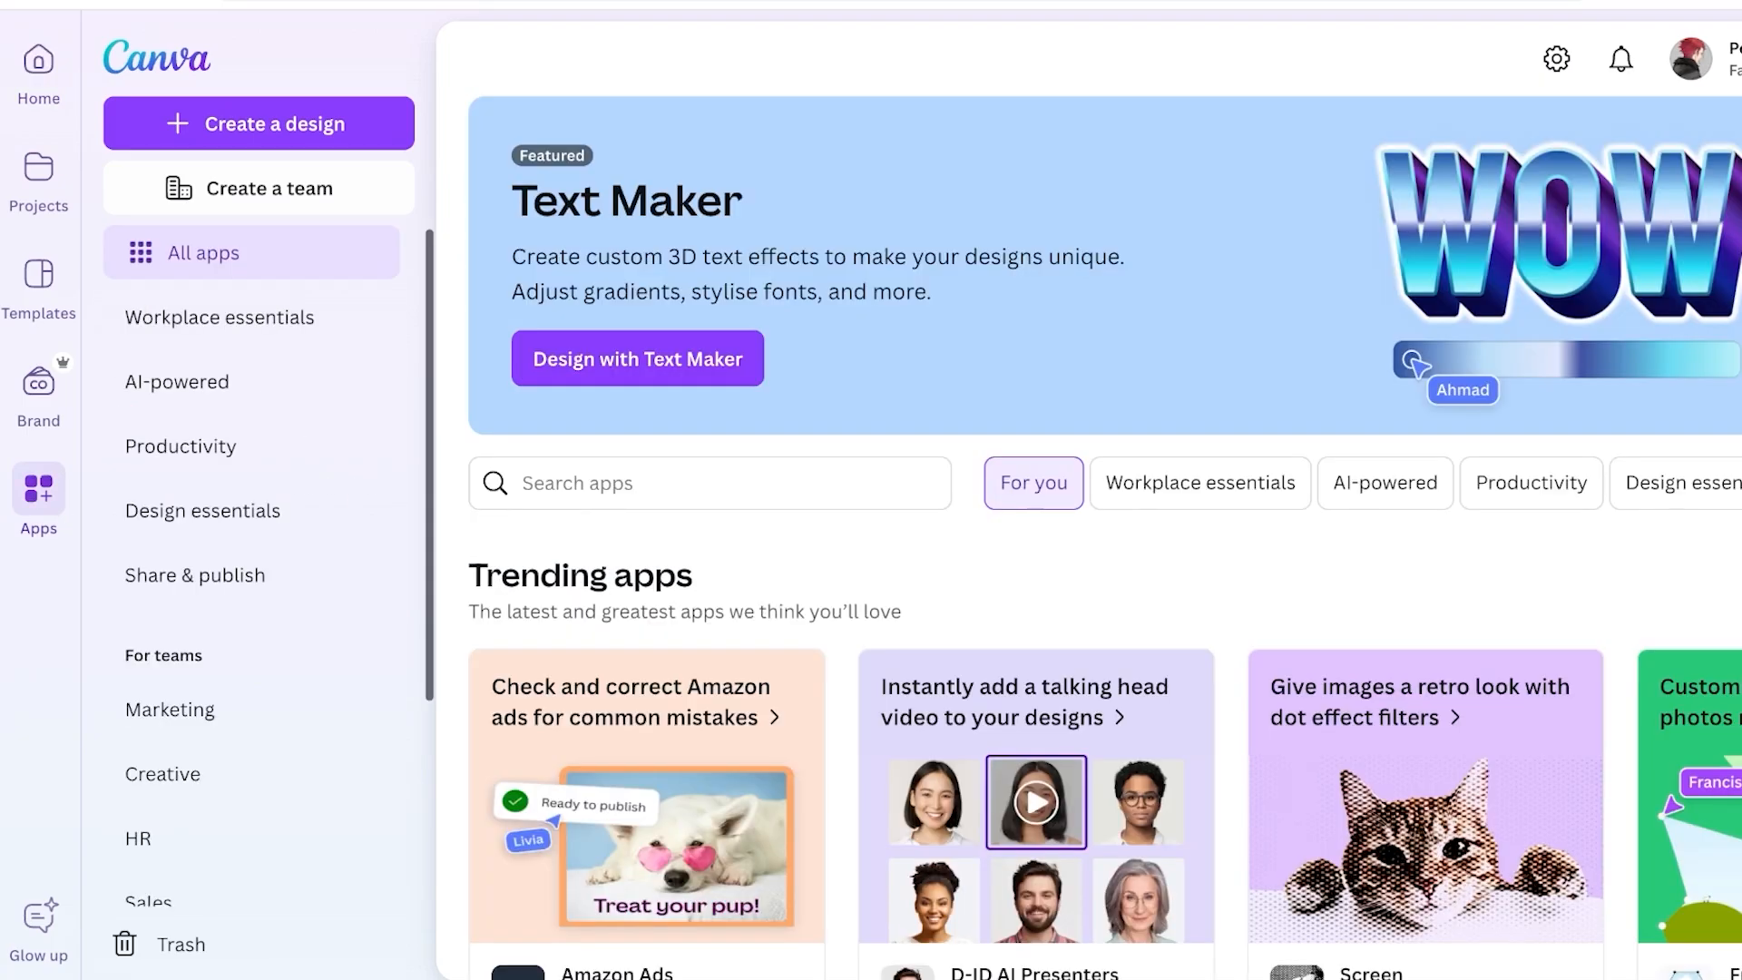
{"action": "scroll", "scroll_direction": "down", "scroll_amount": 3}
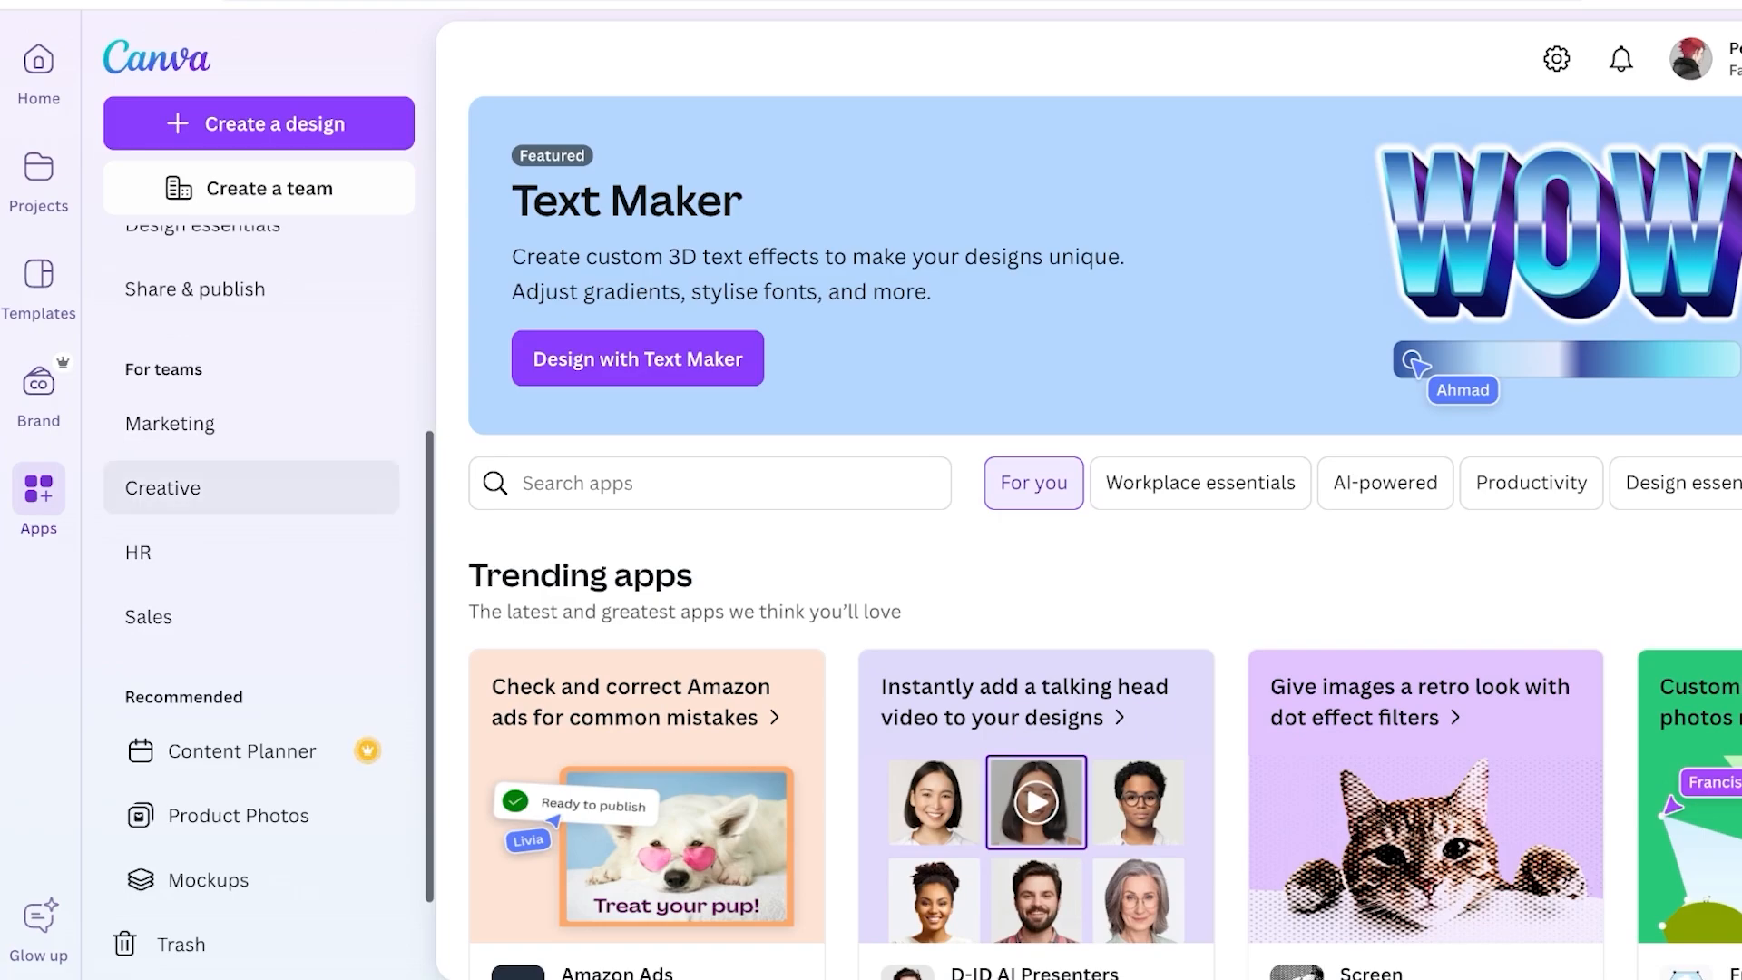
{"action": "left_click", "coordinate": [241, 750]}
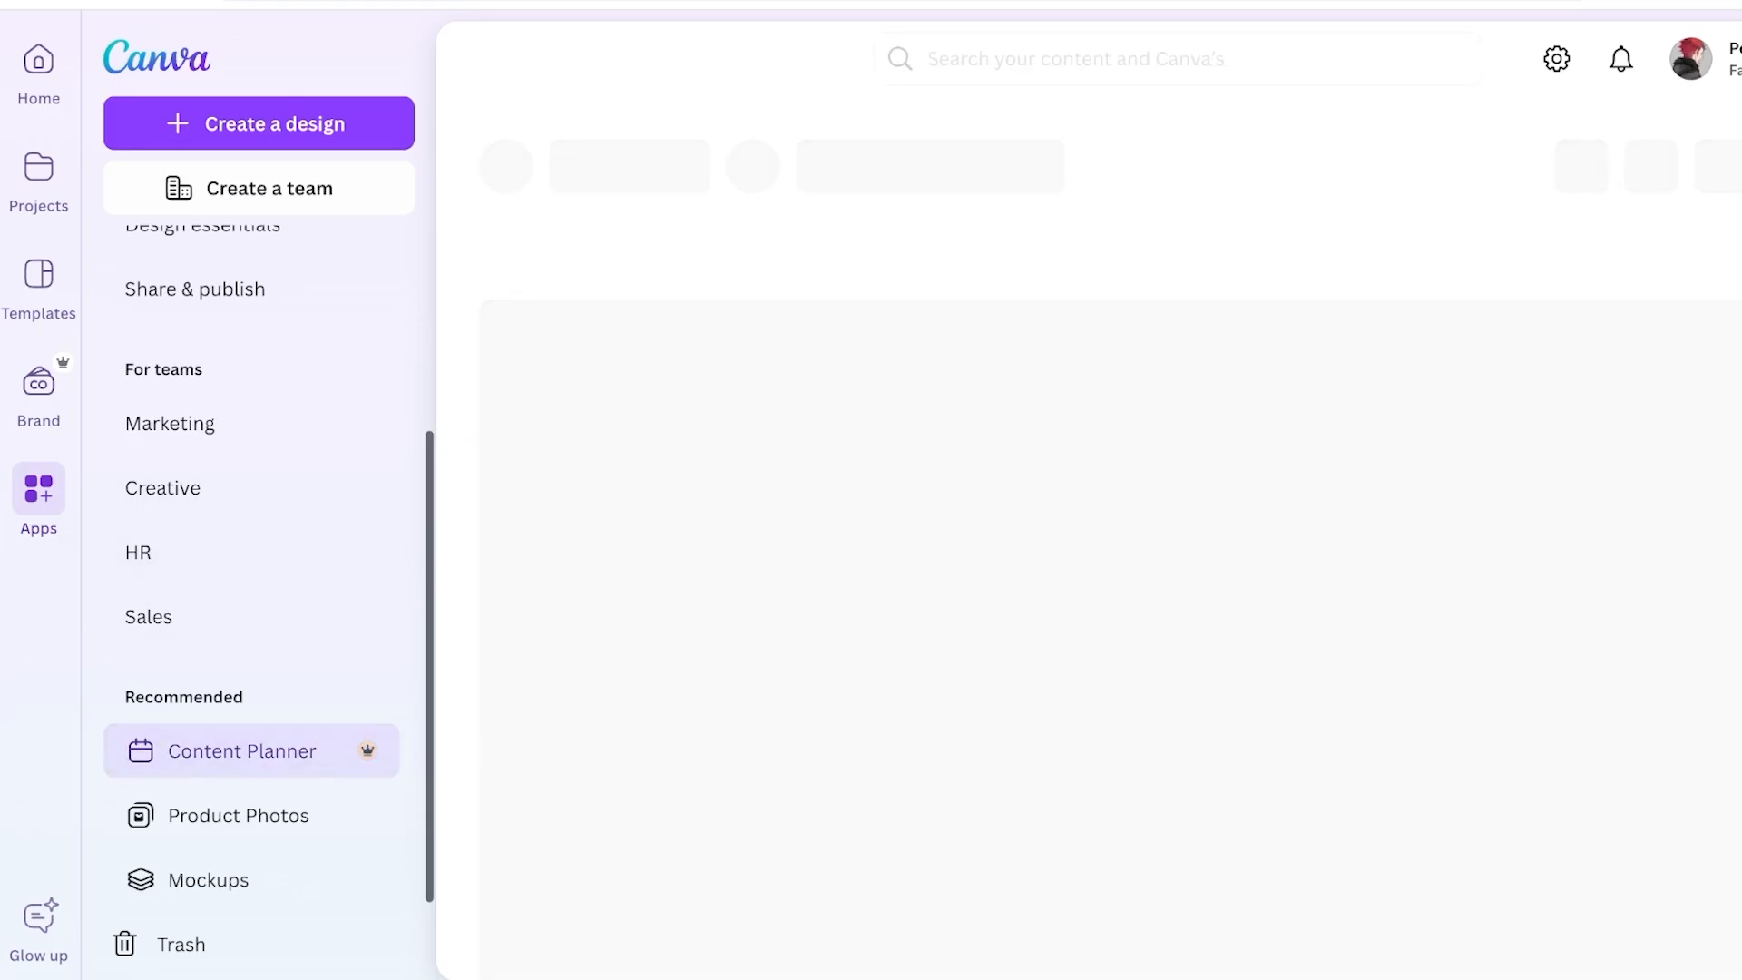
{"action": "left_click", "coordinate": [242, 749]}
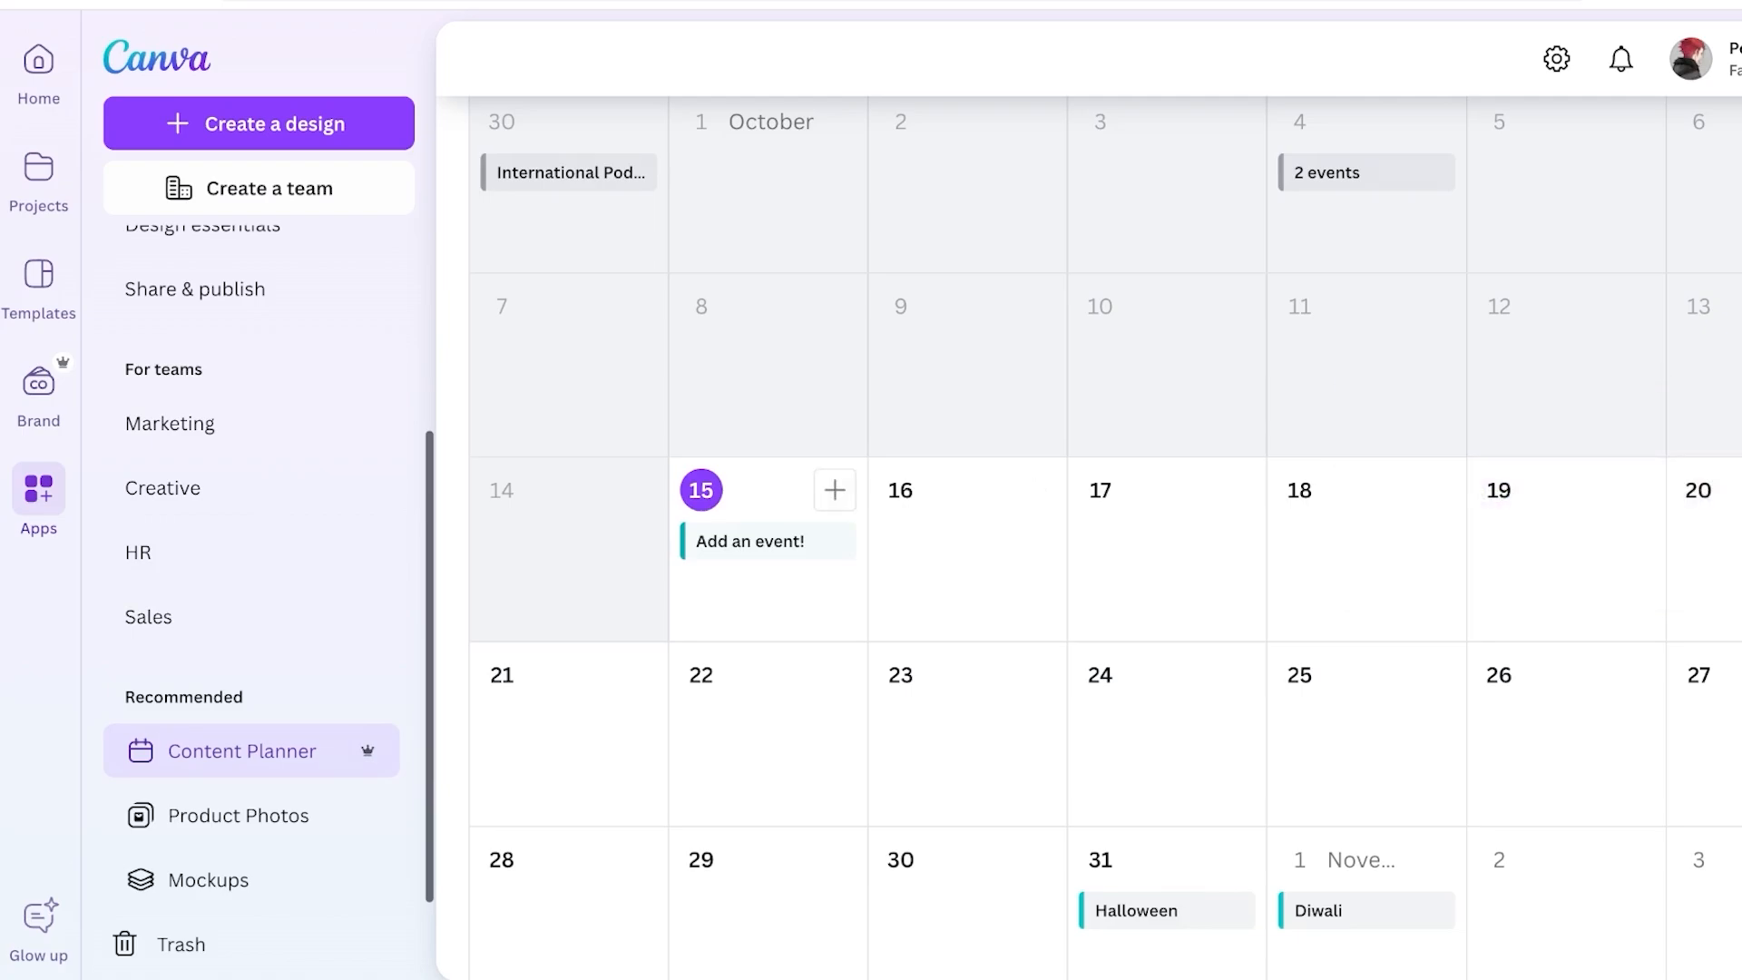
{"action": "left_click", "coordinate": [260, 123]}
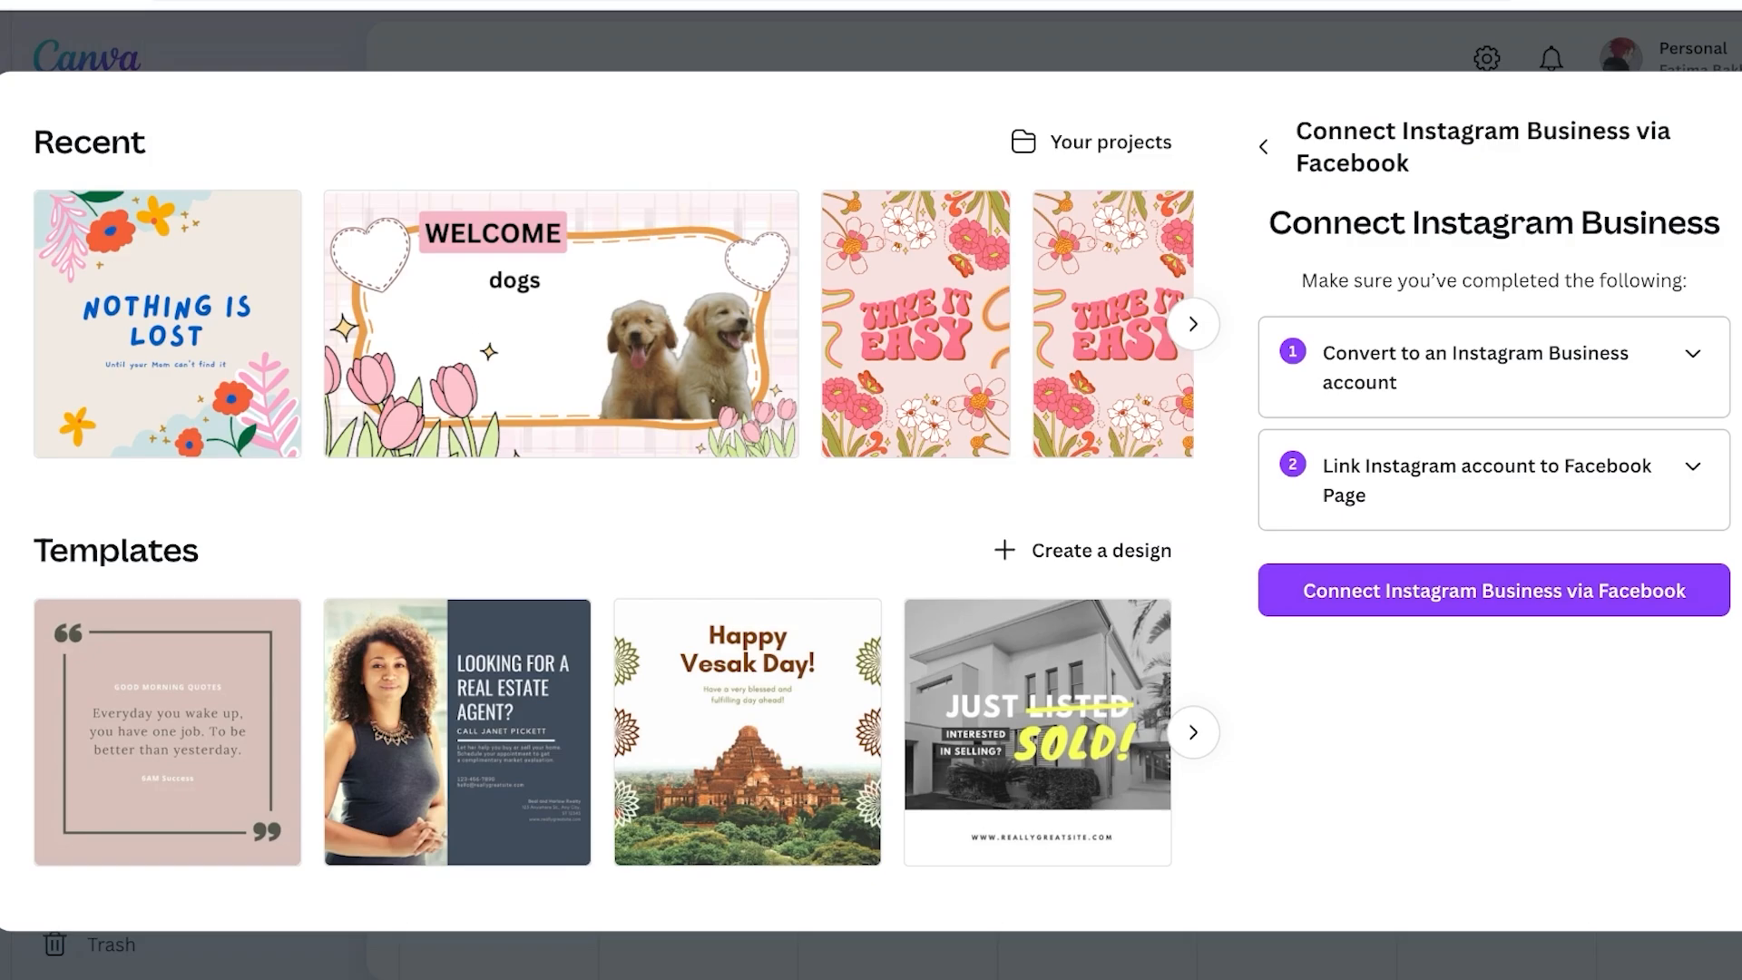
{"action": "left_click", "coordinate": [1492, 478]}
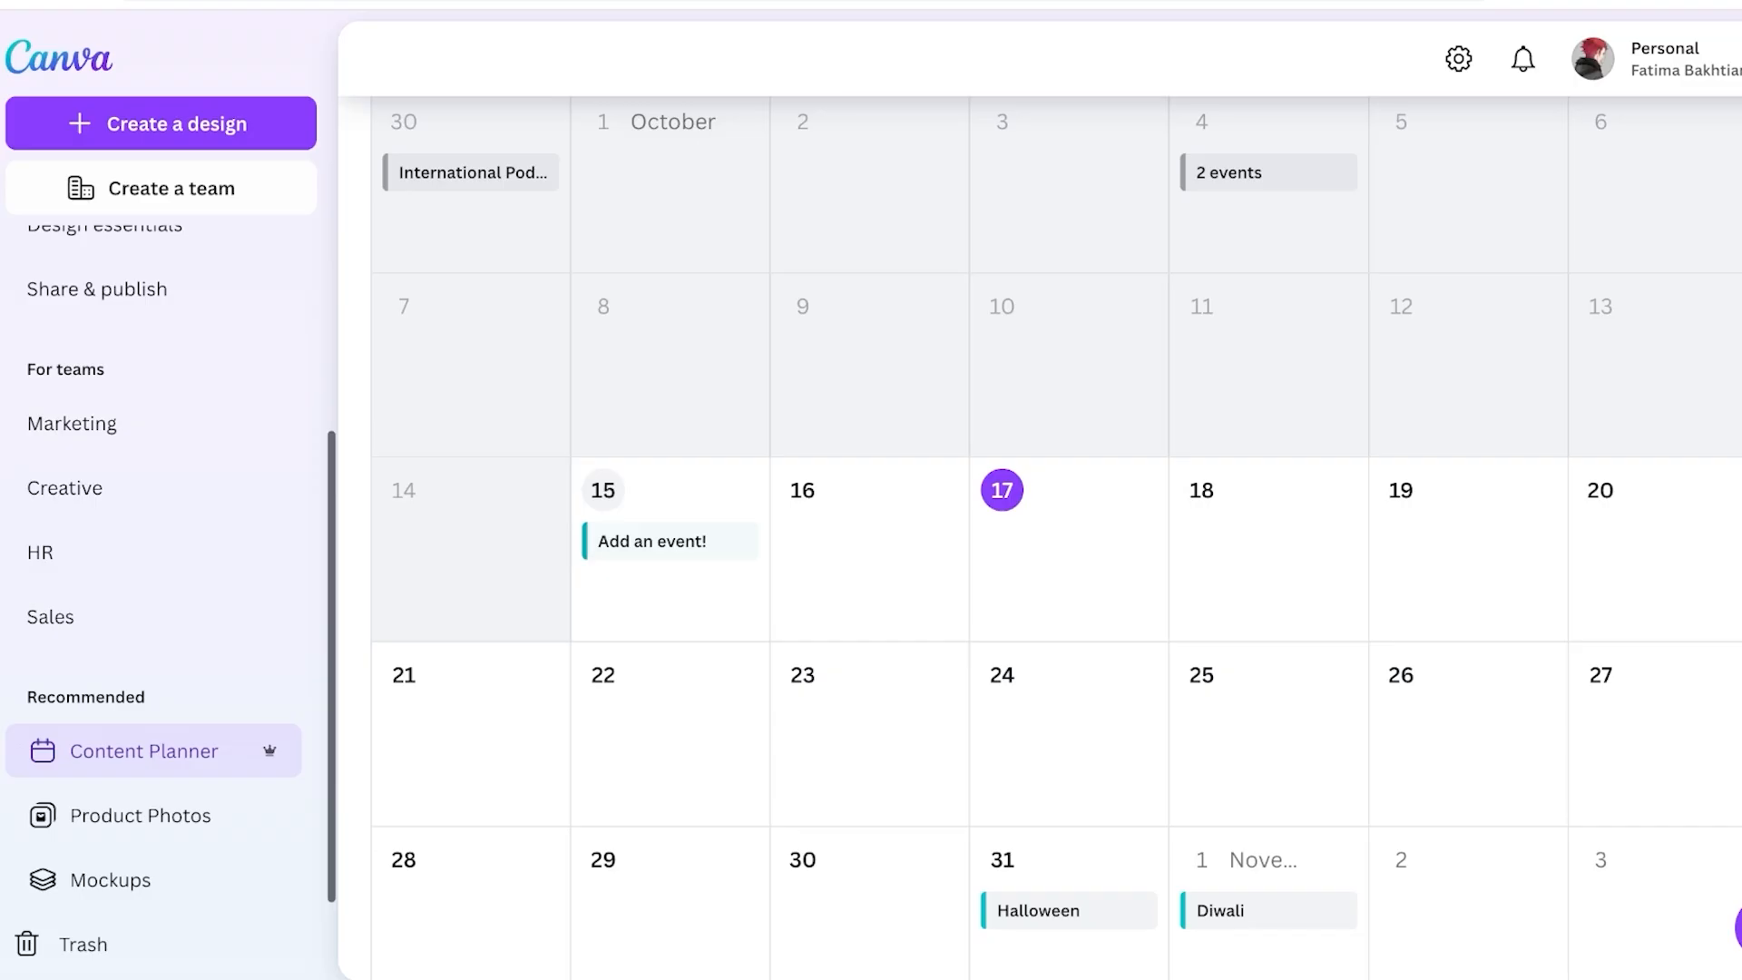
{"action": "mouse_move", "coordinate": [537, 675]}
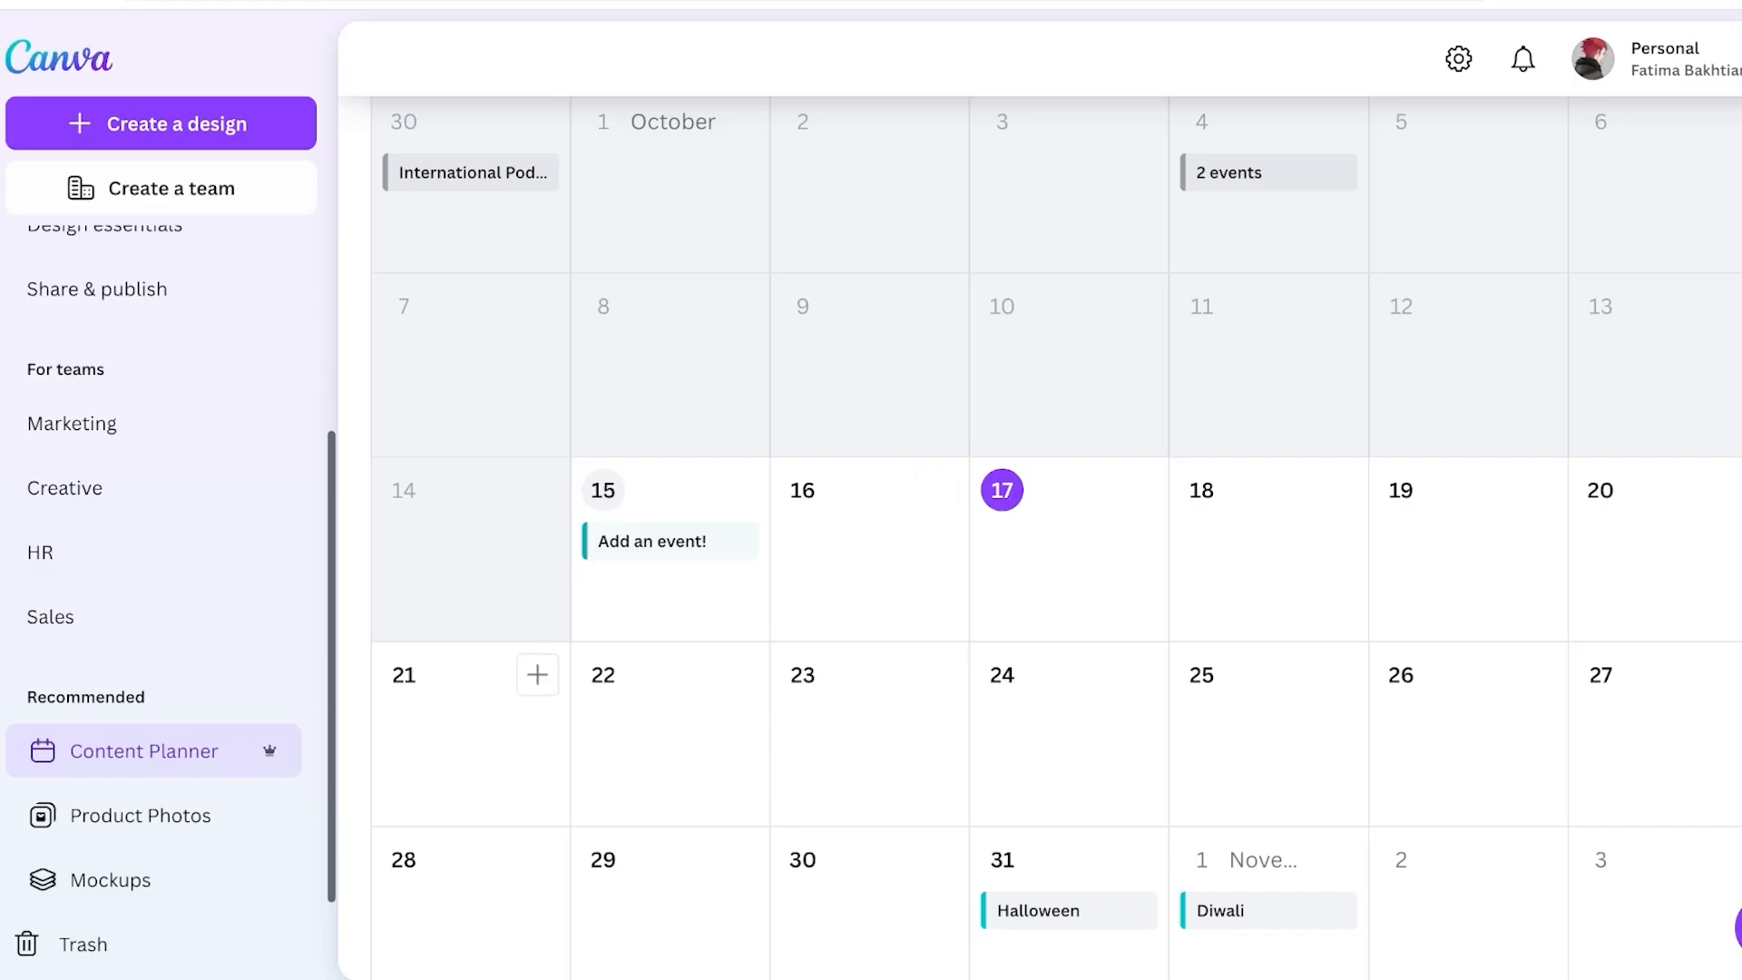
Review the 15 October sample event, then title the 20 October event 'Sunday M' and save it.
{"action": "left_click", "coordinate": [652, 540]}
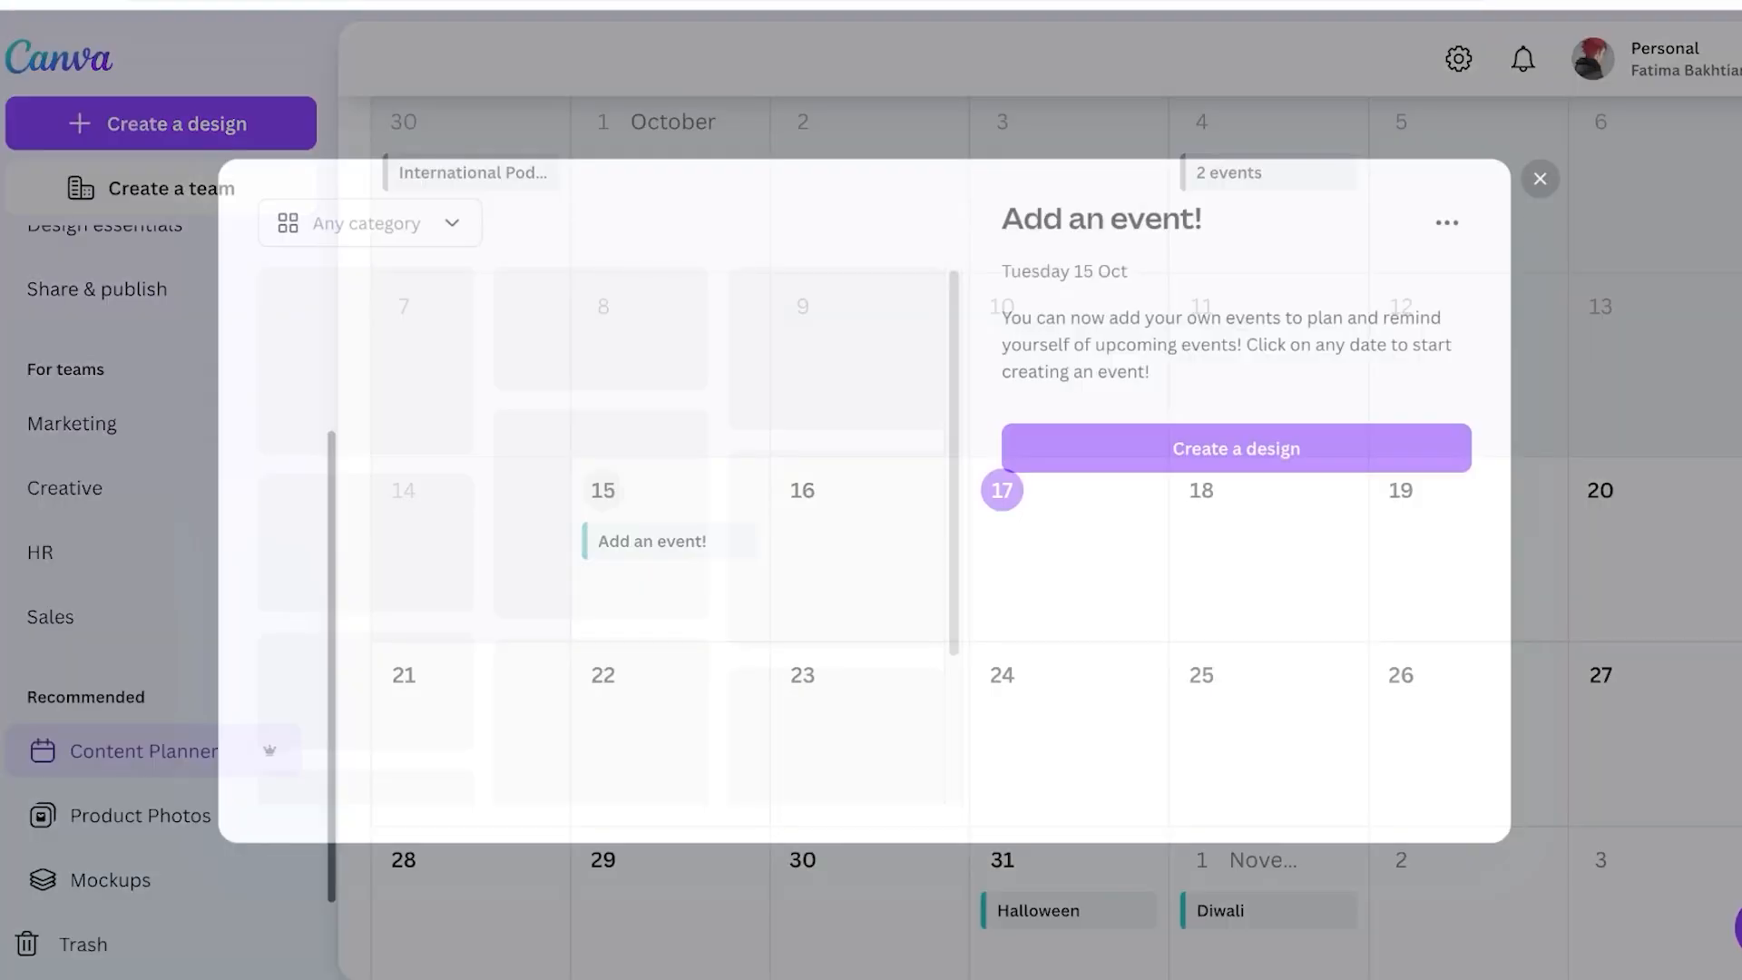
{"action": "left_click", "coordinate": [1540, 177]}
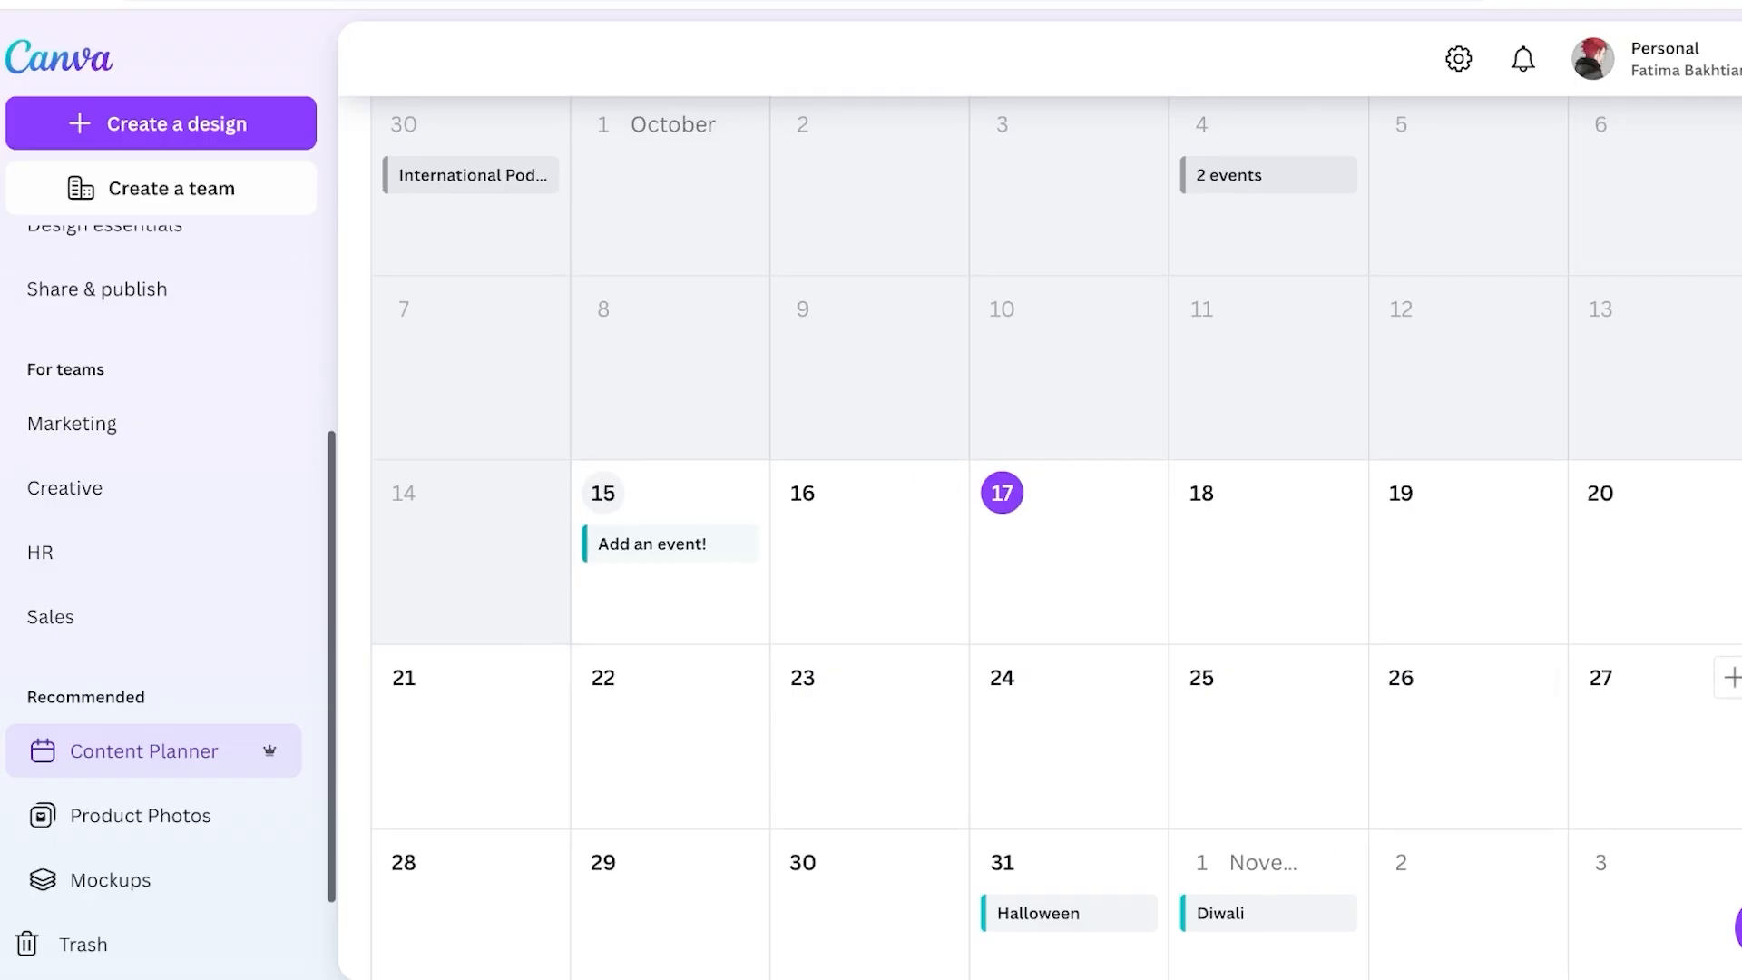
{"action": "scroll", "scroll_direction": "down", "scroll_amount": 3}
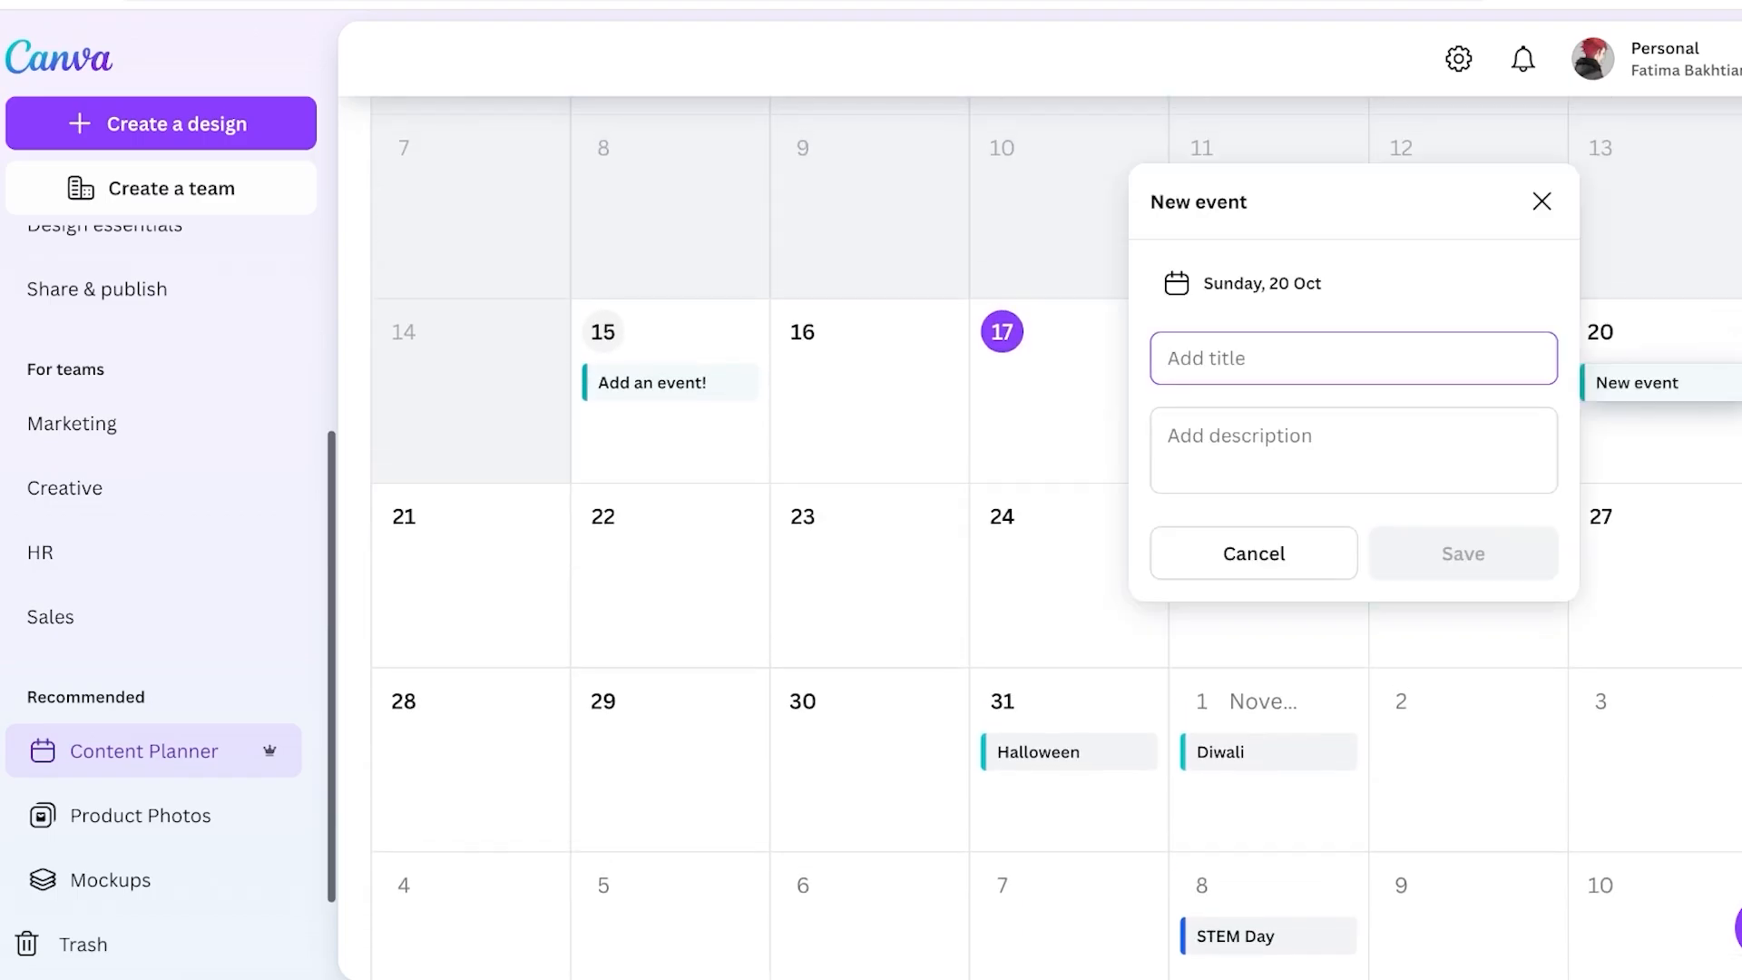
{"action": "type", "text": "Sunday Madness"}
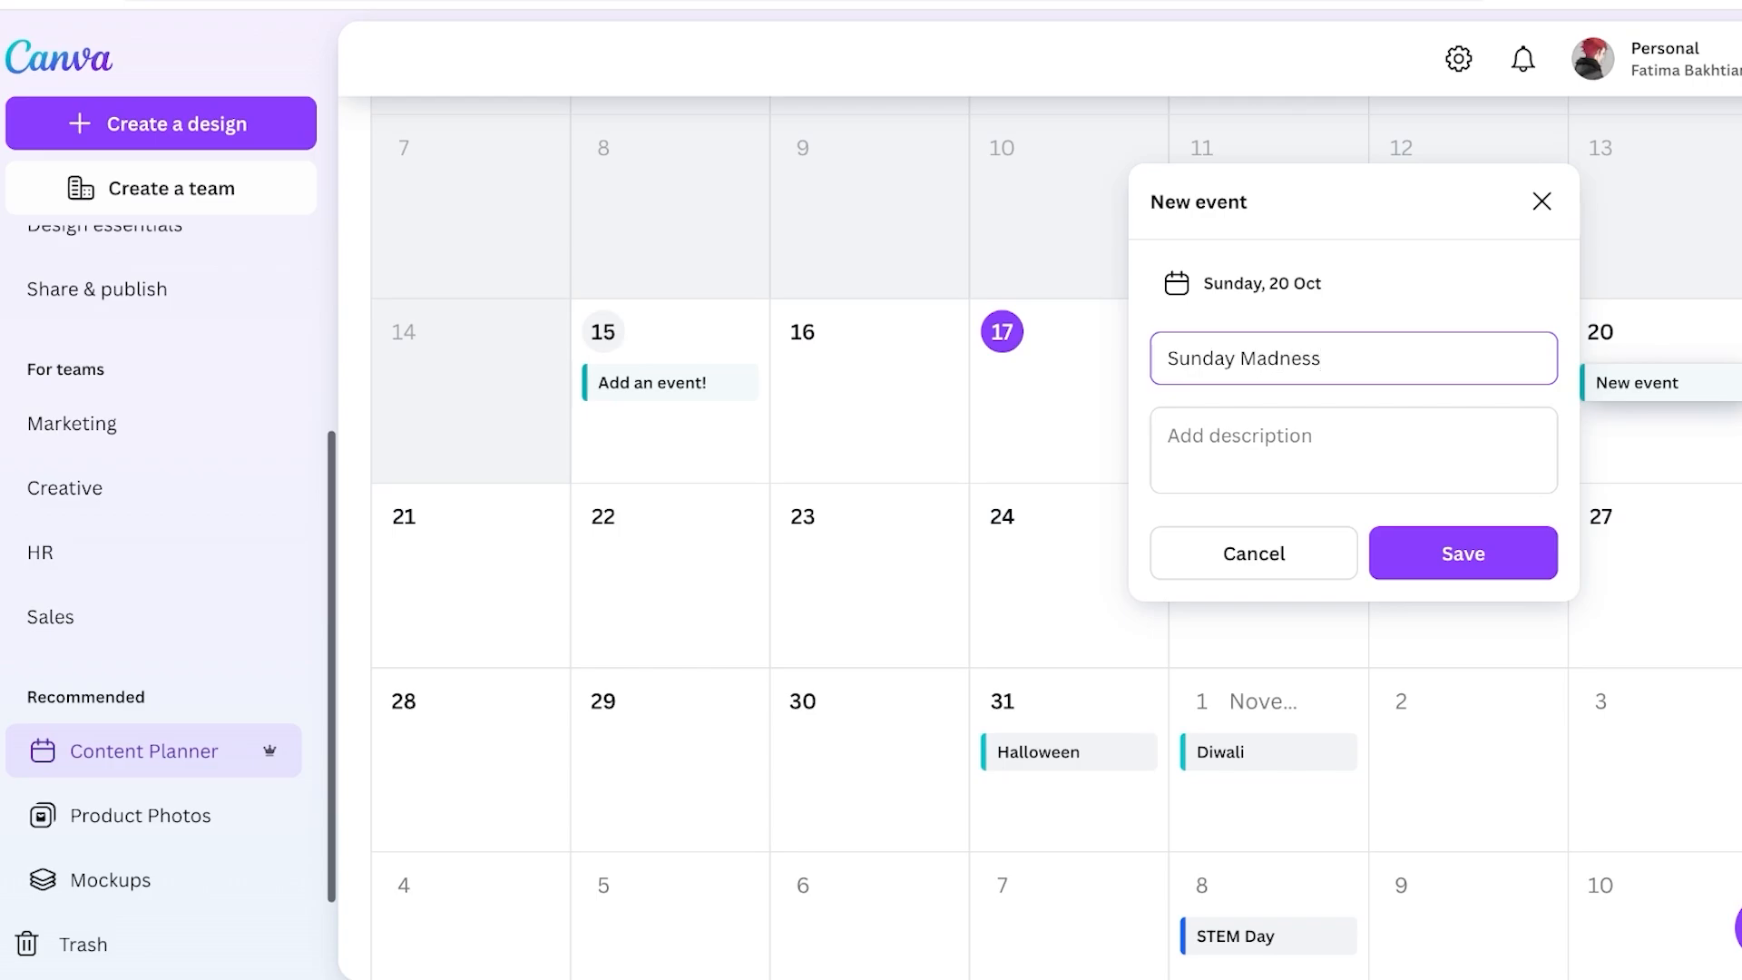
{"action": "left_click", "coordinate": [1462, 553]}
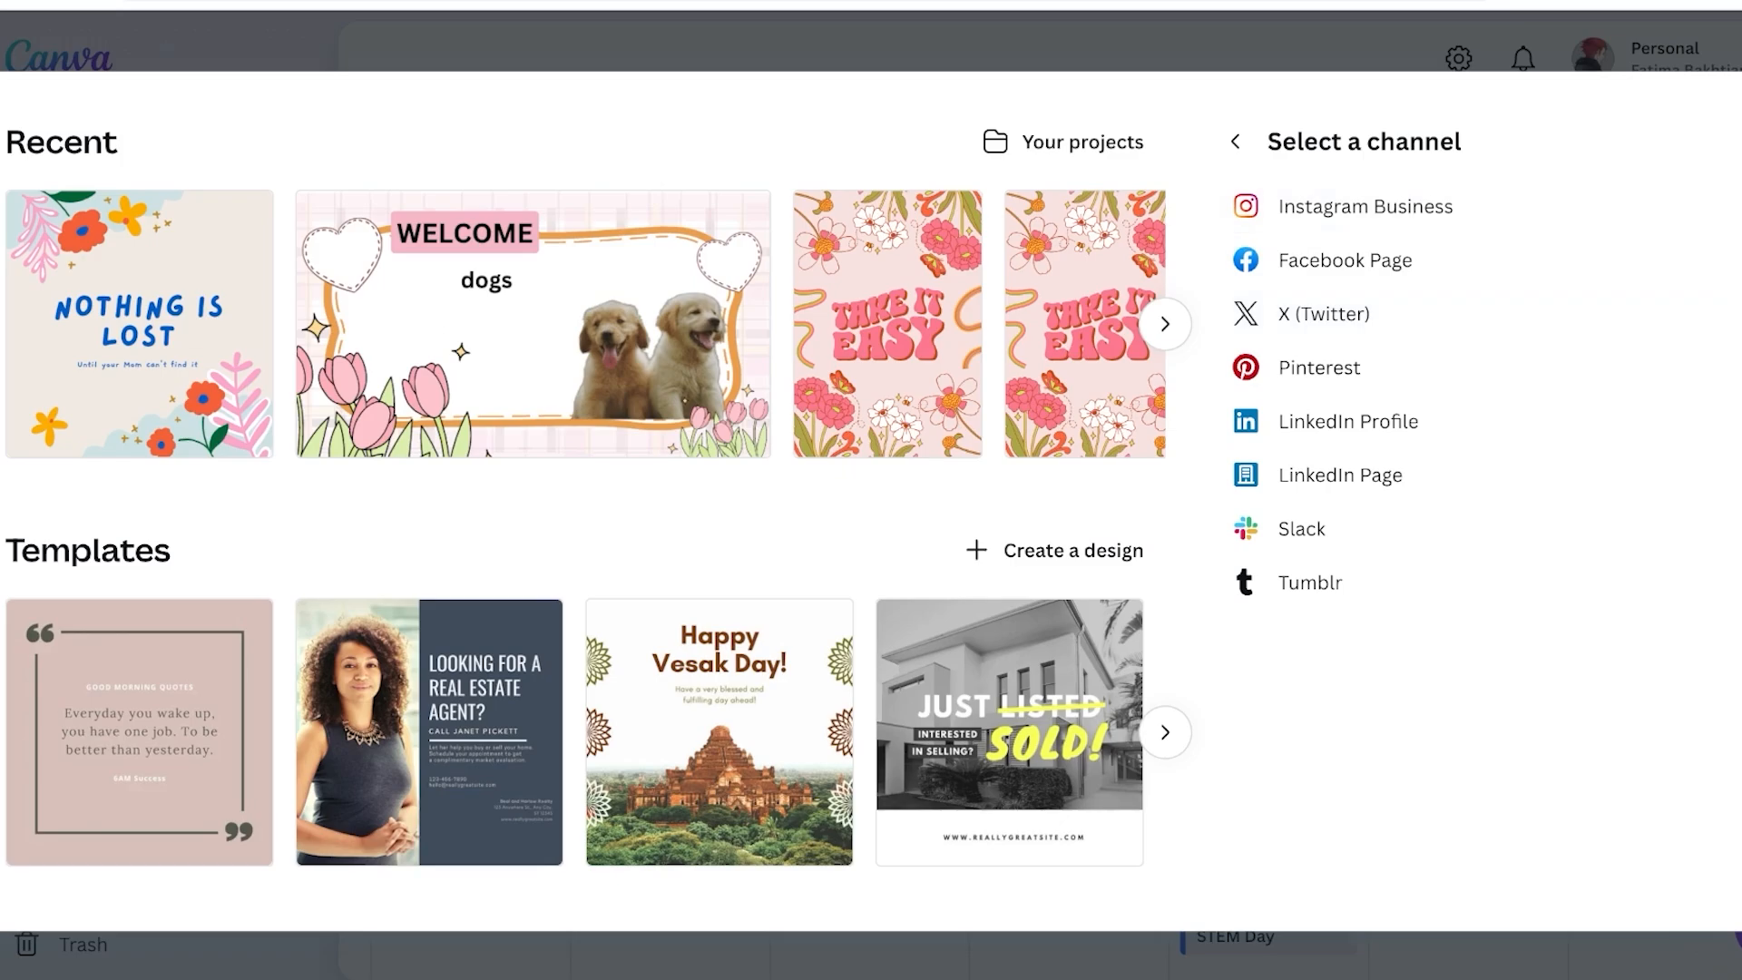
{"action": "left_click", "coordinate": [1364, 205]}
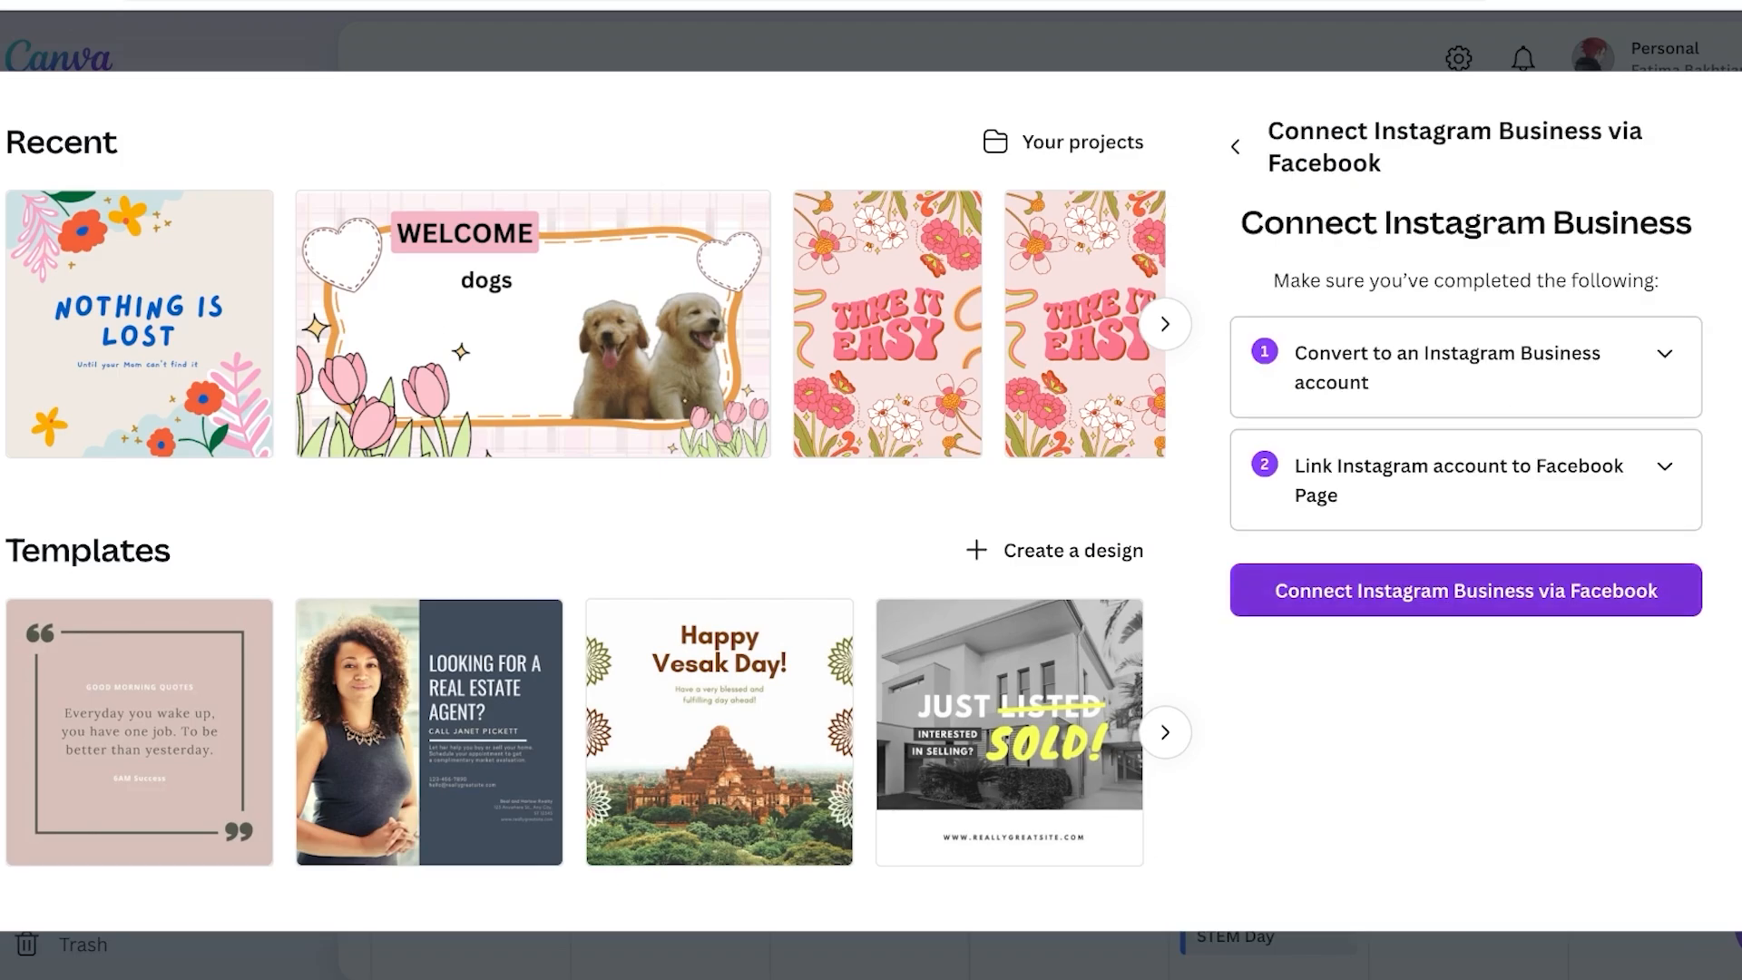
{"action": "left_click", "coordinate": [1464, 590]}
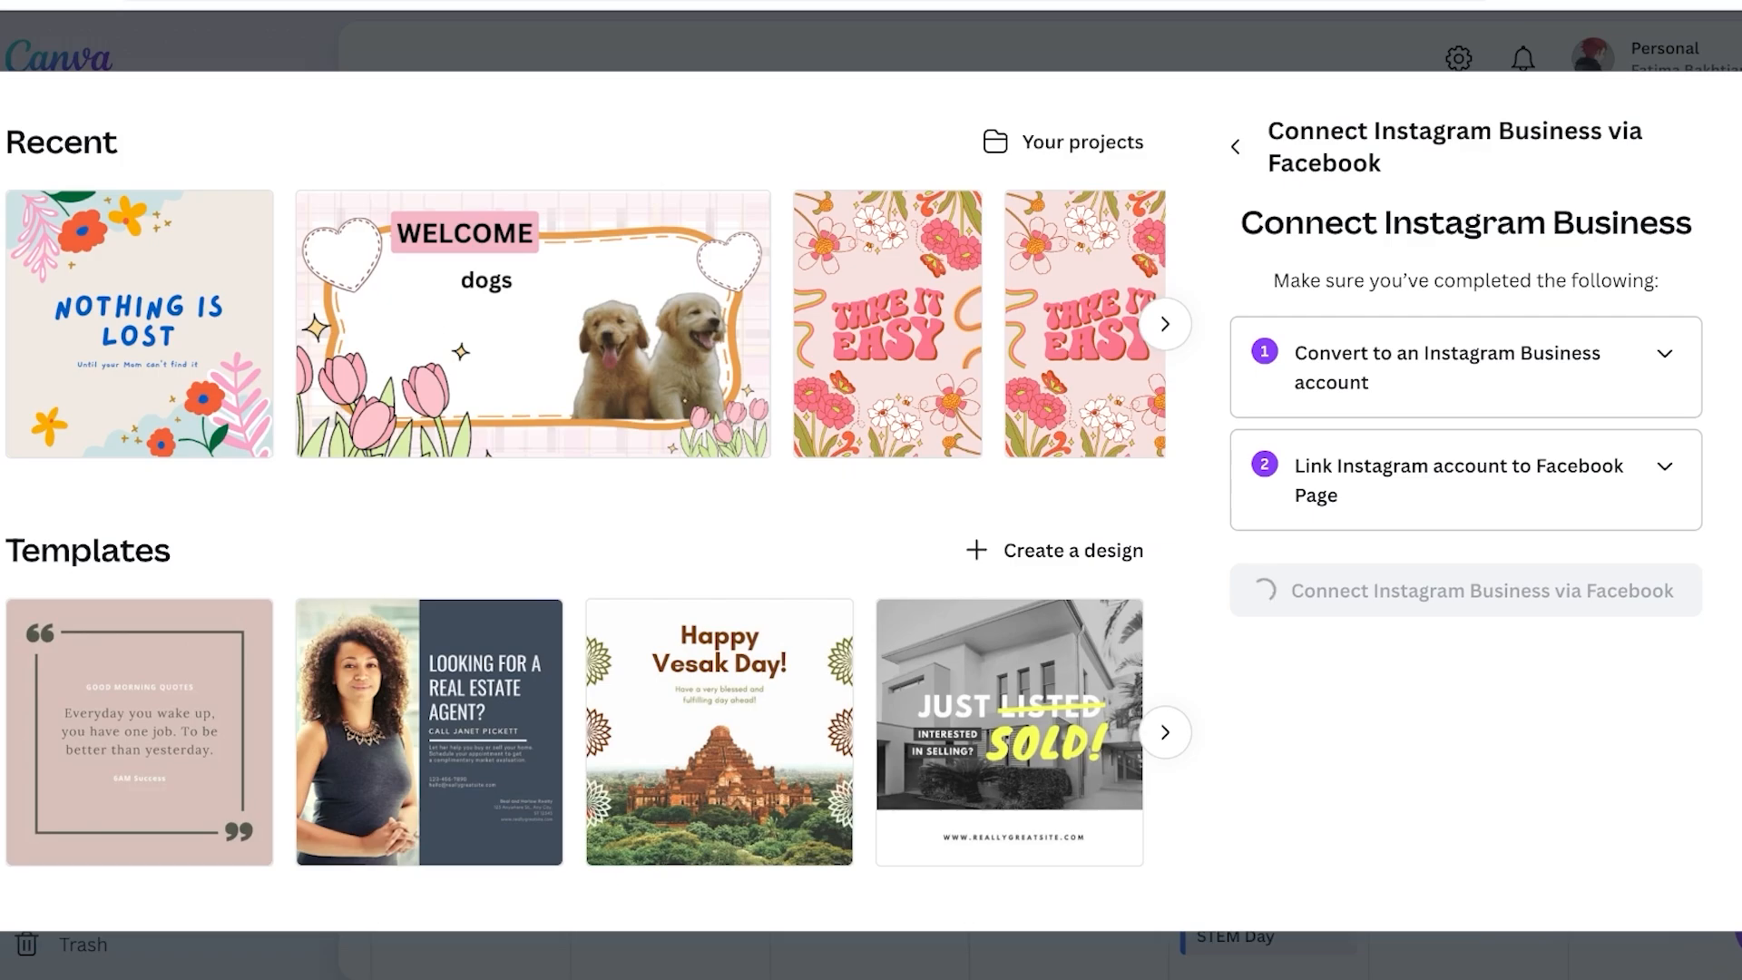
{"action": "left_click", "coordinate": [1462, 589]}
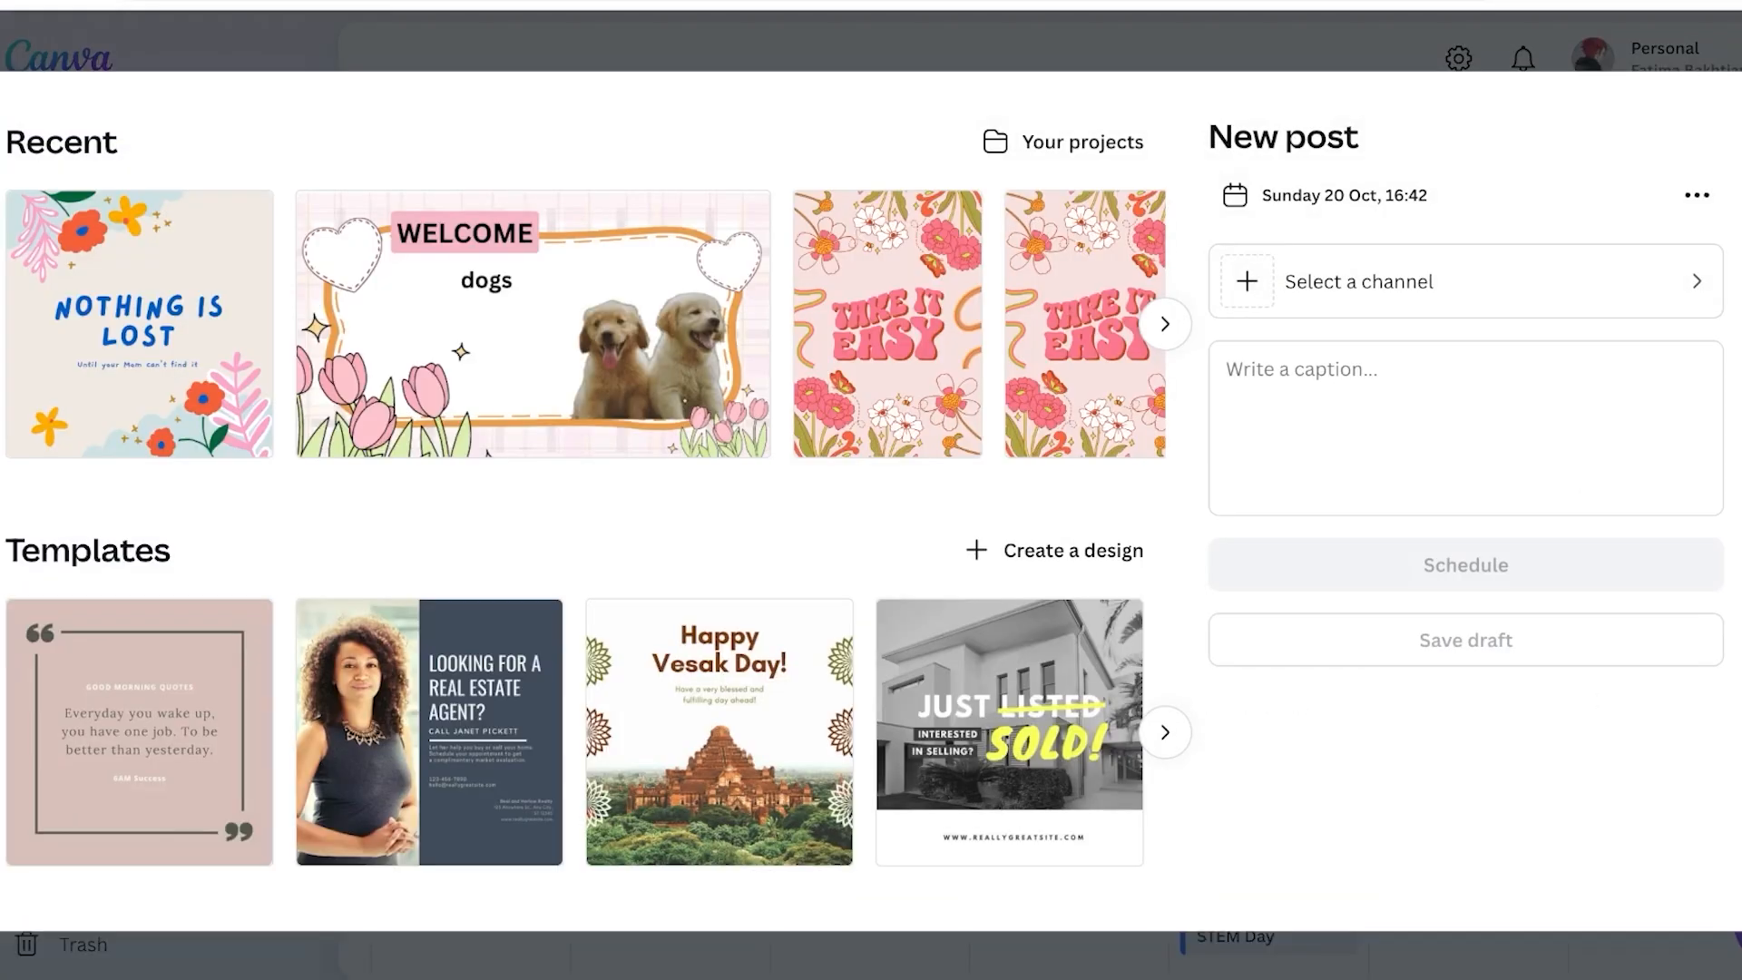
{"action": "left_click", "coordinate": [1357, 281]}
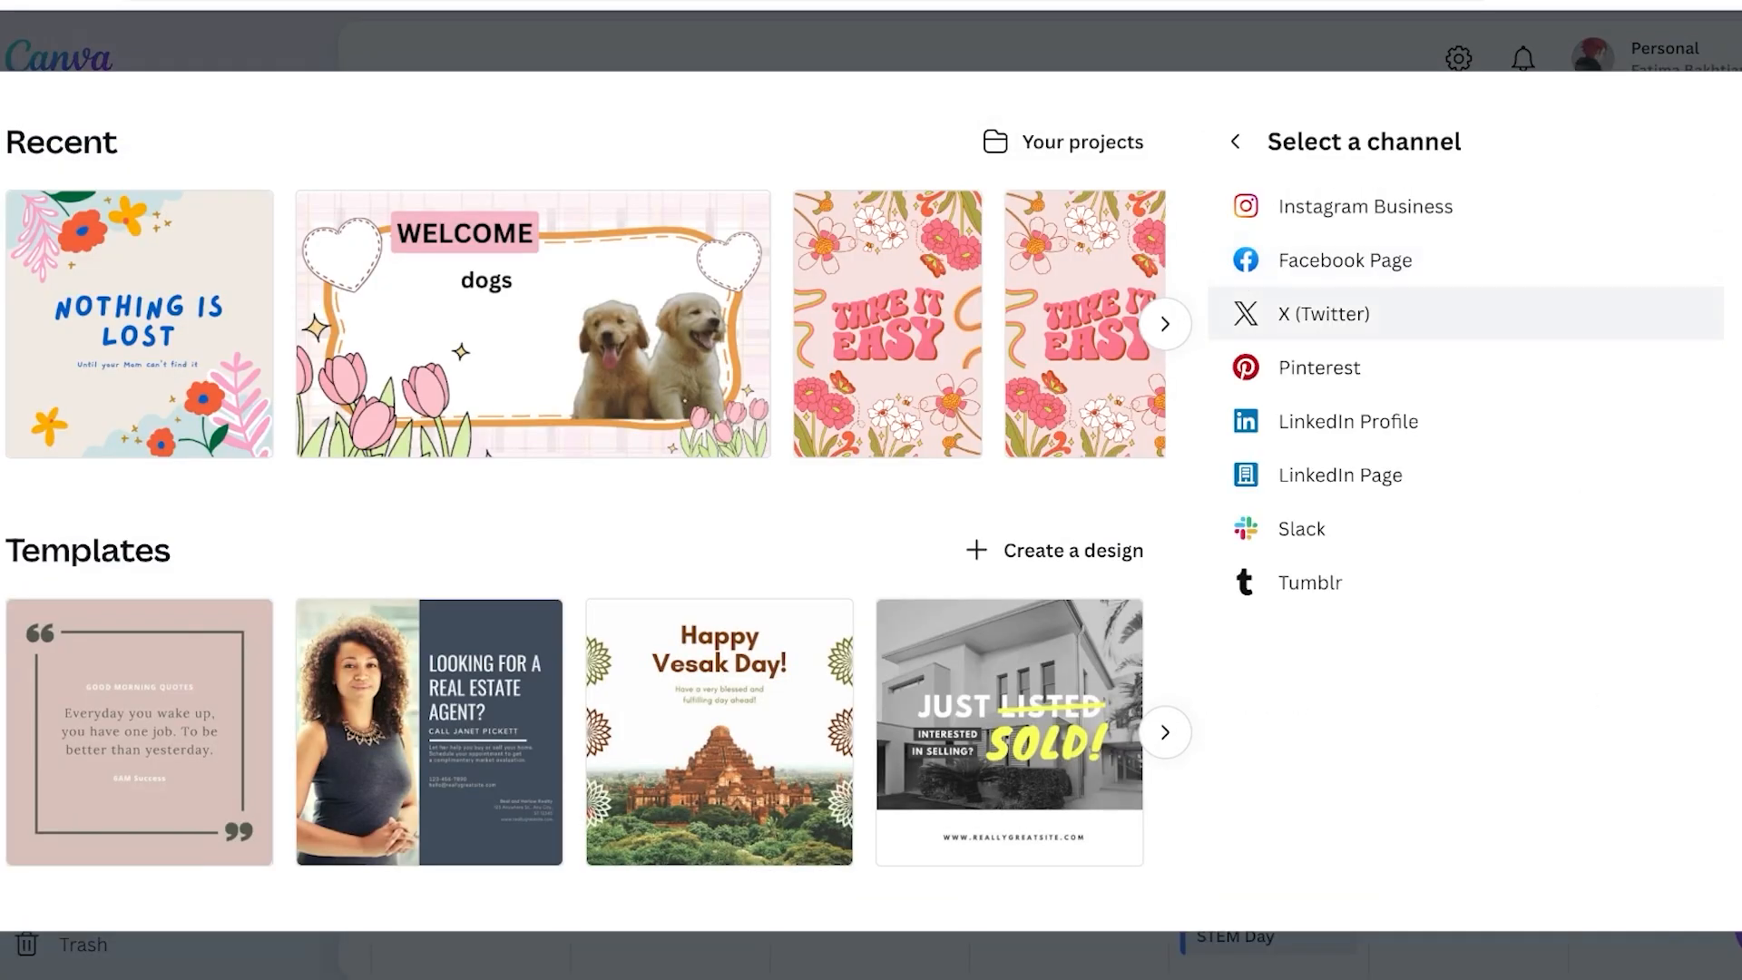
{"action": "left_click", "coordinate": [1323, 314]}
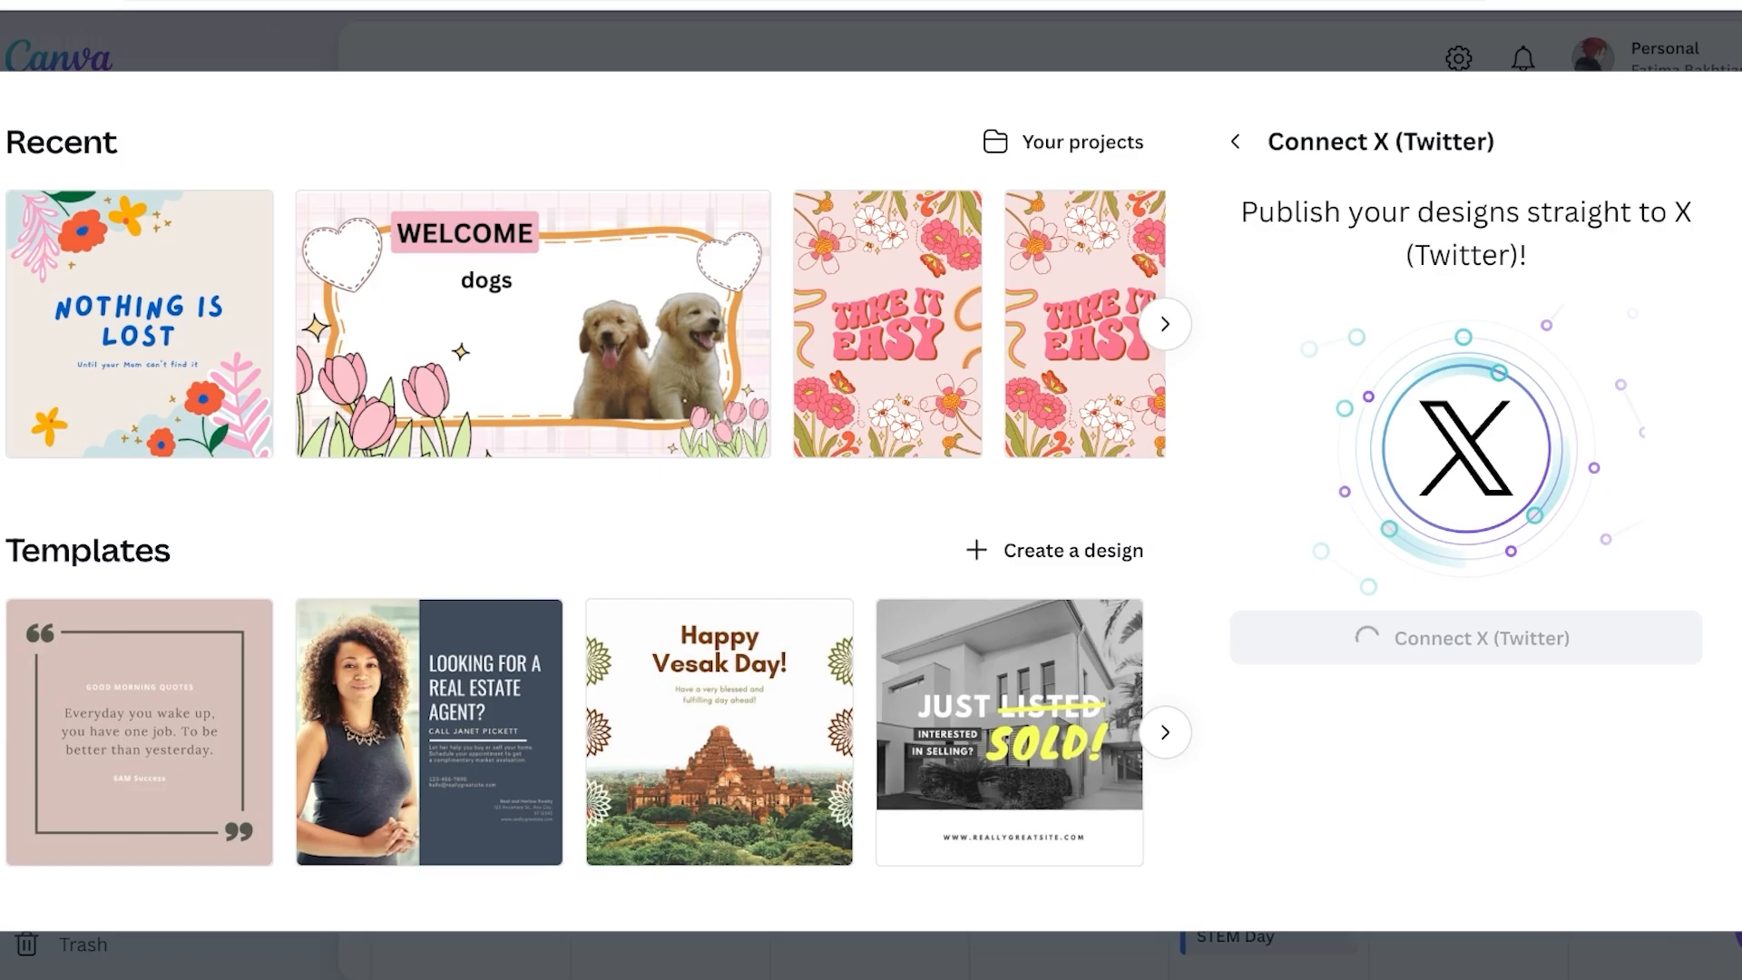
{"action": "left_click", "coordinate": [1465, 637]}
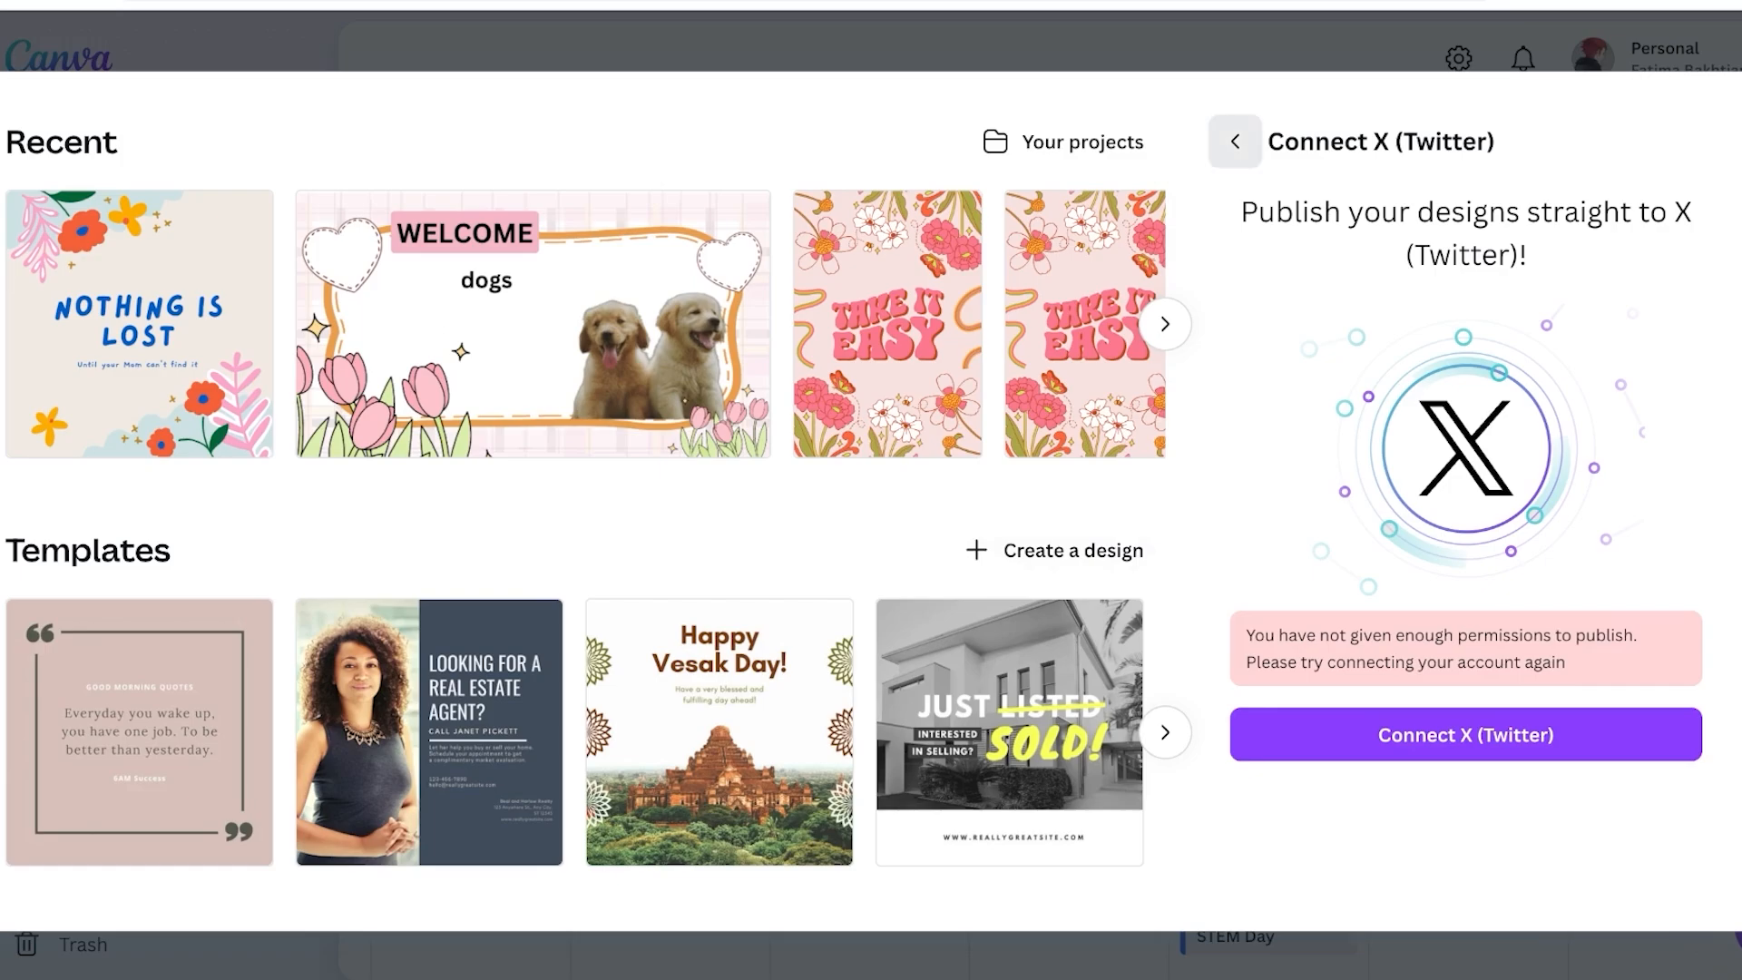
{"action": "left_click", "coordinate": [1233, 142]}
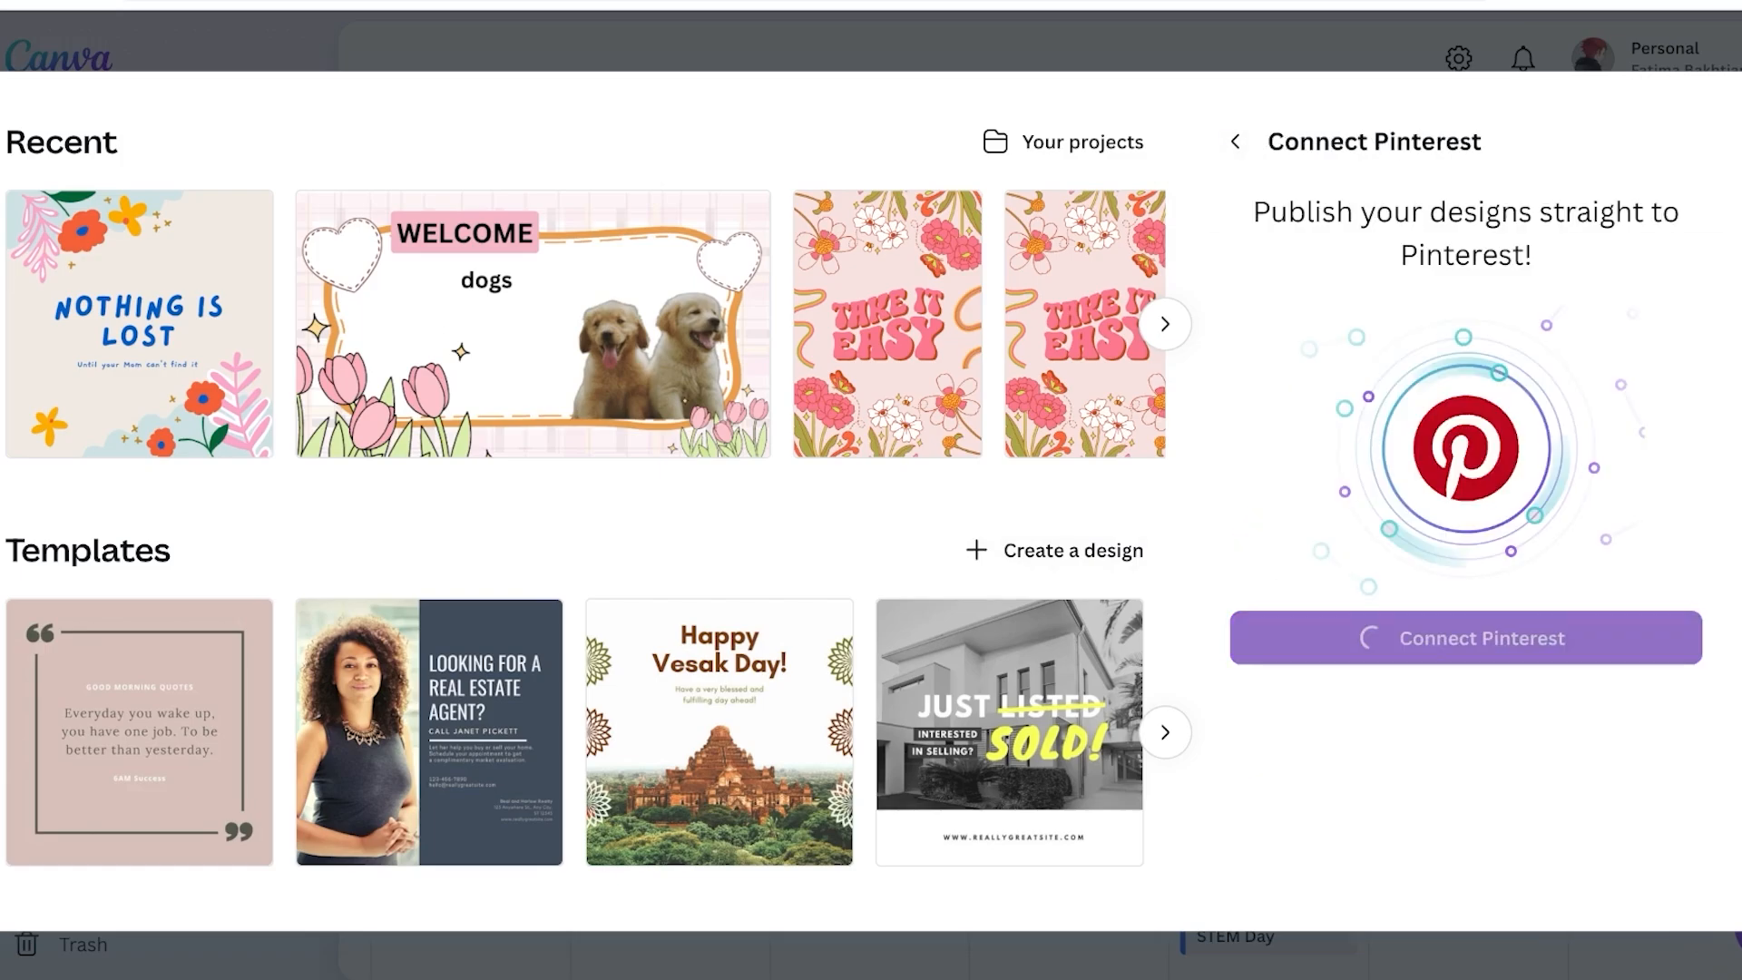
{"action": "left_click", "coordinate": [1464, 637]}
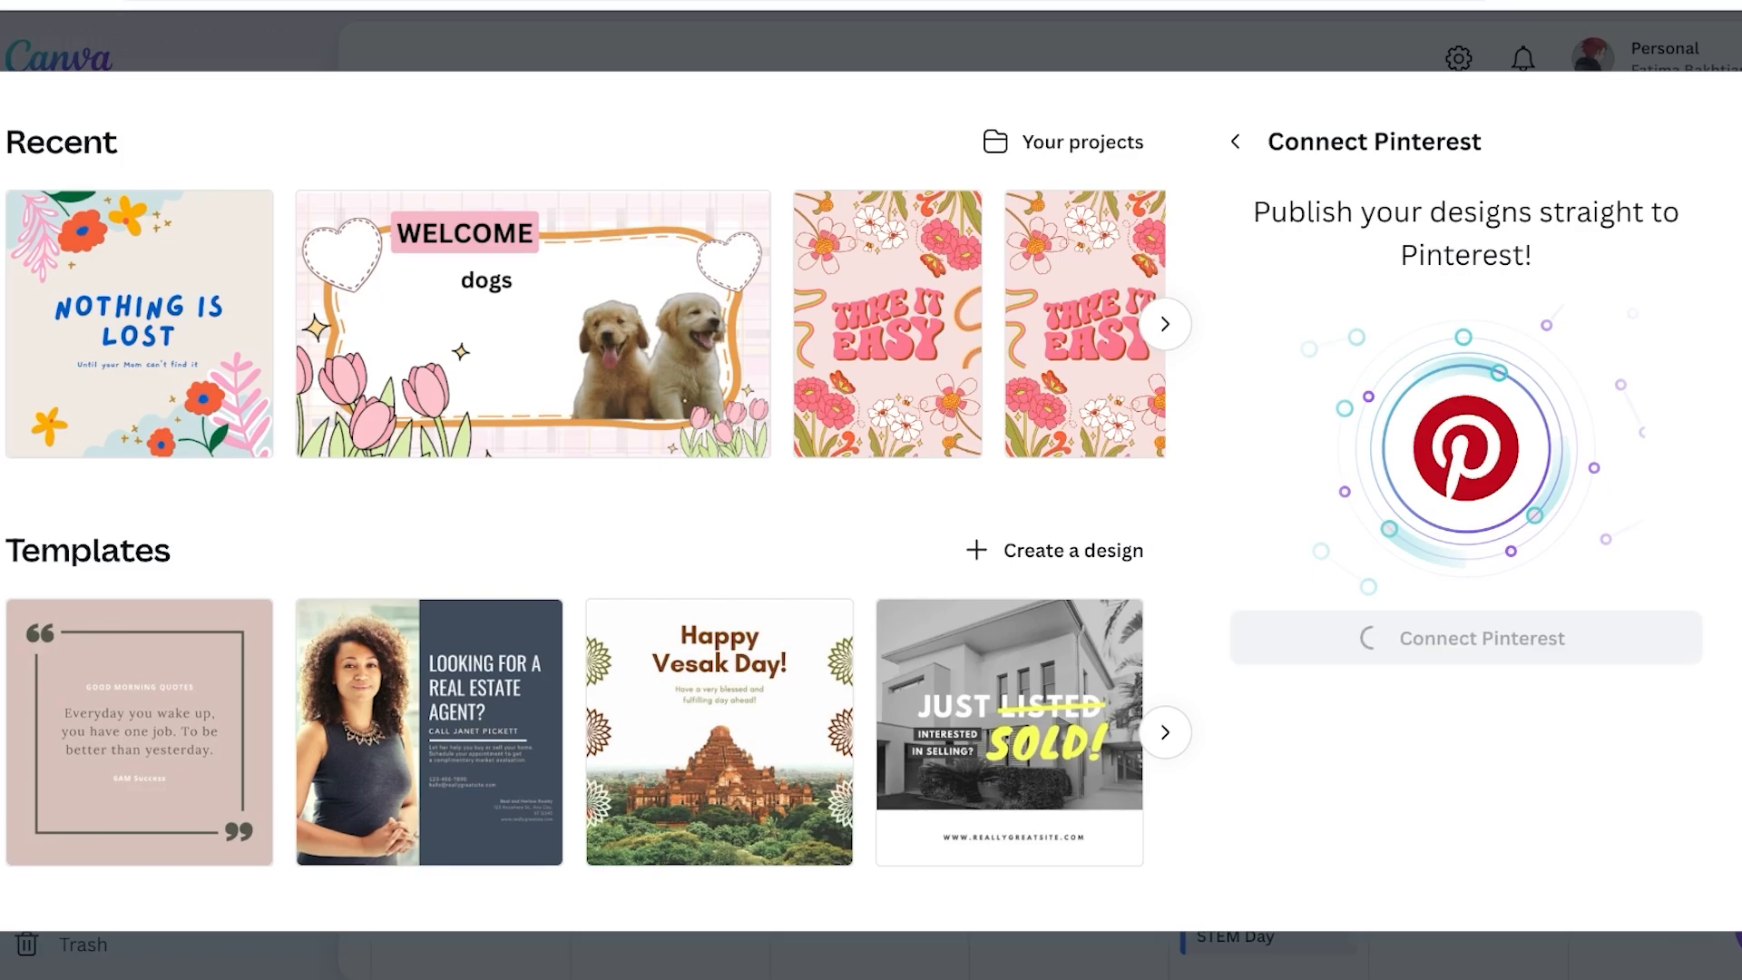
{"action": "left_click", "coordinate": [1462, 637]}
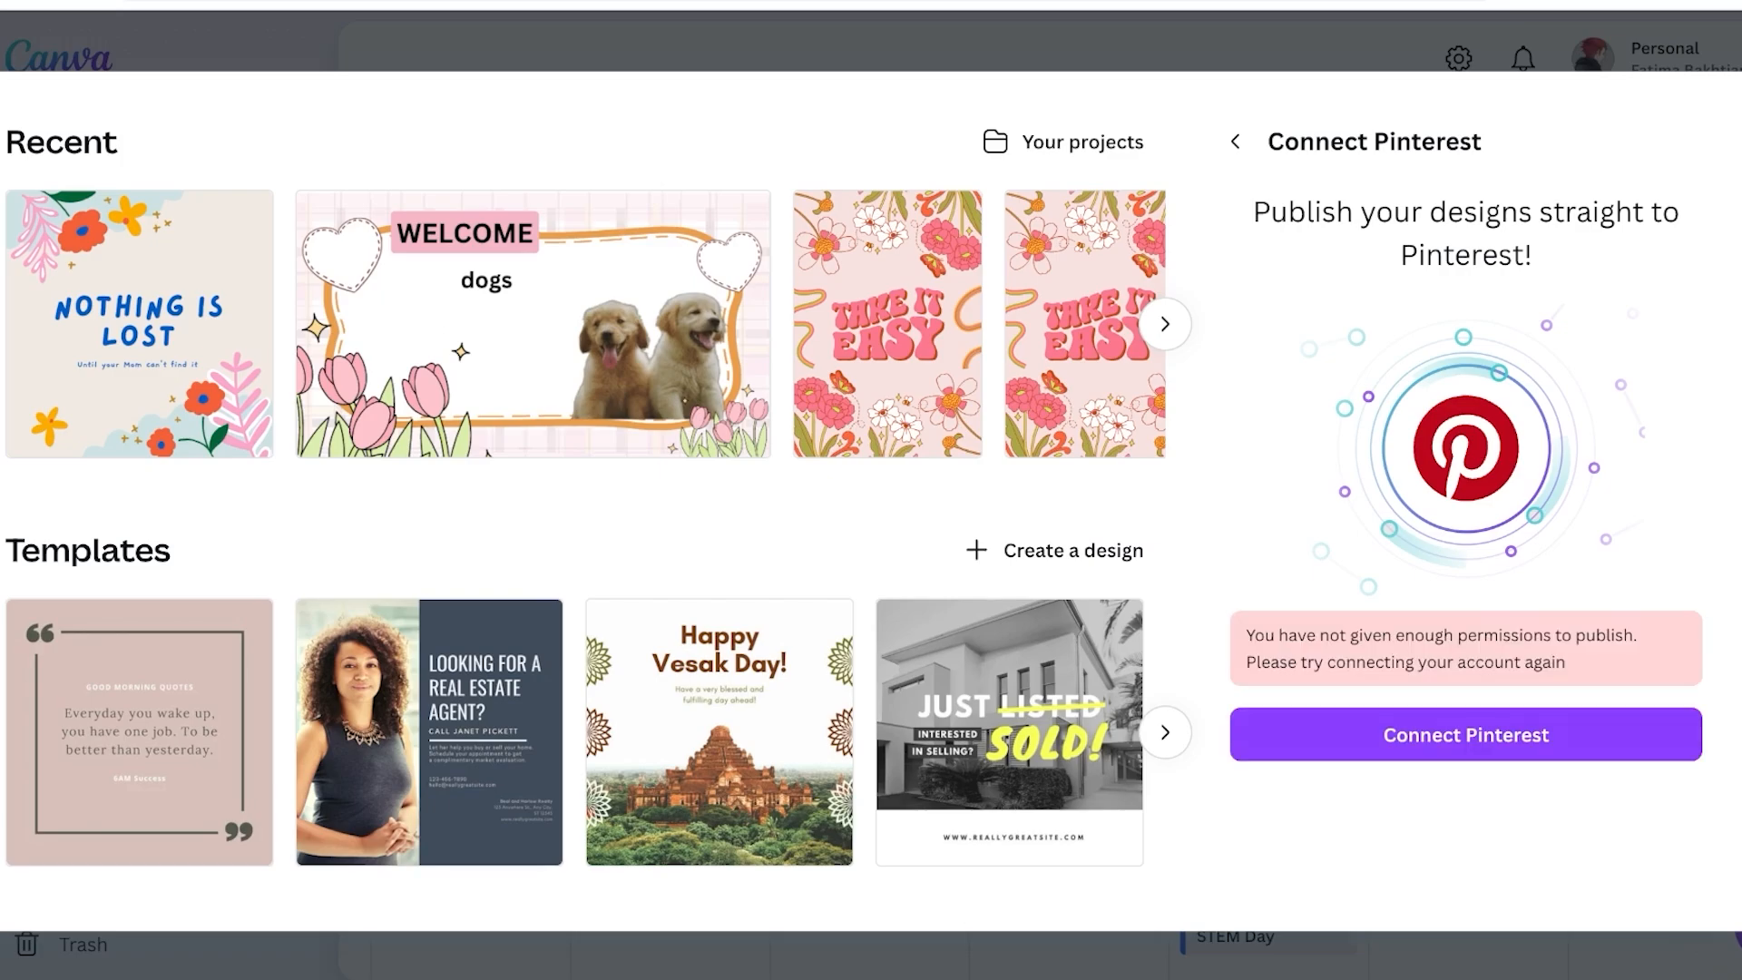
{"action": "left_click", "coordinate": [1233, 142]}
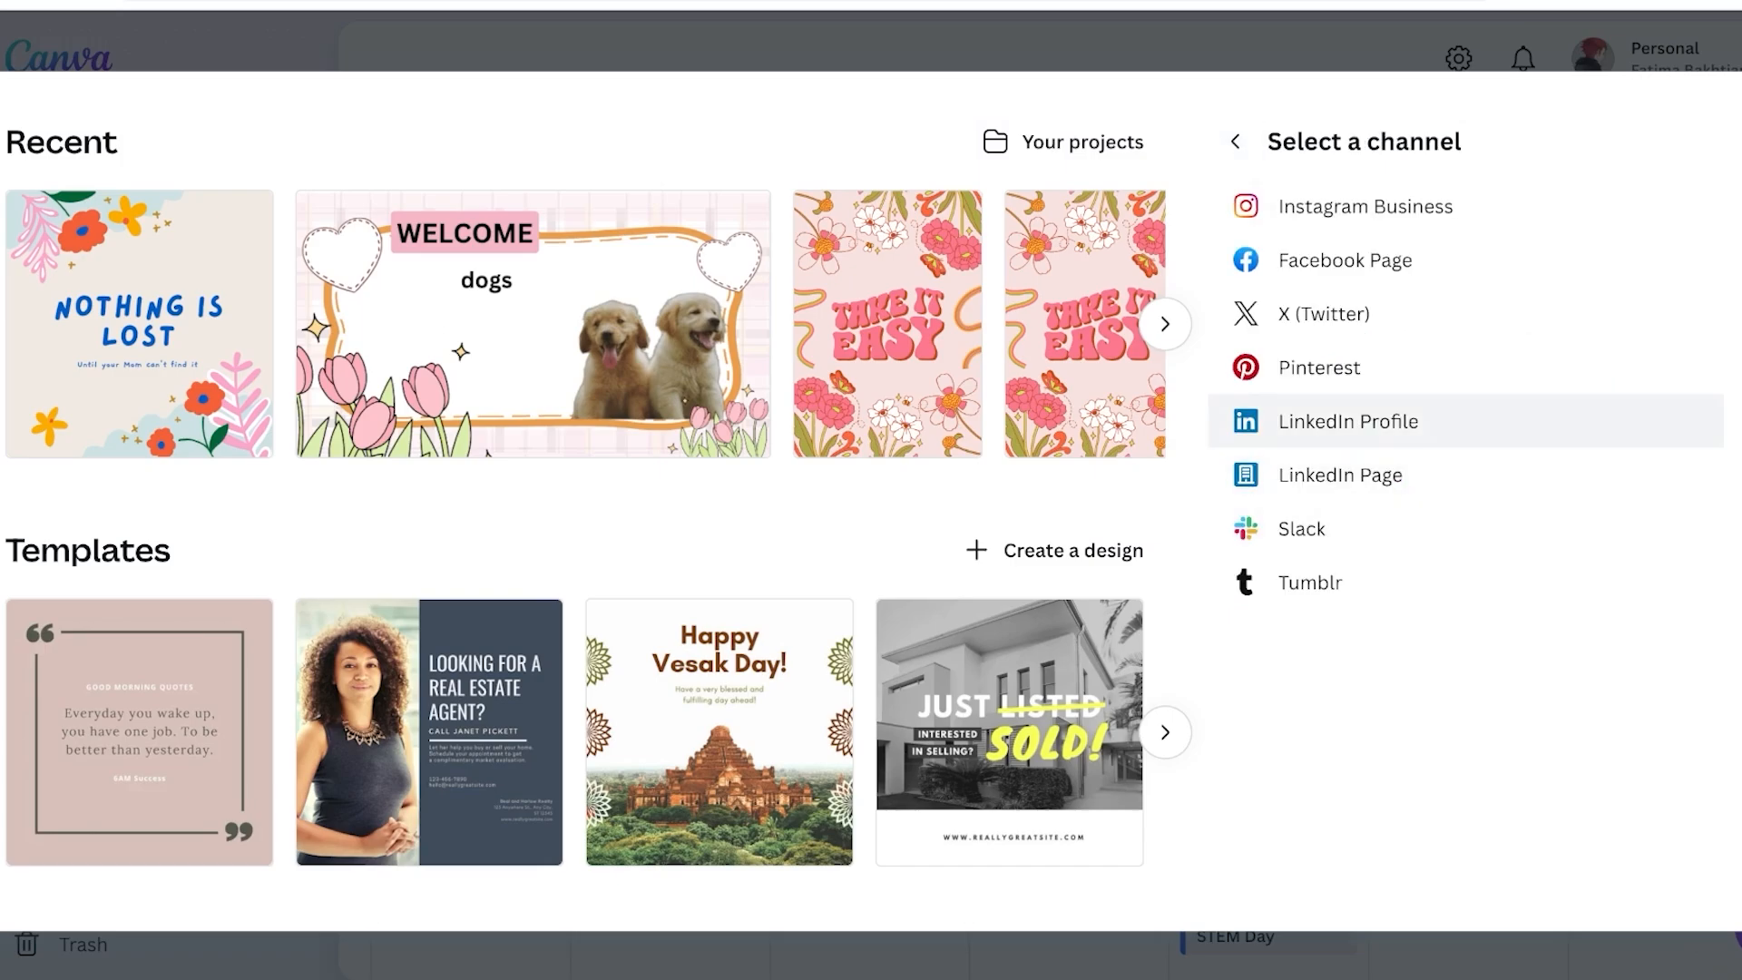
Choose LinkedIn Profile as the channel and connect the LinkedIn account.
{"action": "left_click", "coordinate": [1348, 419]}
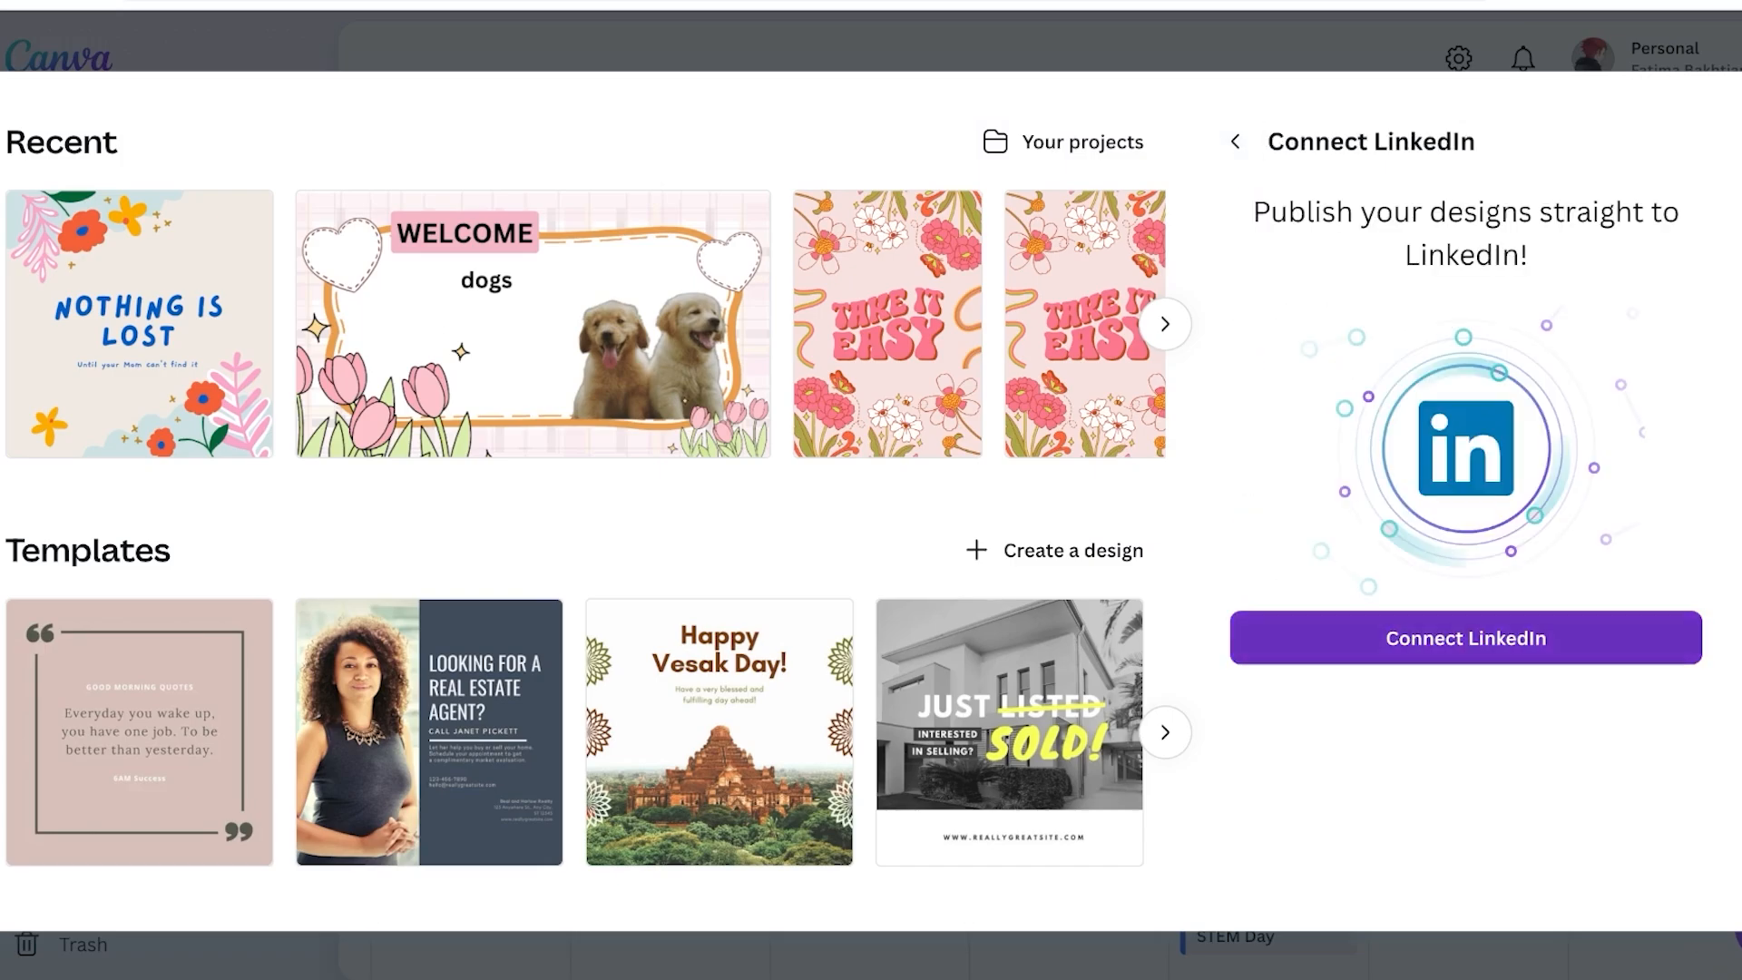
{"action": "left_click", "coordinate": [1464, 637]}
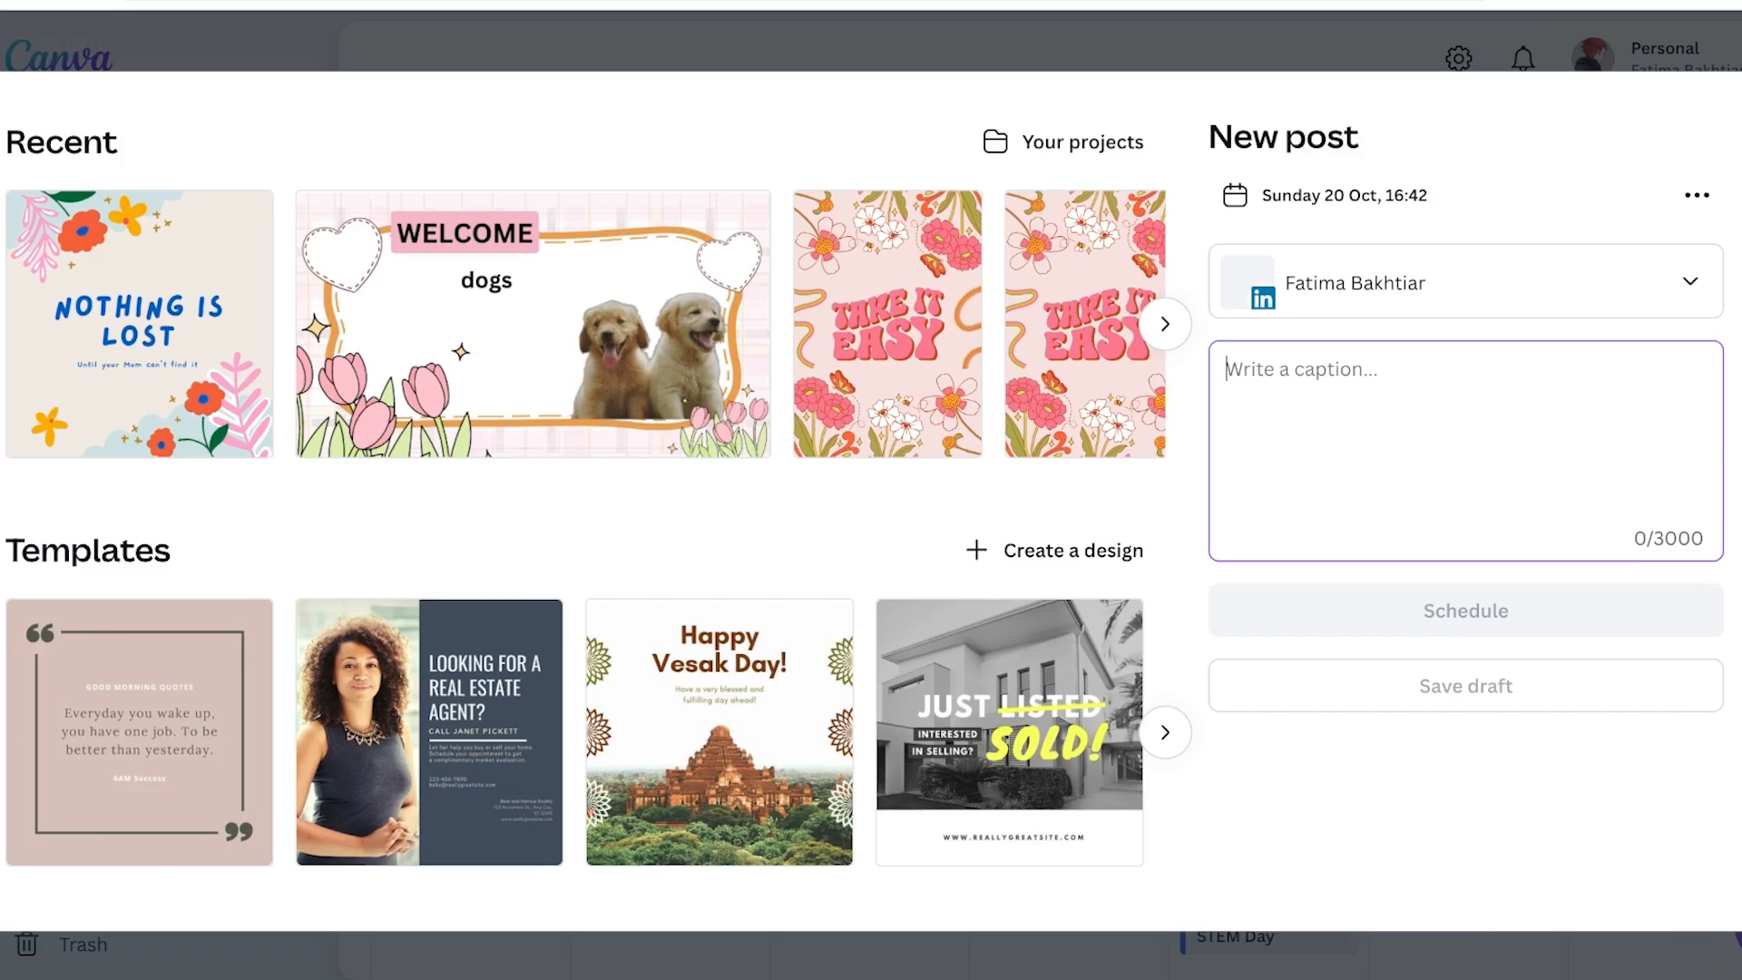
{"action": "mouse_move", "coordinate": [1056, 547]}
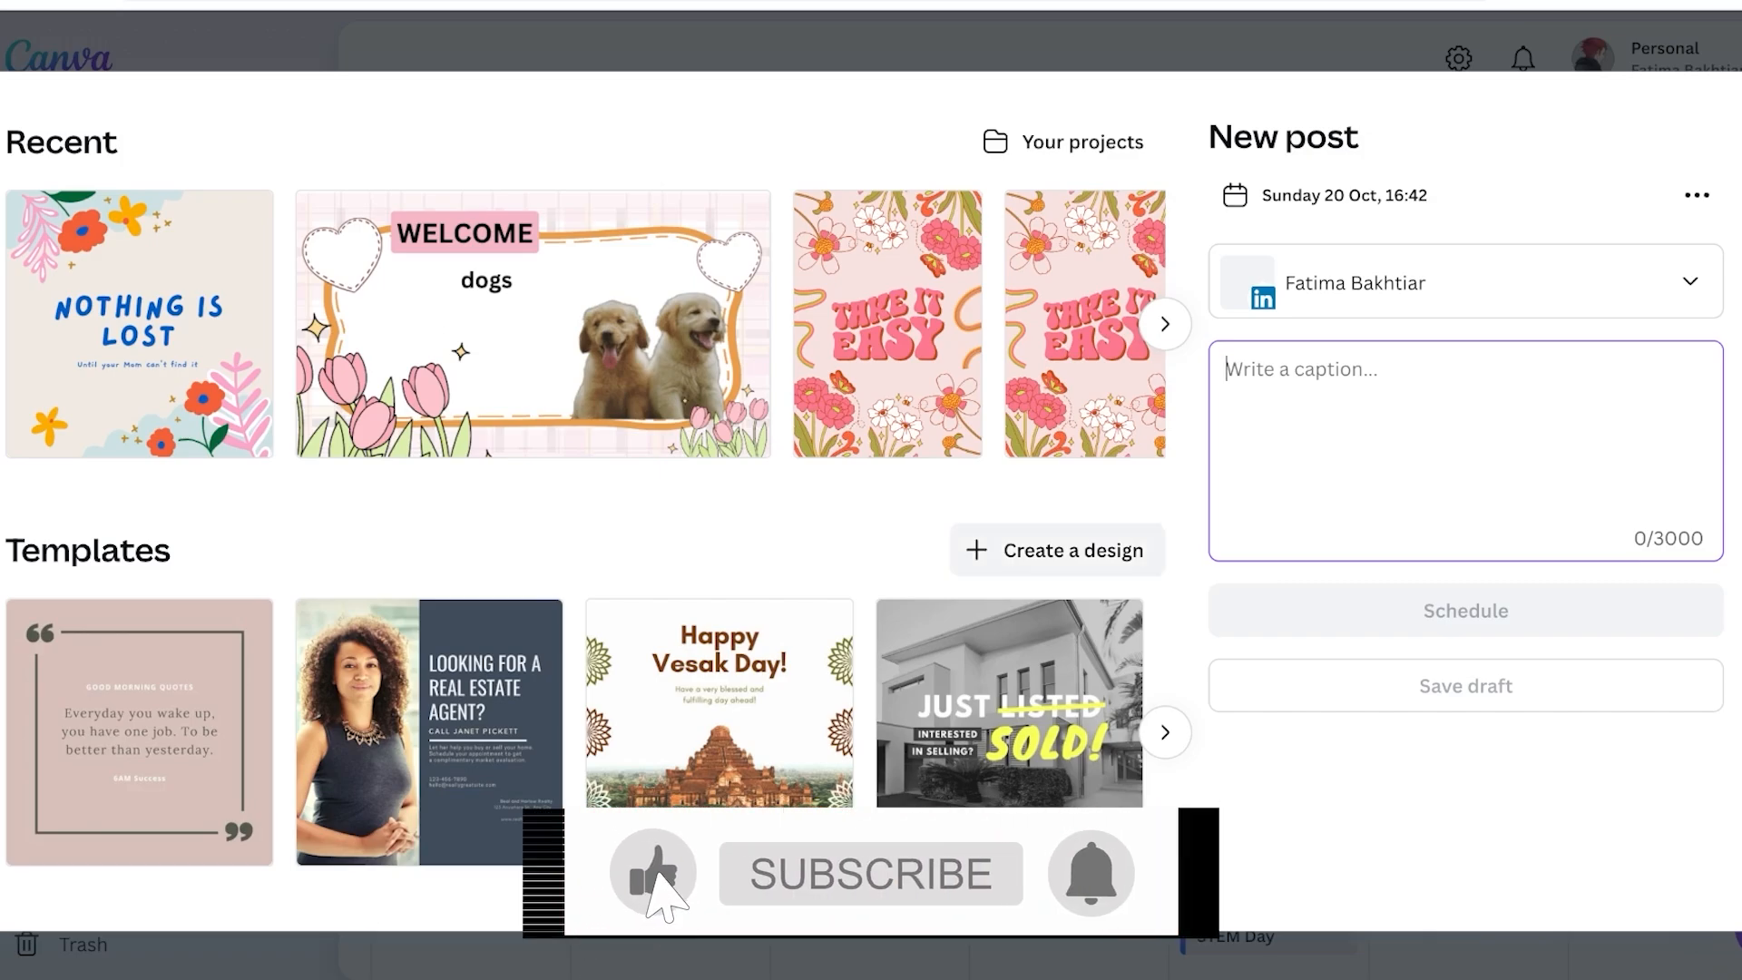
Start a new design from scratch and search design types for 'linkd'.
{"action": "left_click", "coordinate": [871, 873]}
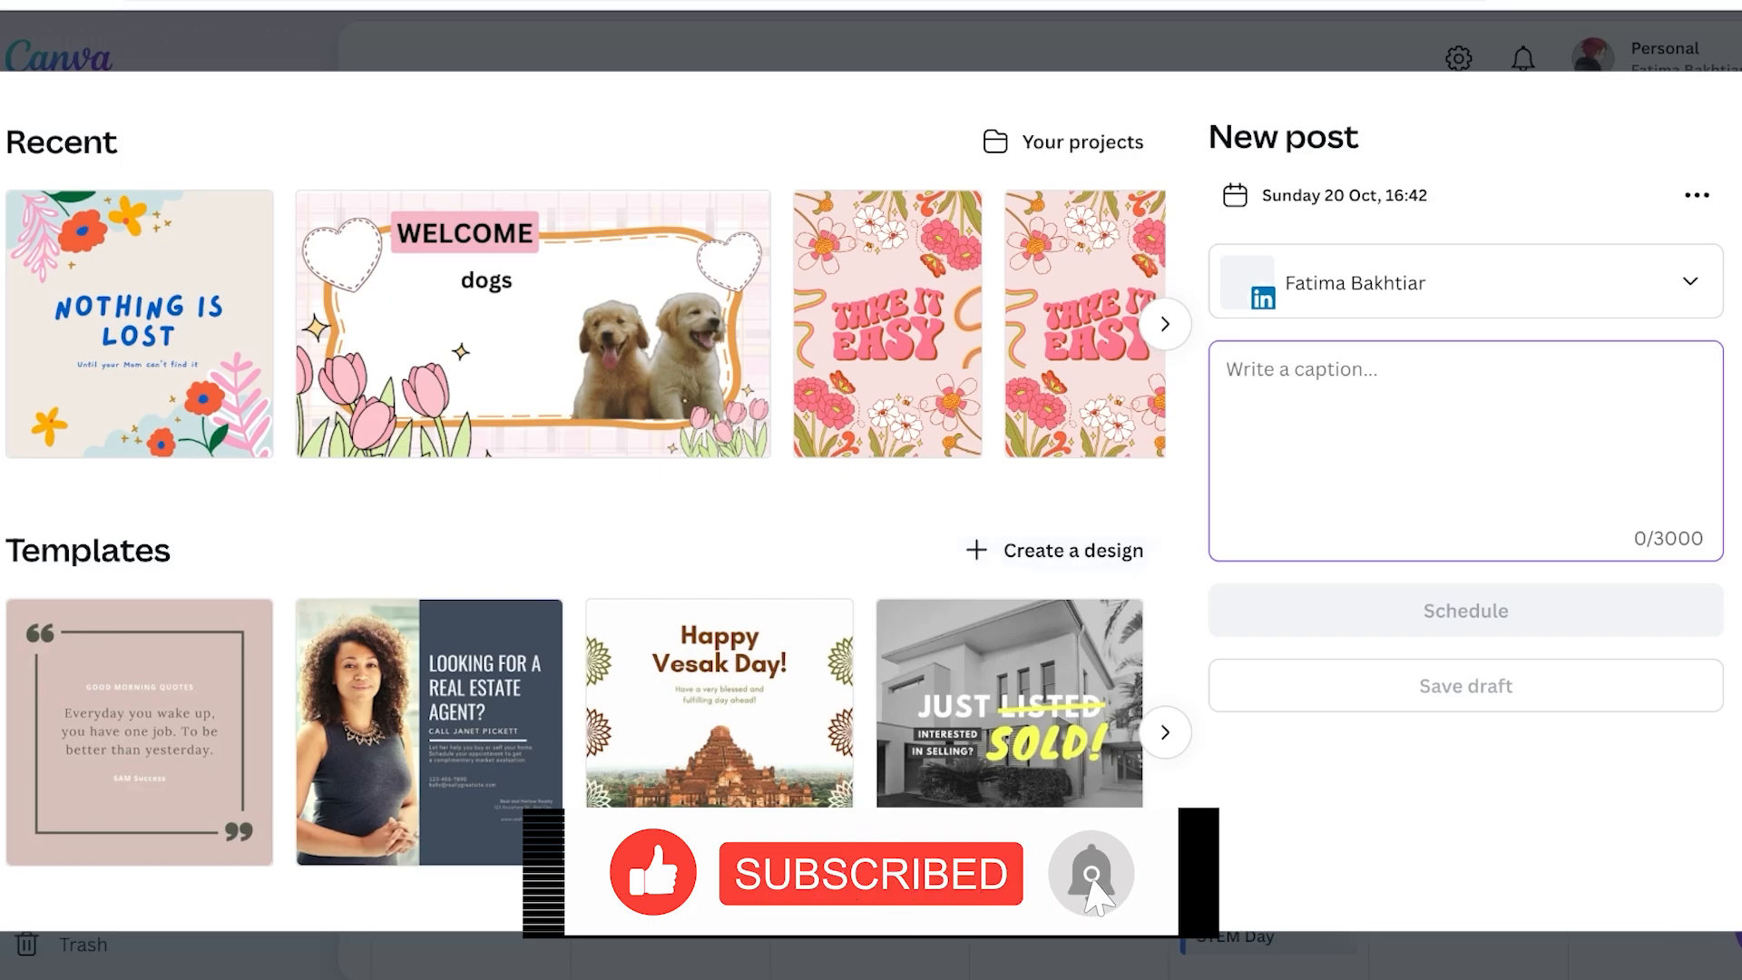
{"action": "left_click", "coordinate": [1072, 549]}
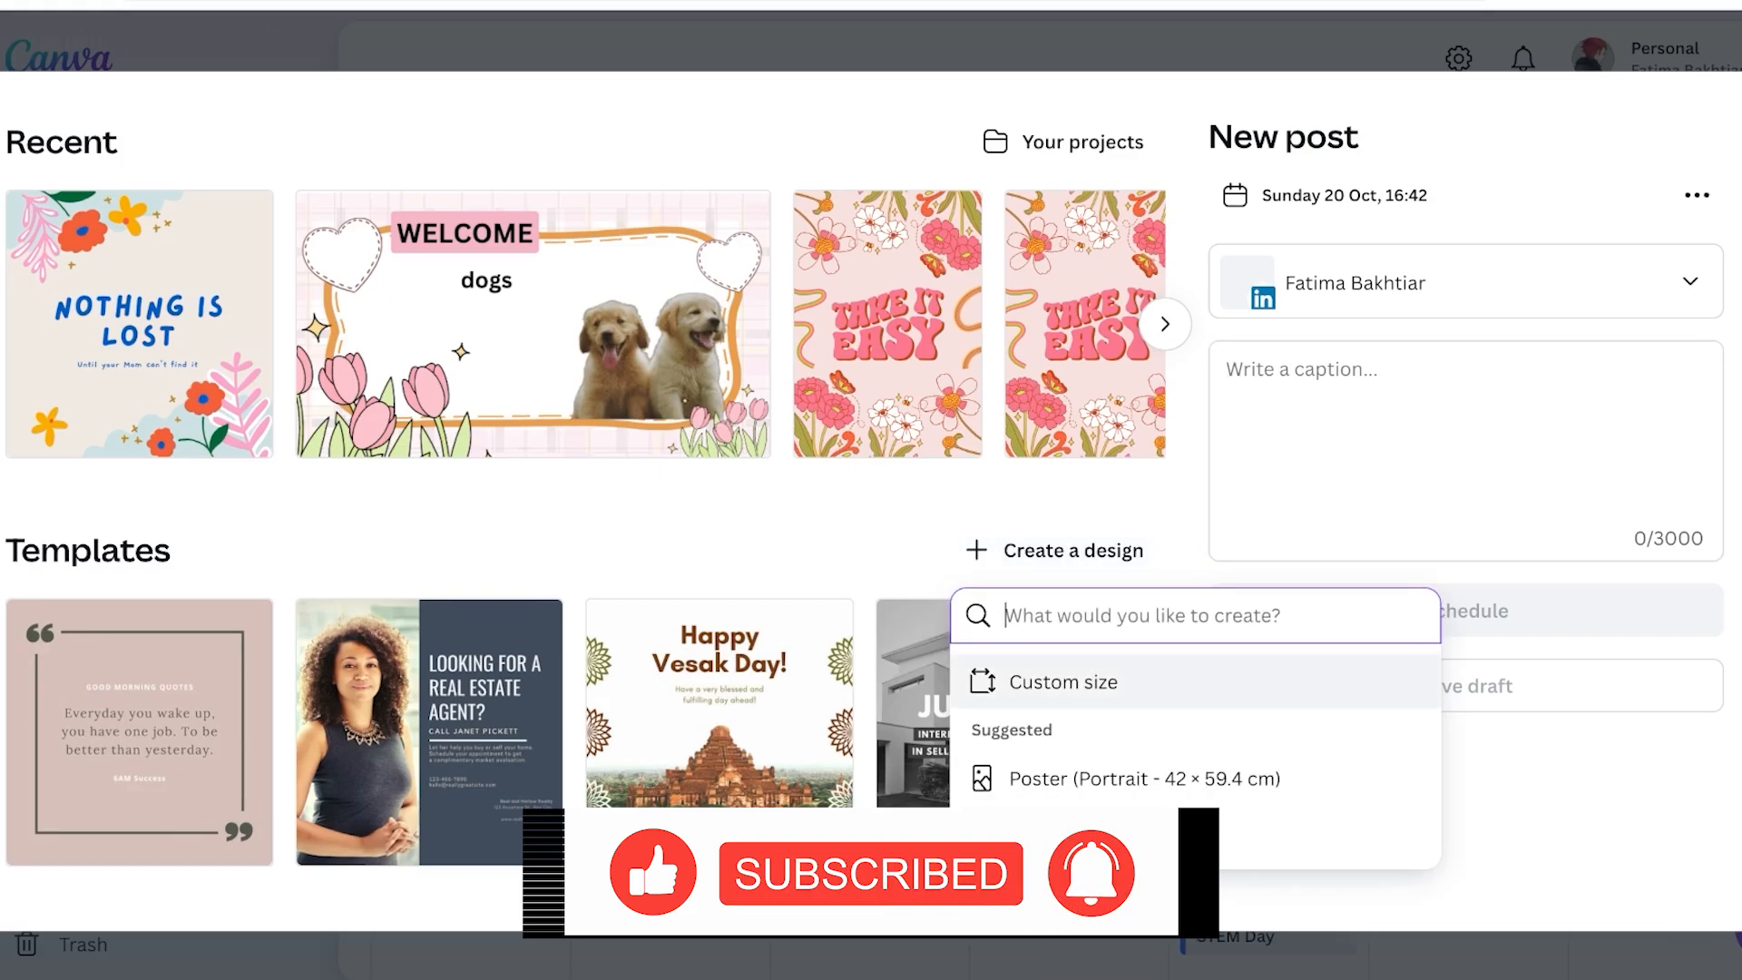
{"action": "left_click", "coordinate": [1061, 681]}
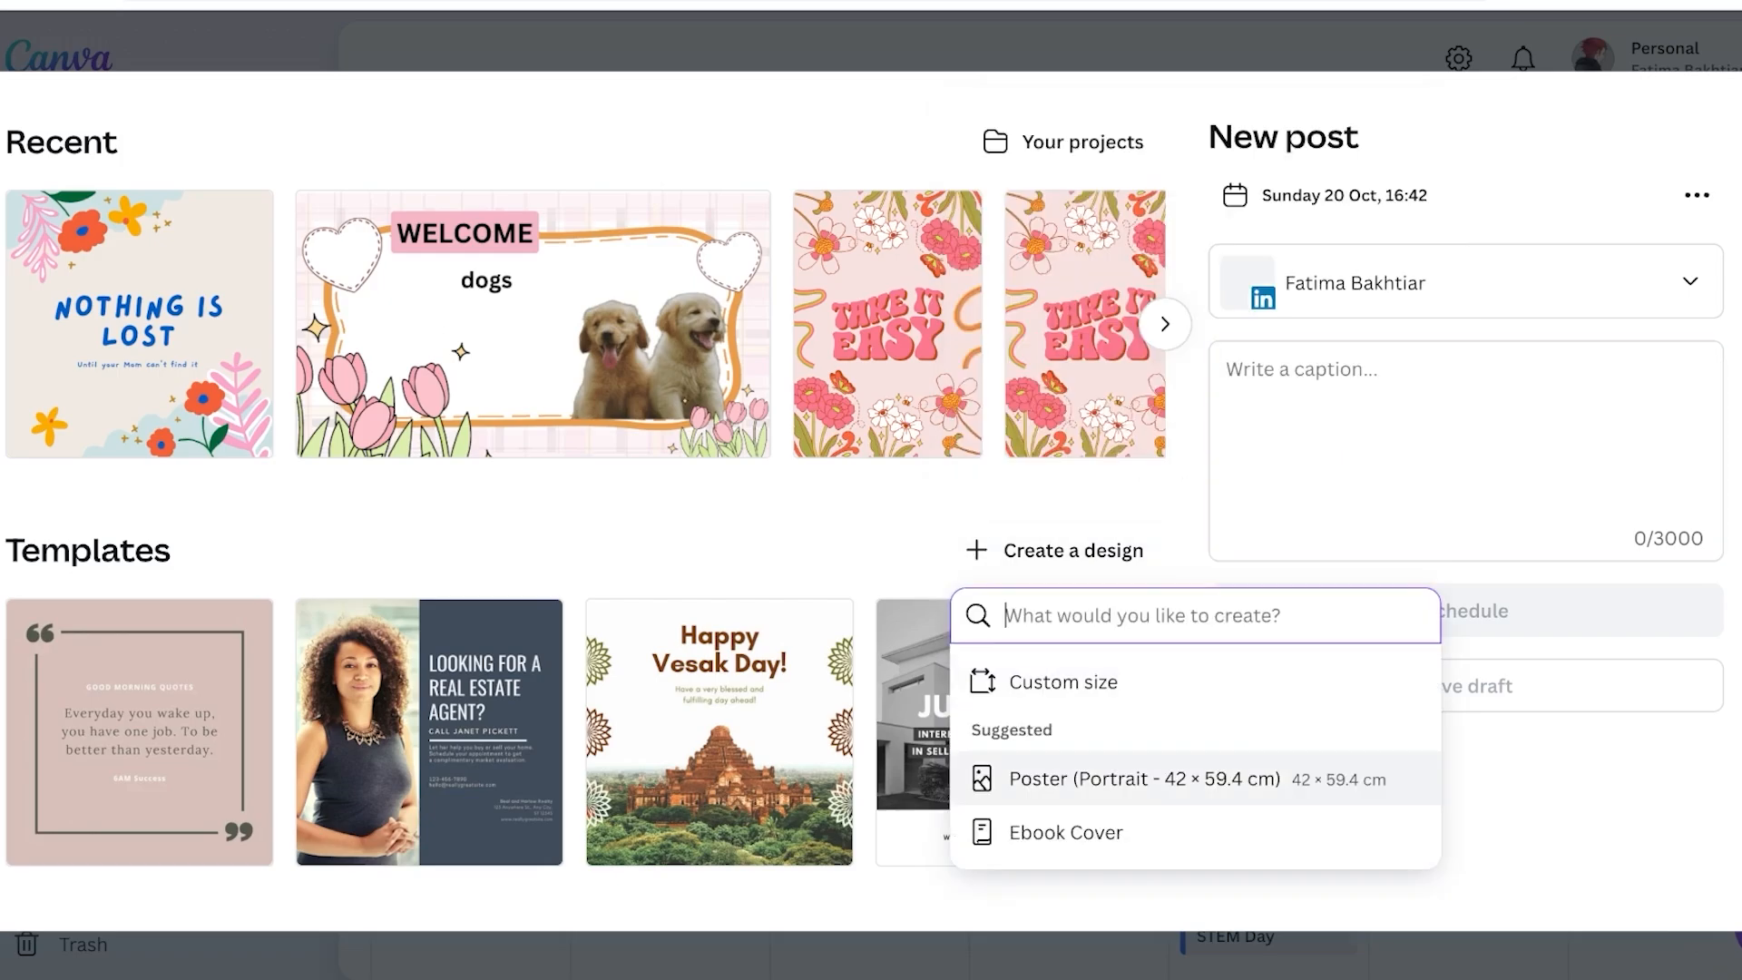
{"action": "type", "text": "linkd"}
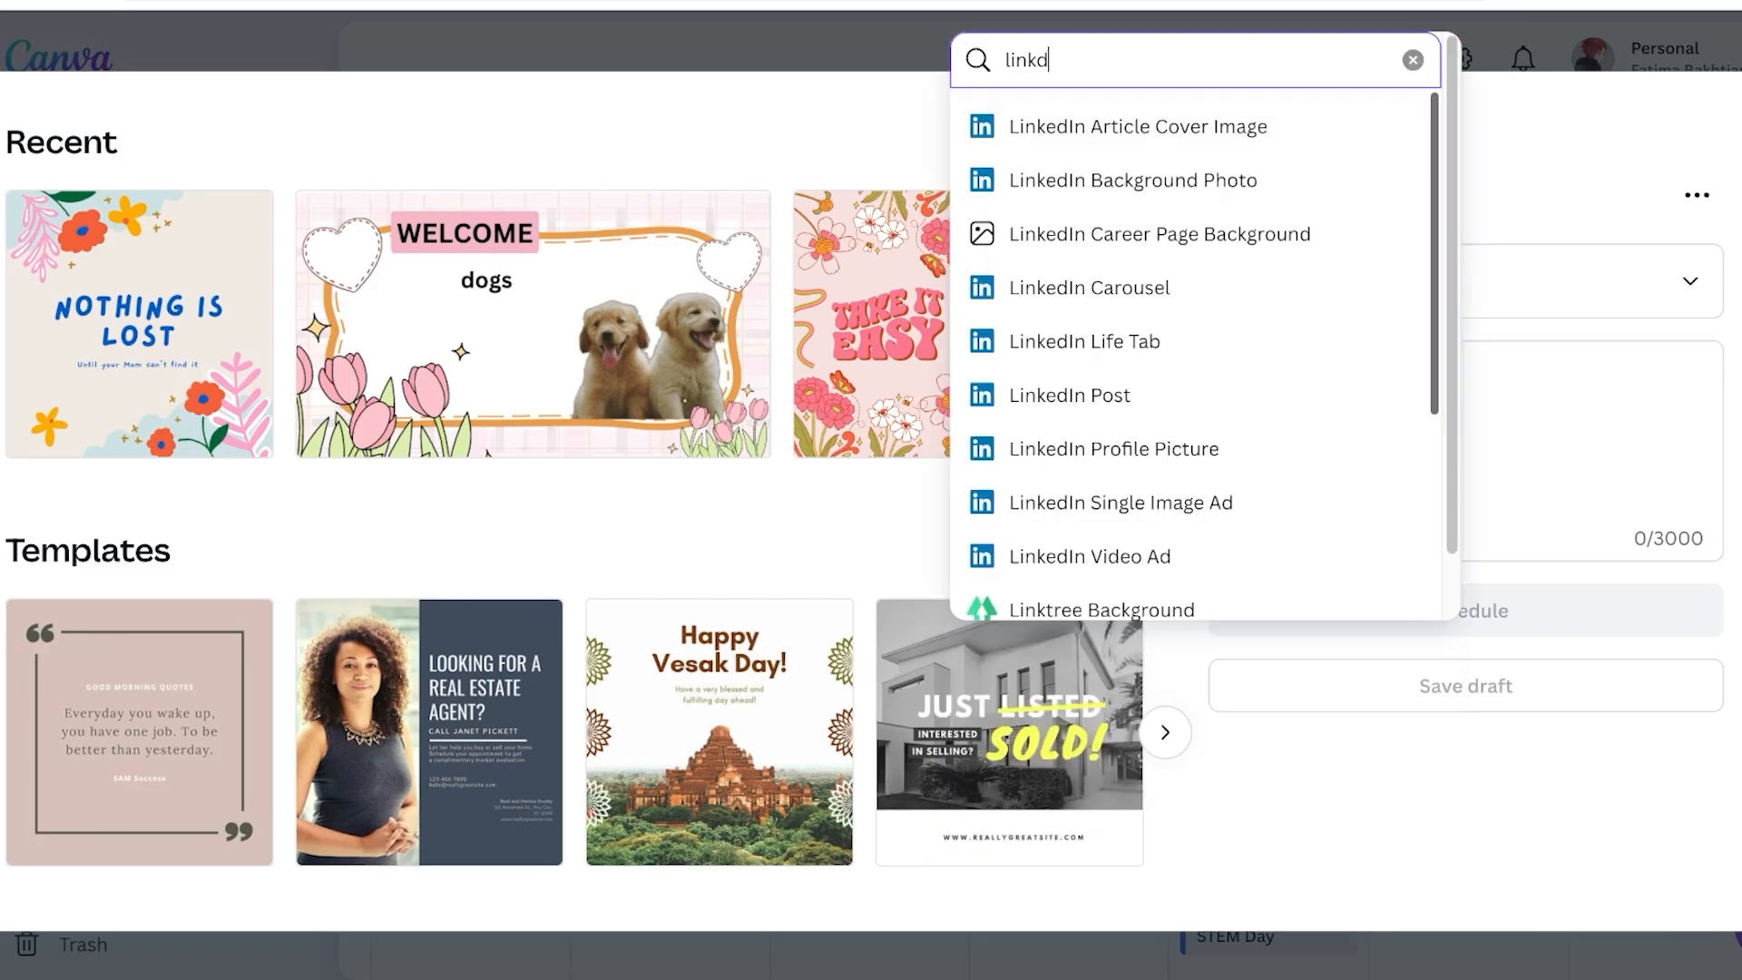
{"action": "mouse_move", "coordinate": [1085, 341]}
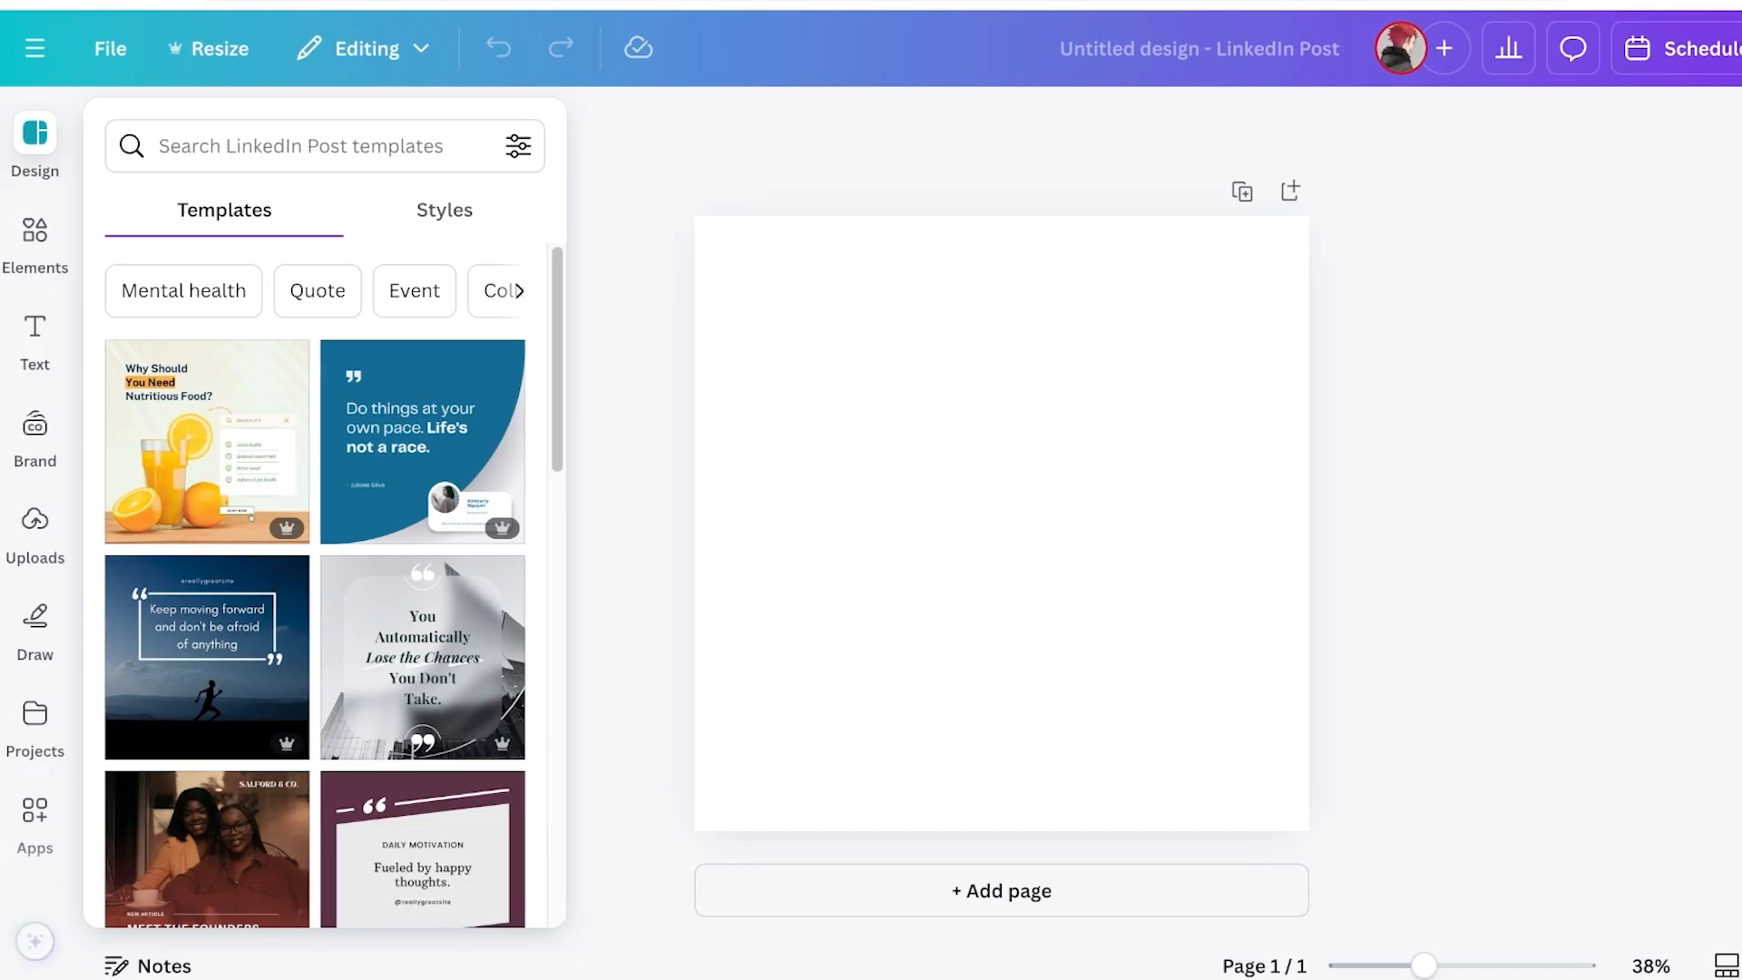
Apply the maroon Daily Motivation 'Fueled by happy thoughts' quote template to the page.
{"action": "scroll", "scroll_direction": "down", "scroll_amount": 3}
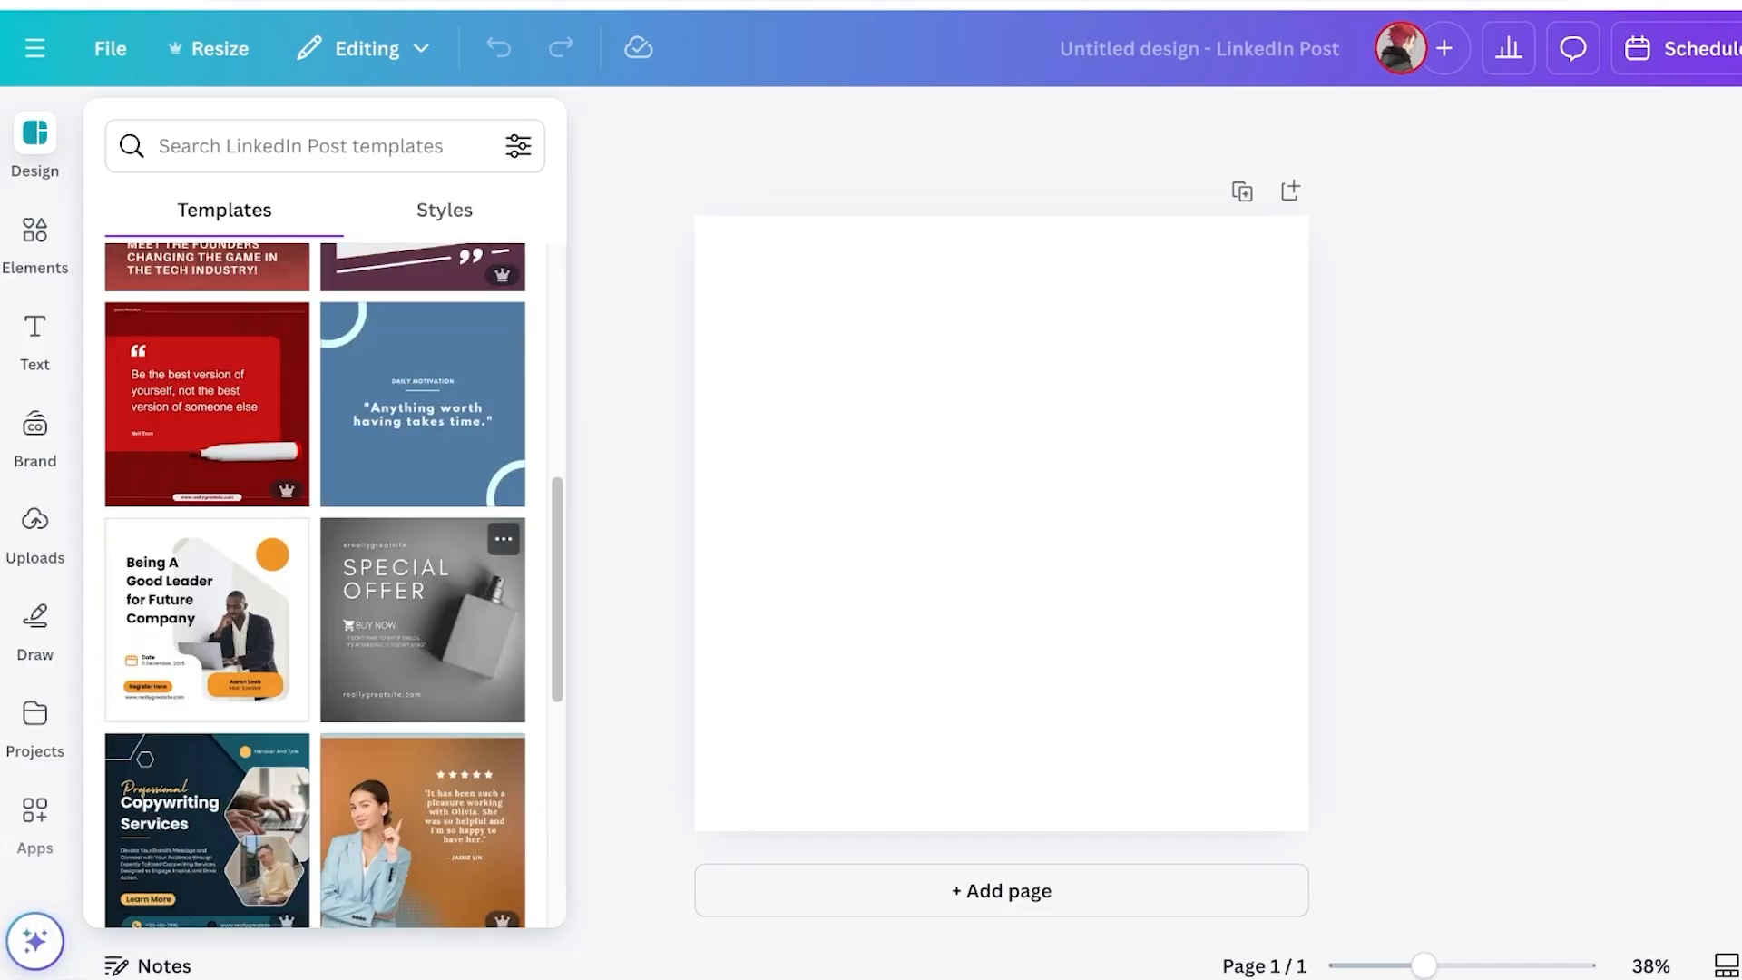
{"action": "scroll", "scroll_direction": "up", "scroll_amount": 3}
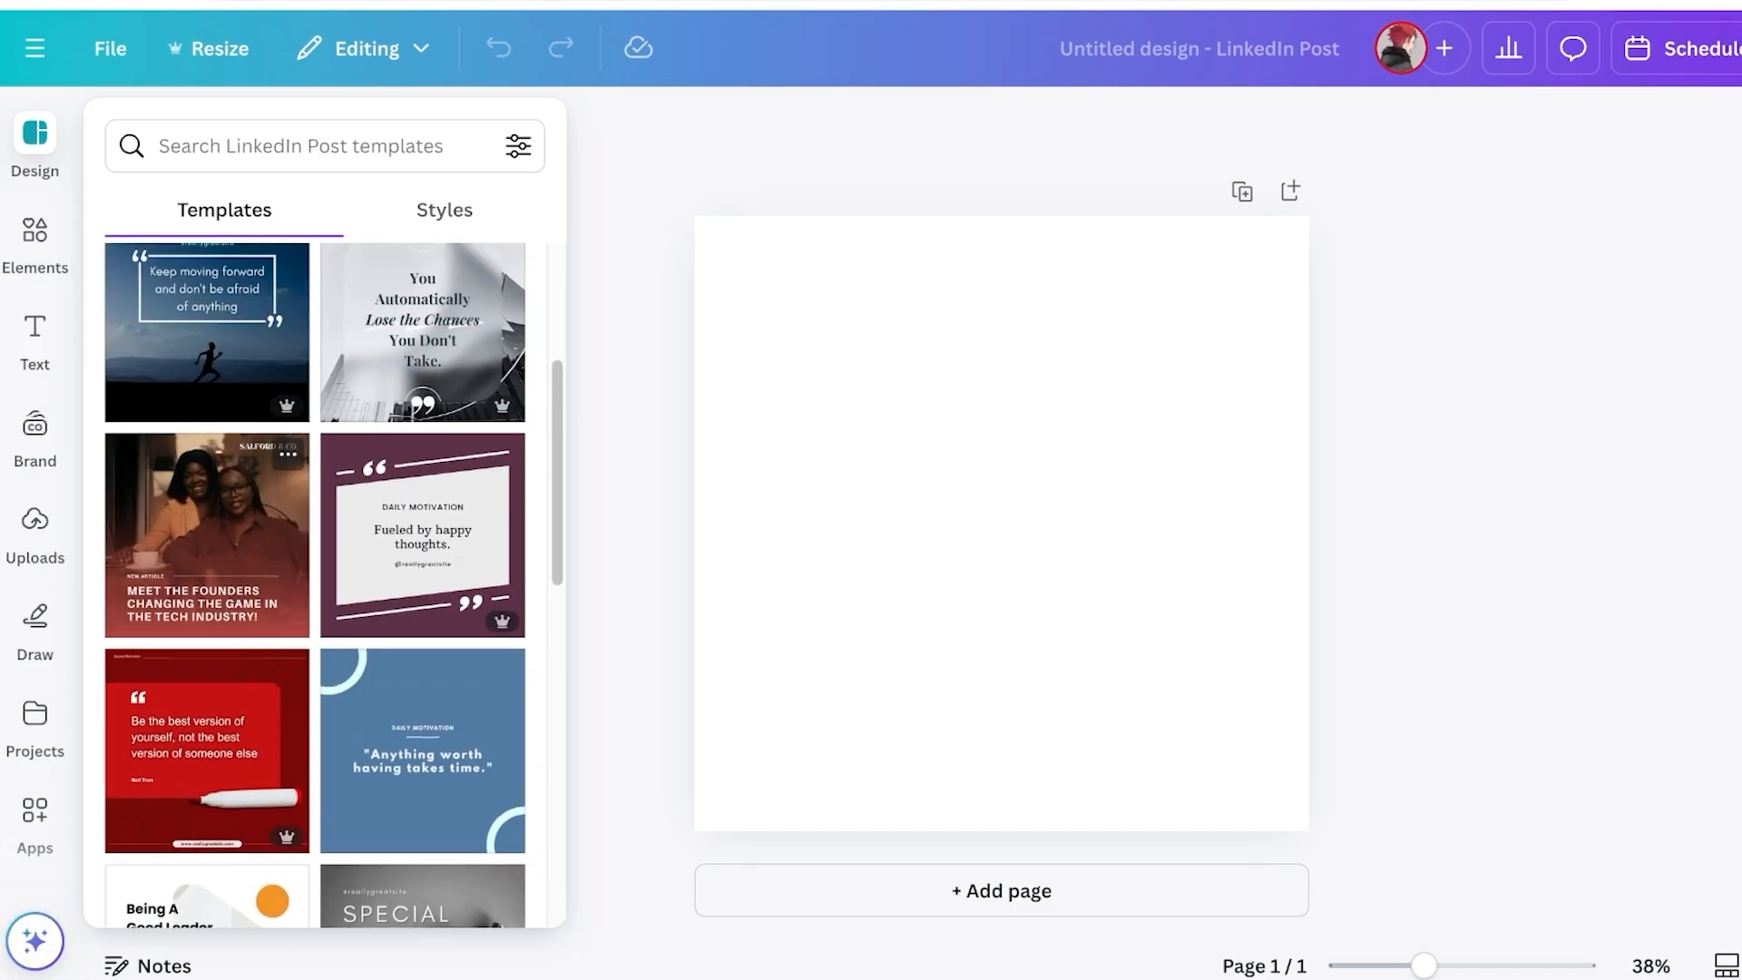
{"action": "left_click", "coordinate": [423, 534]}
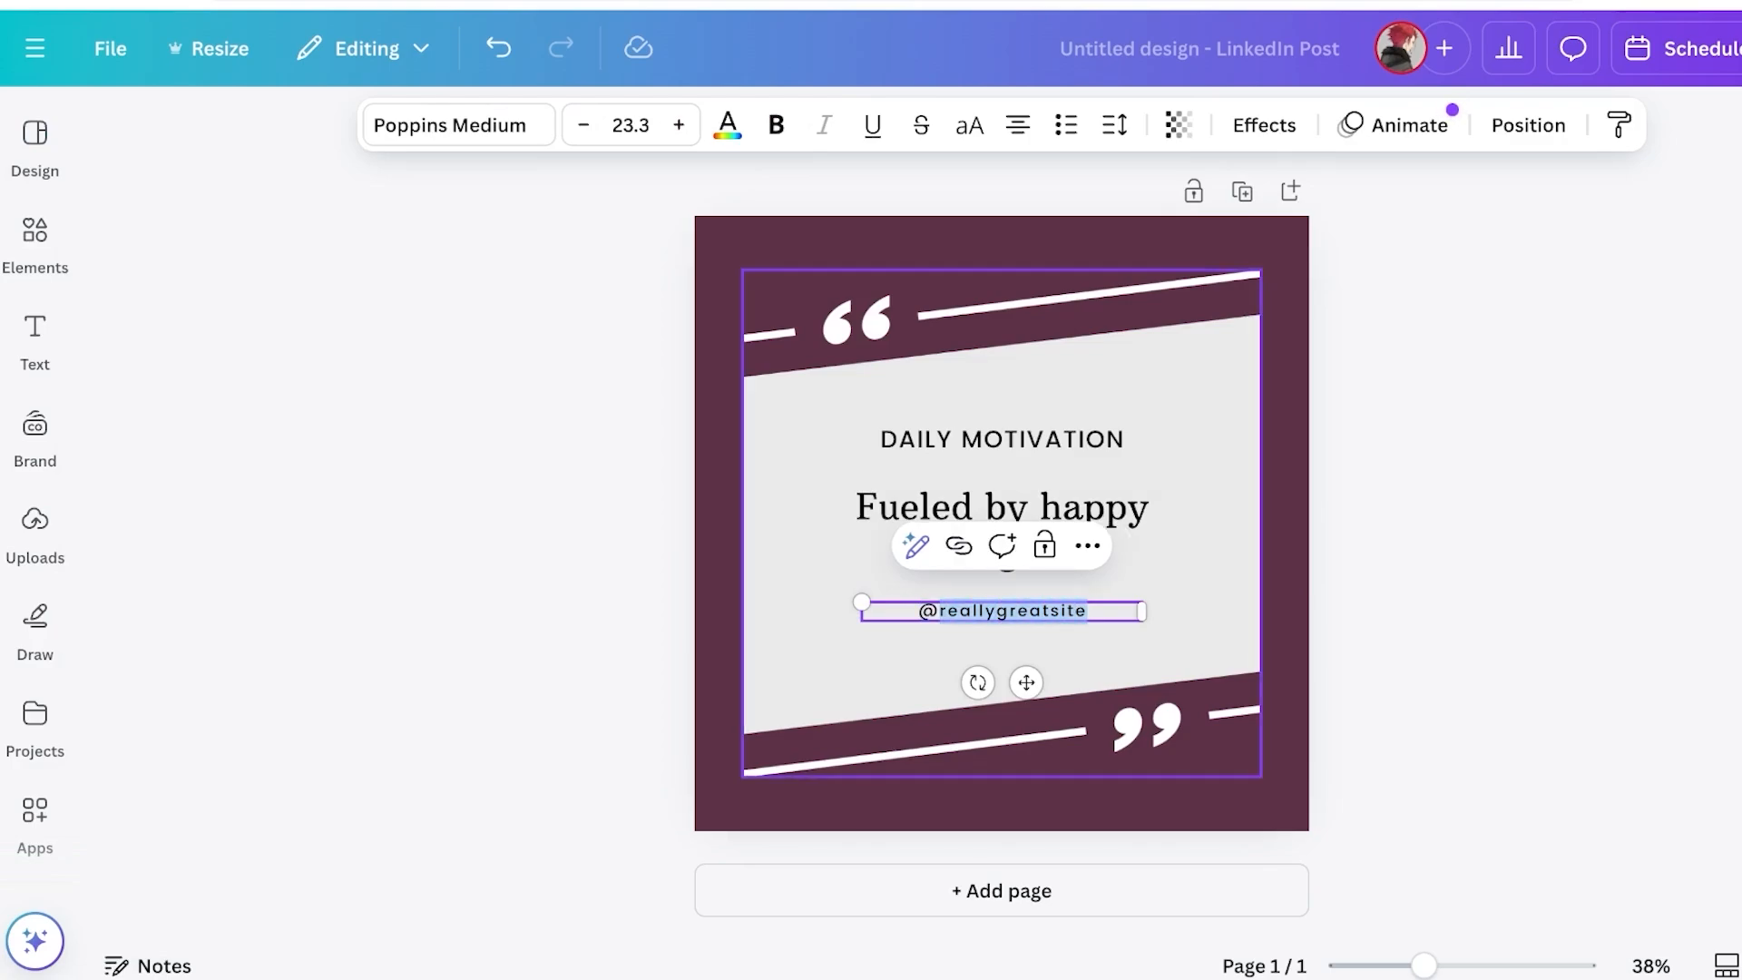
{"action": "type", "text": "@lilydavis"}
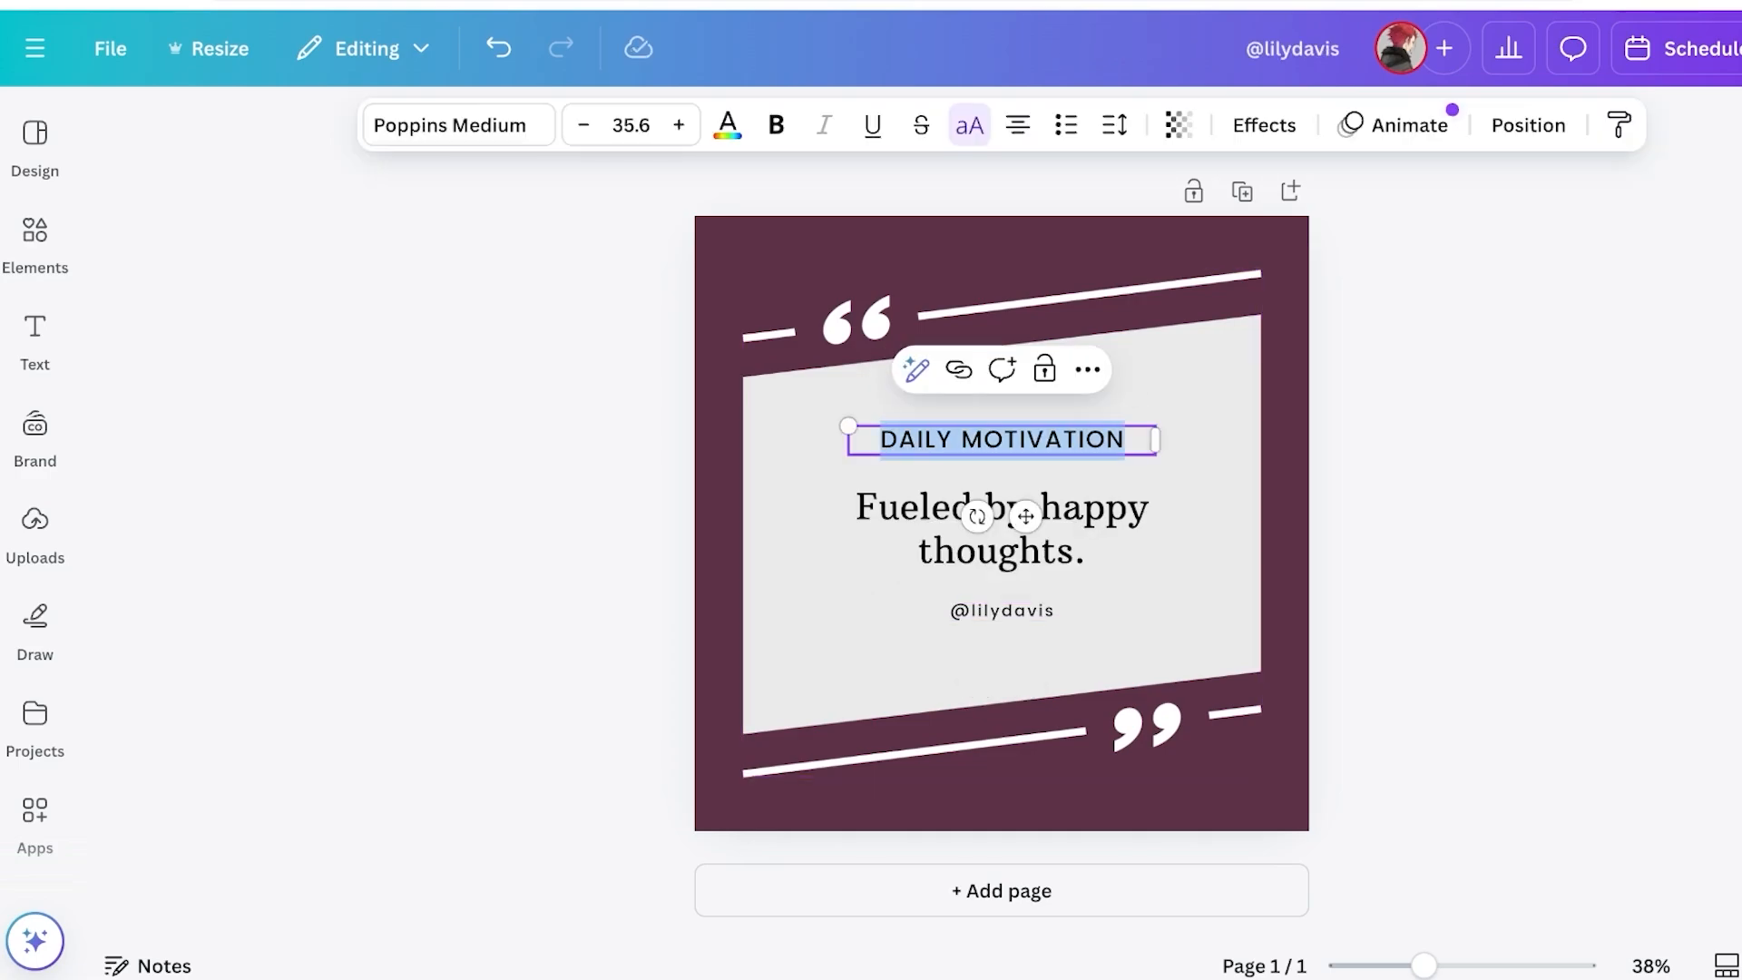
{"action": "type", "text": "LILYS GUIDE IN VOICEOVERS"}
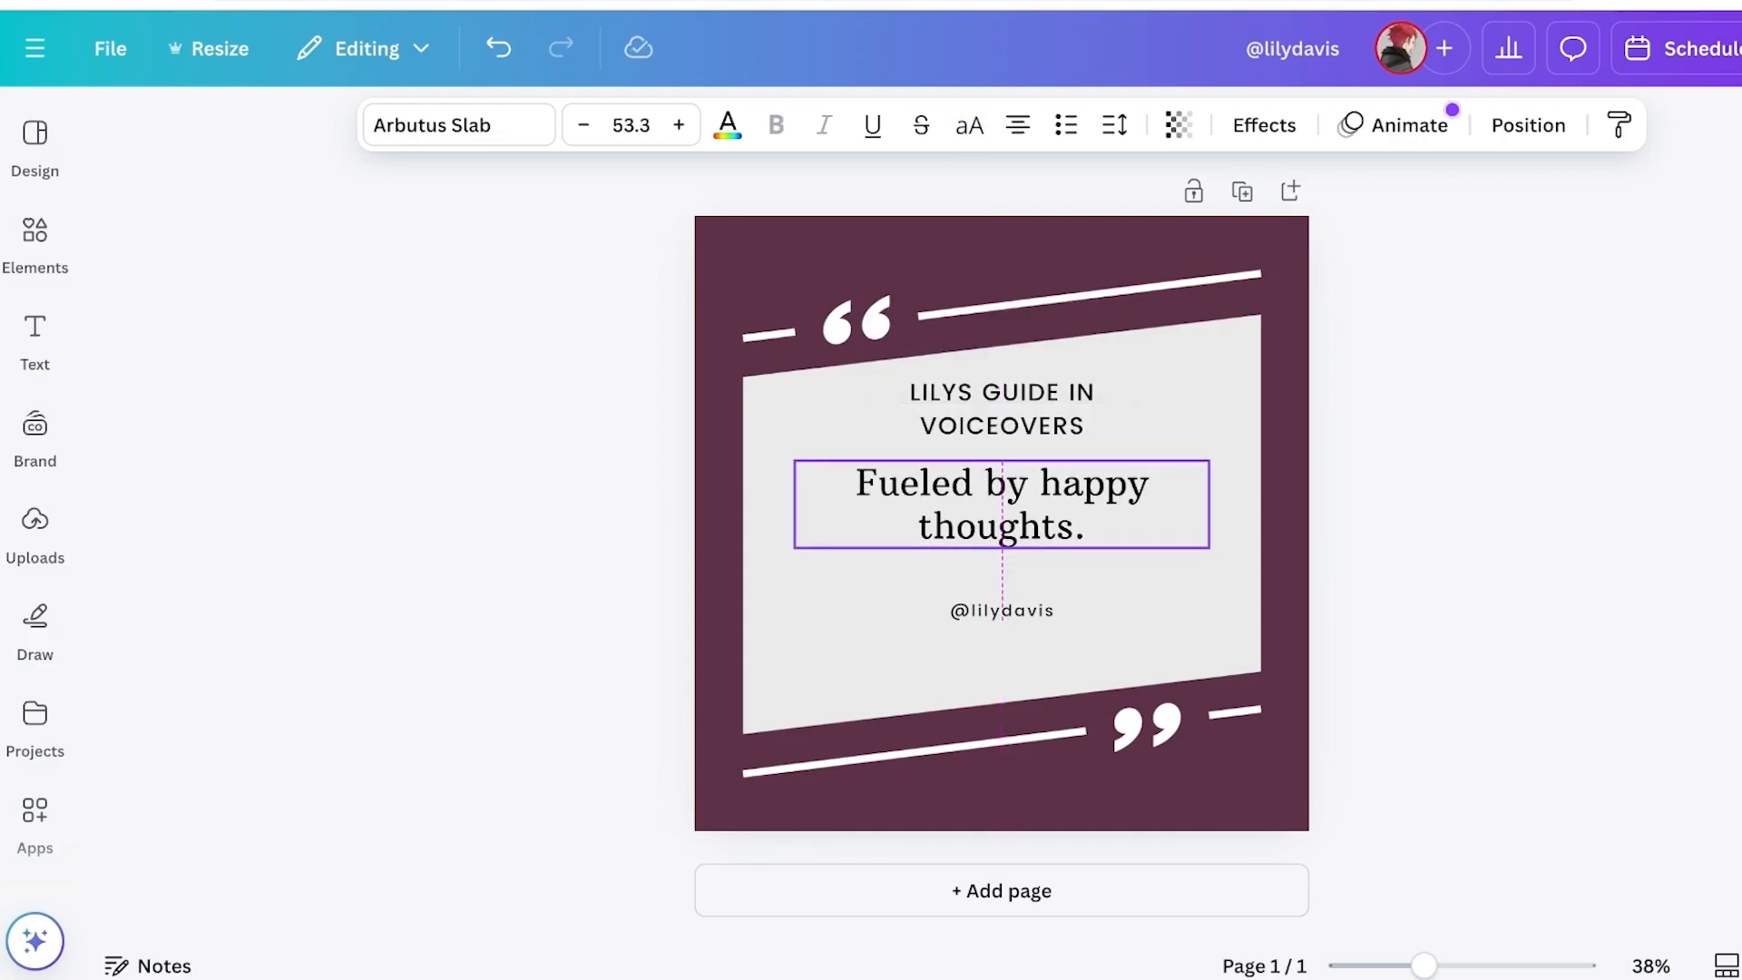
{"action": "type", "text": "Always speak"}
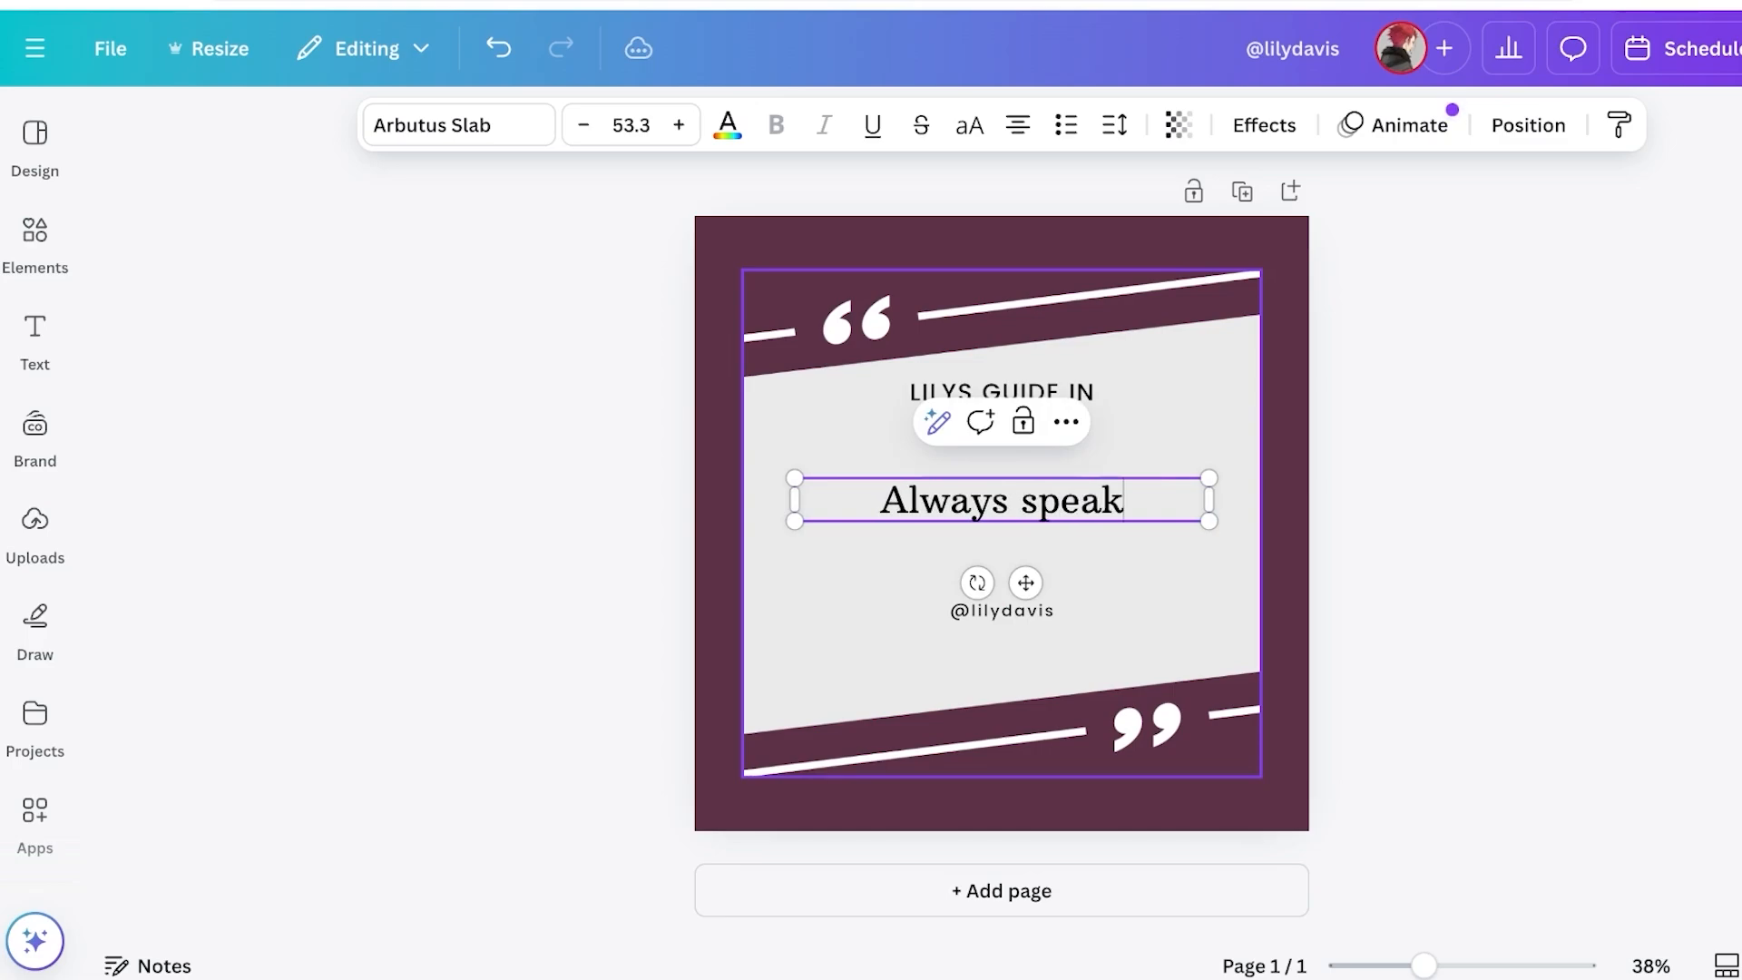
{"action": "type", "text": "calmly"}
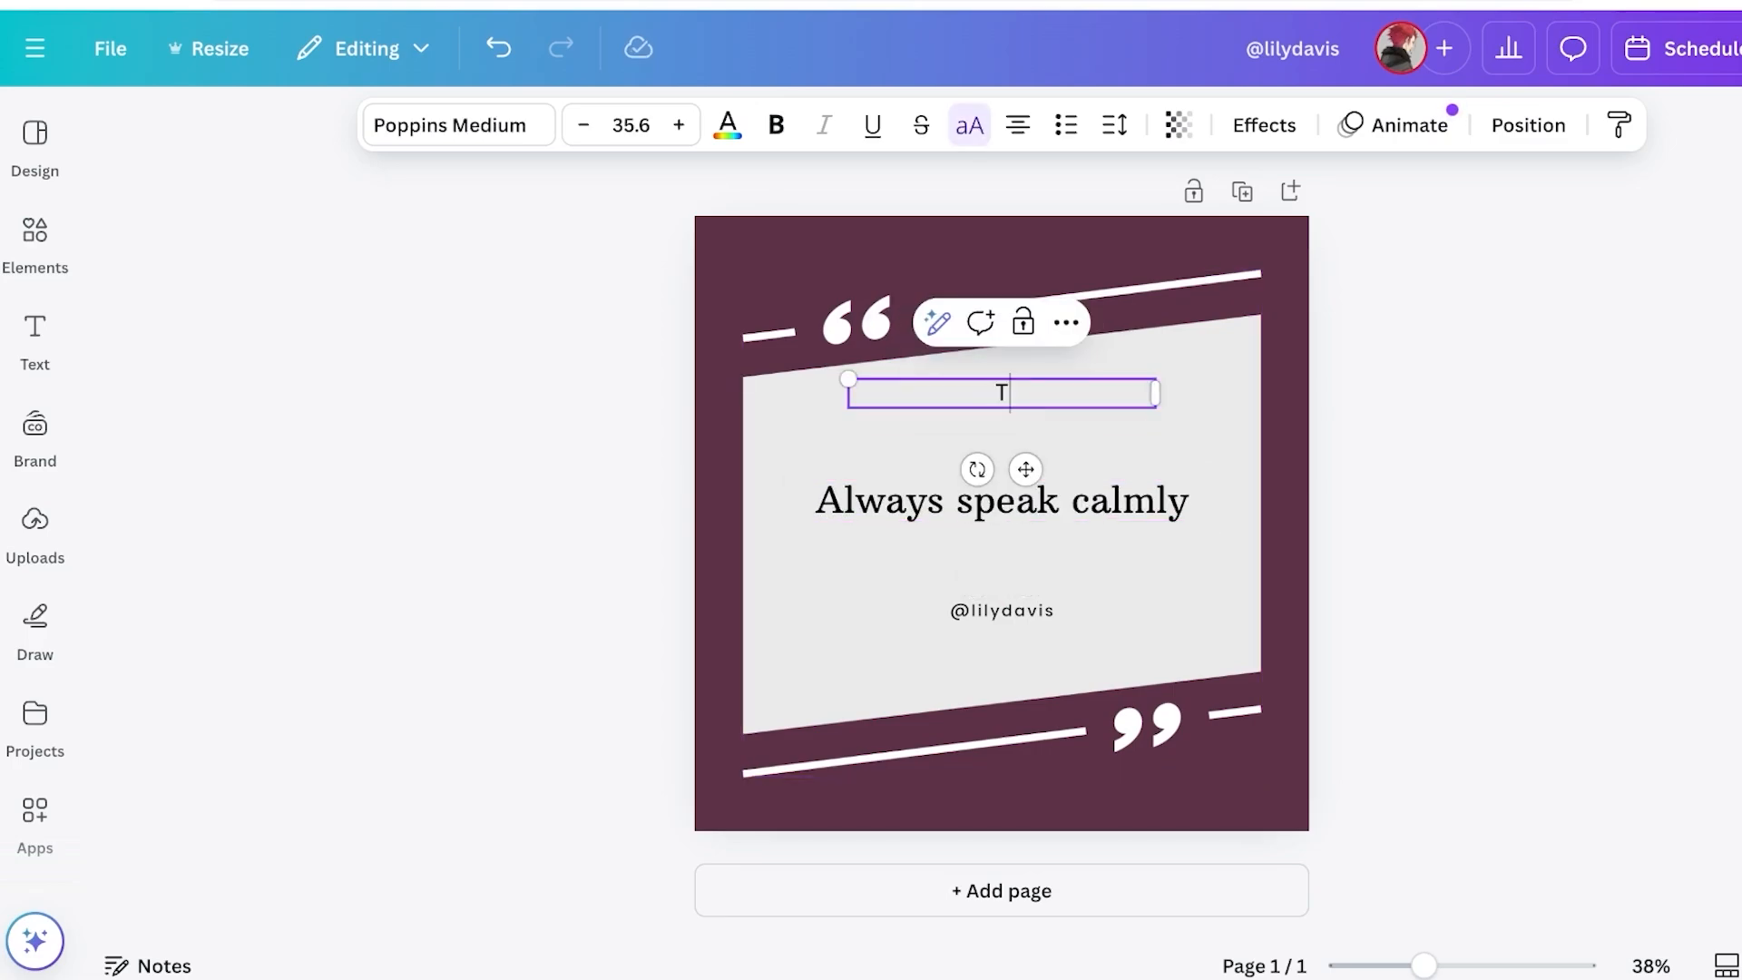
{"action": "type", "text": "TODAY IM GRATEFUL MO"}
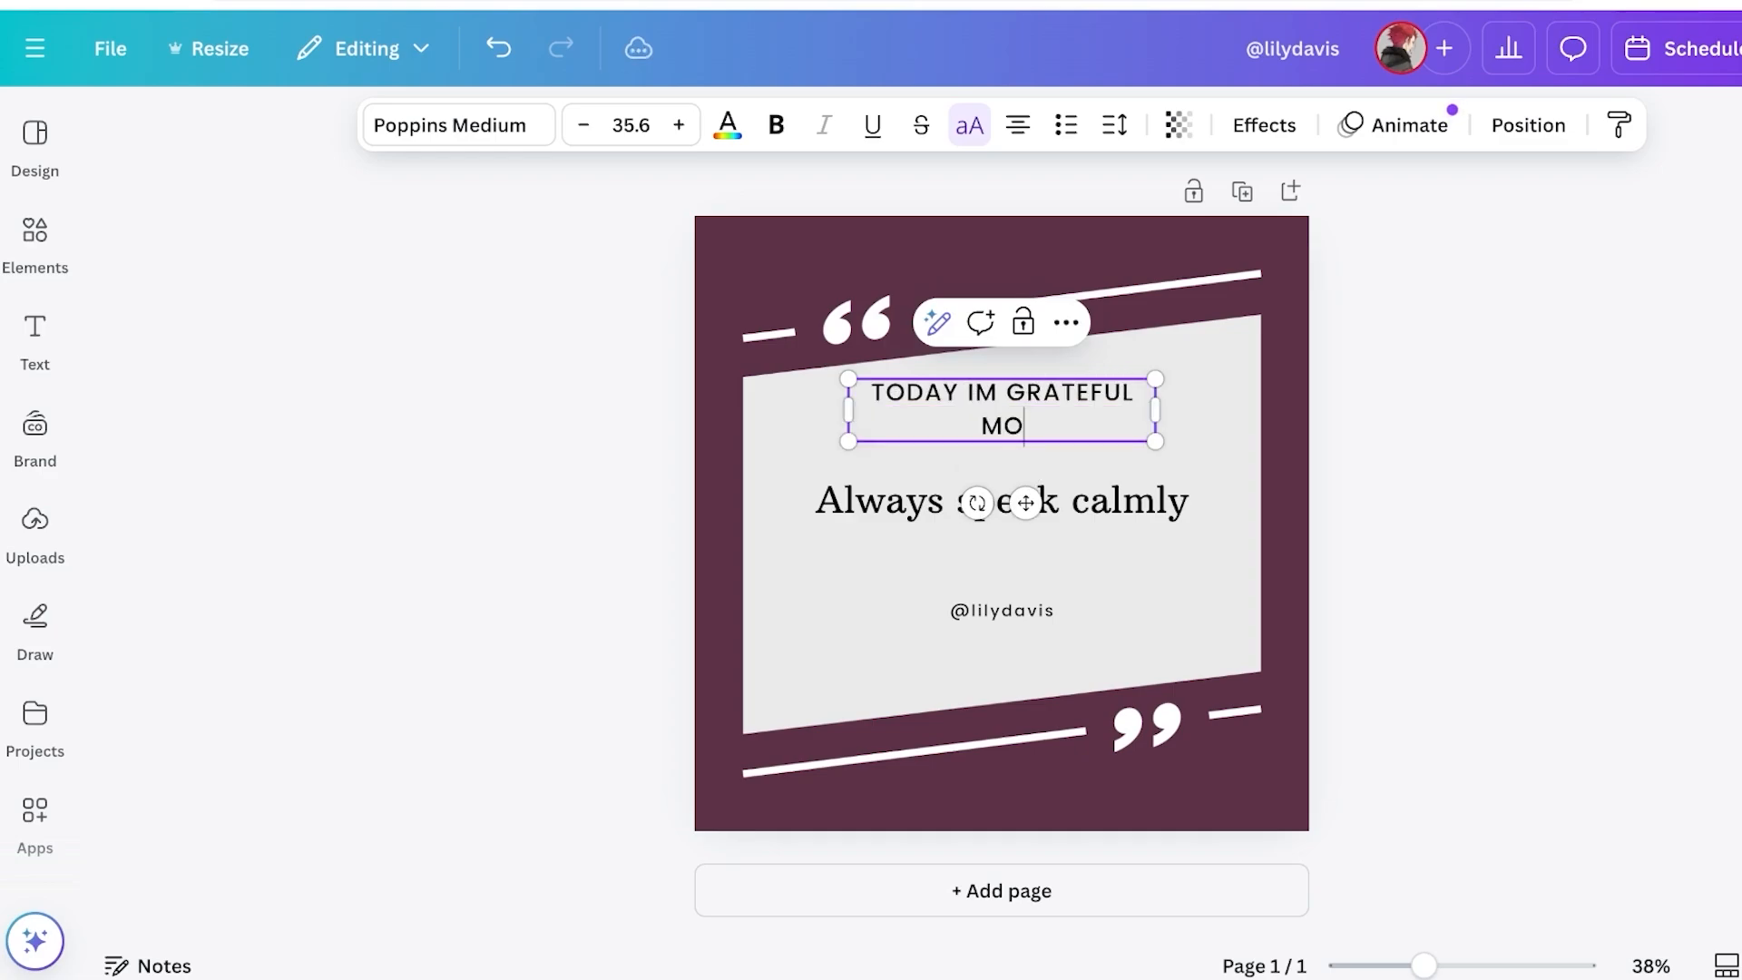
{"action": "type", "text": "FOR"}
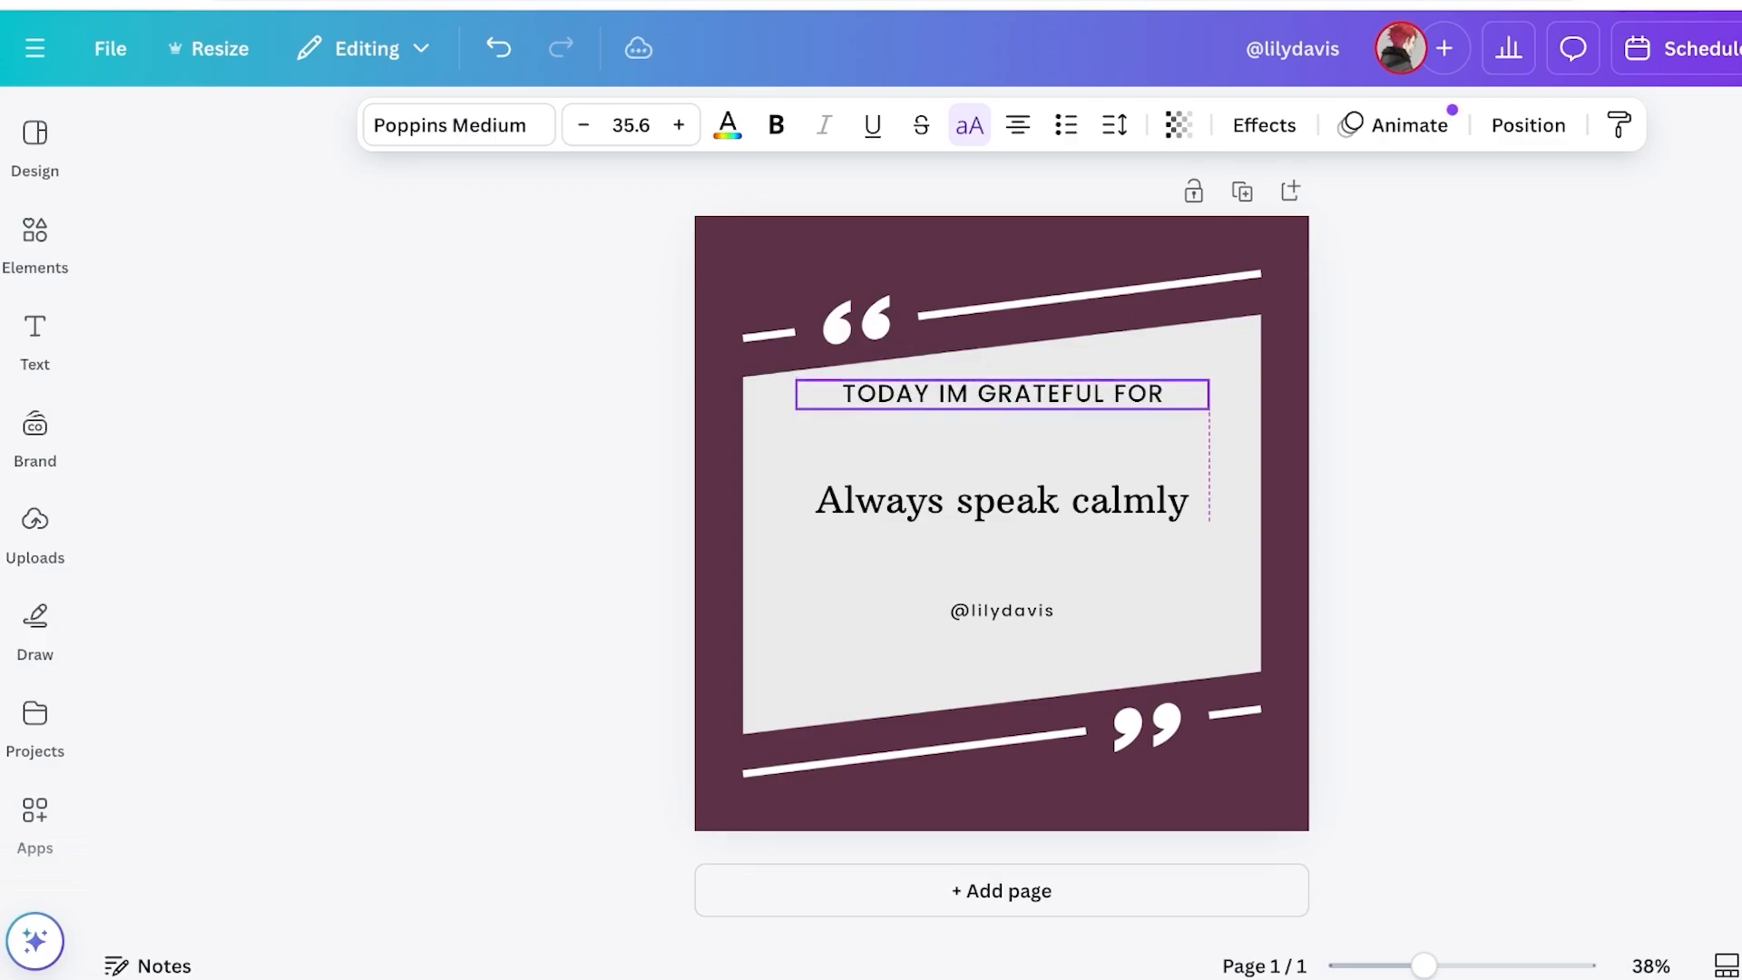
Replace the main quote line with 'Eyes that can see.'.
{"action": "left_click", "coordinate": [1002, 501]}
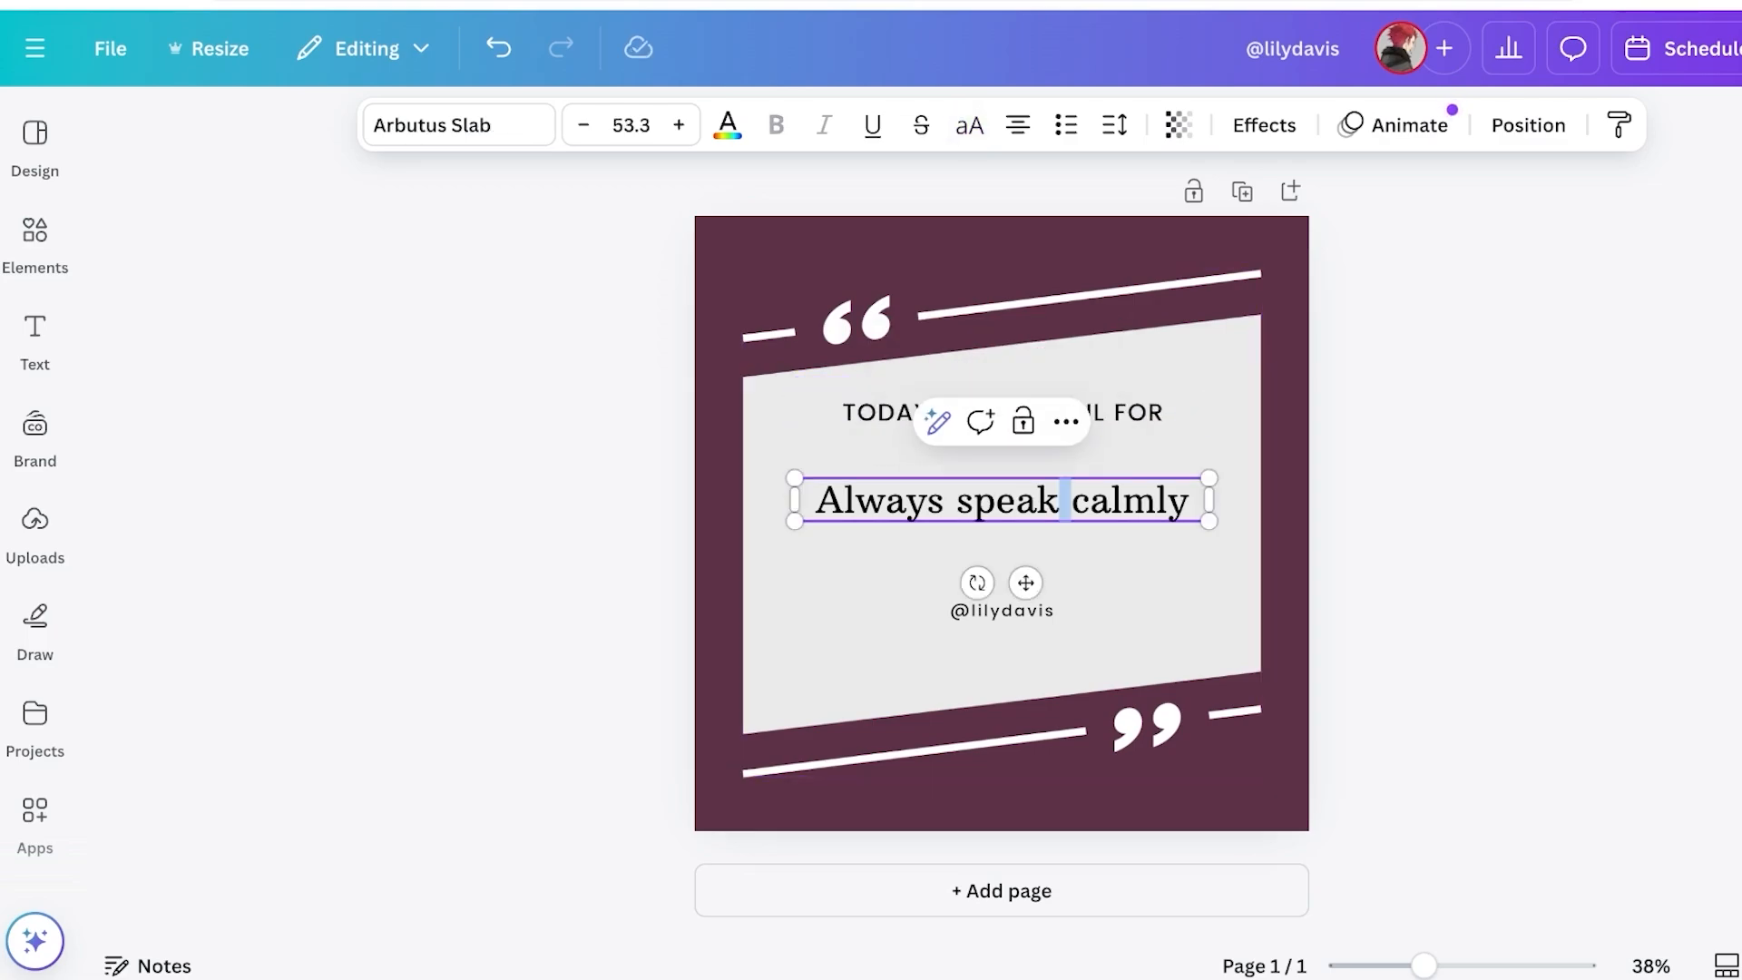
{"action": "type", "text": "E"}
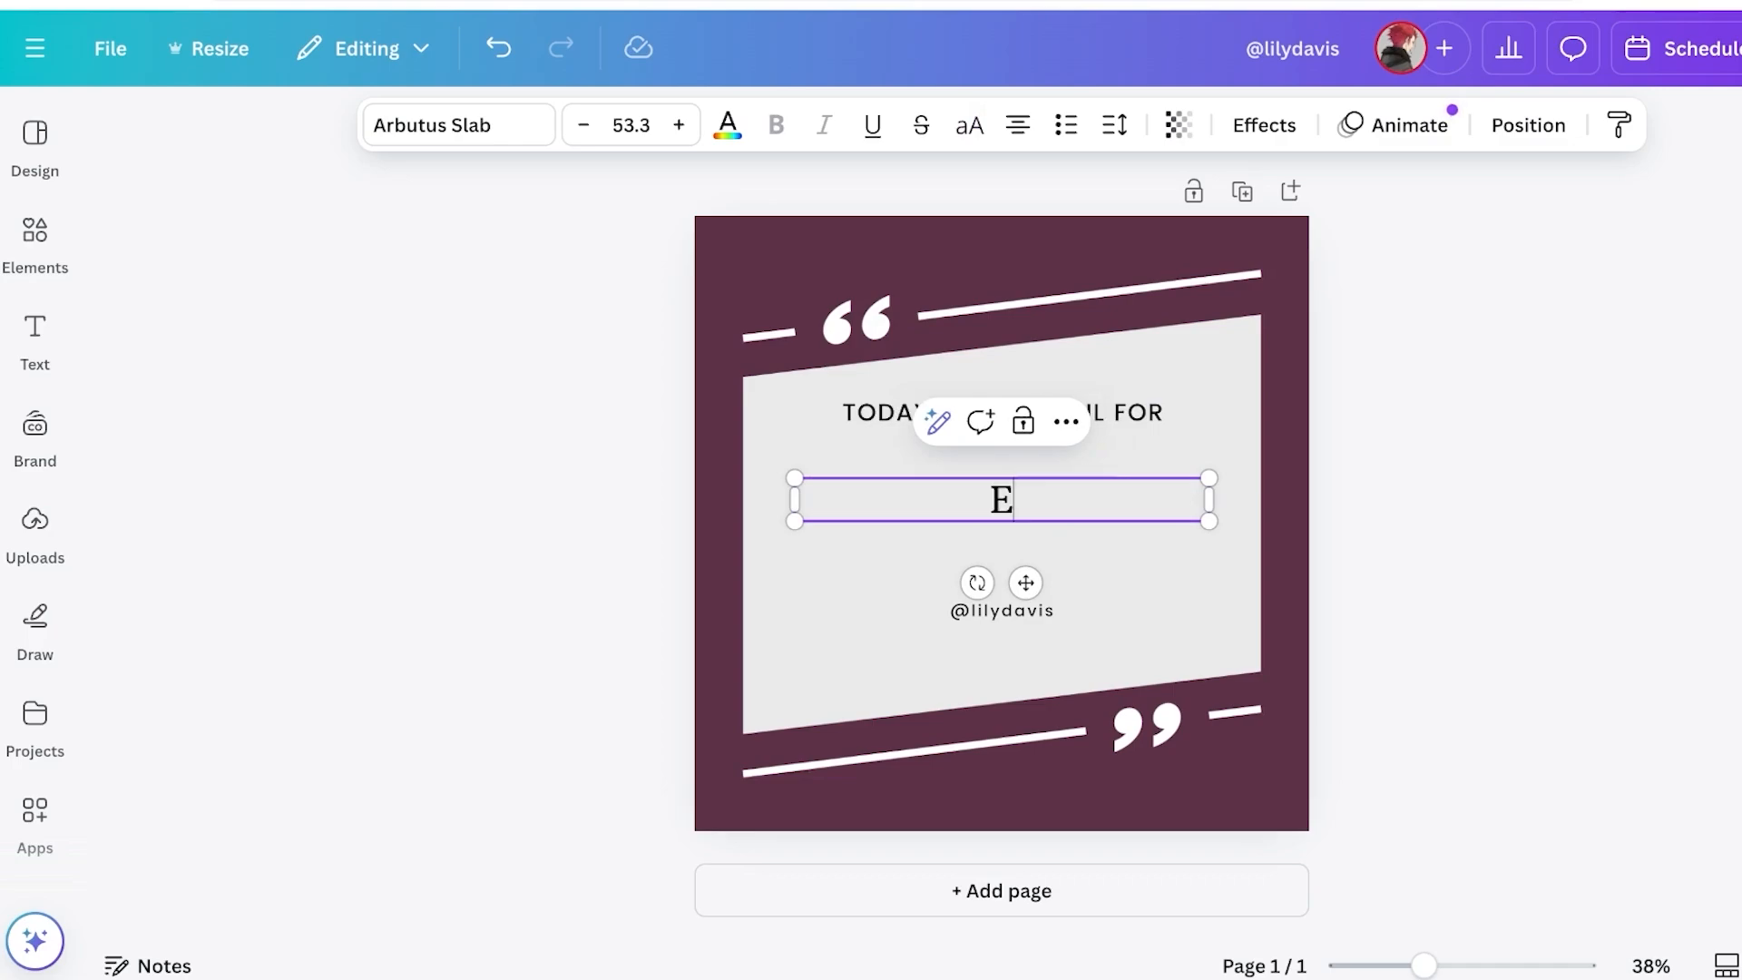
{"action": "type", "text": "yes that can see."}
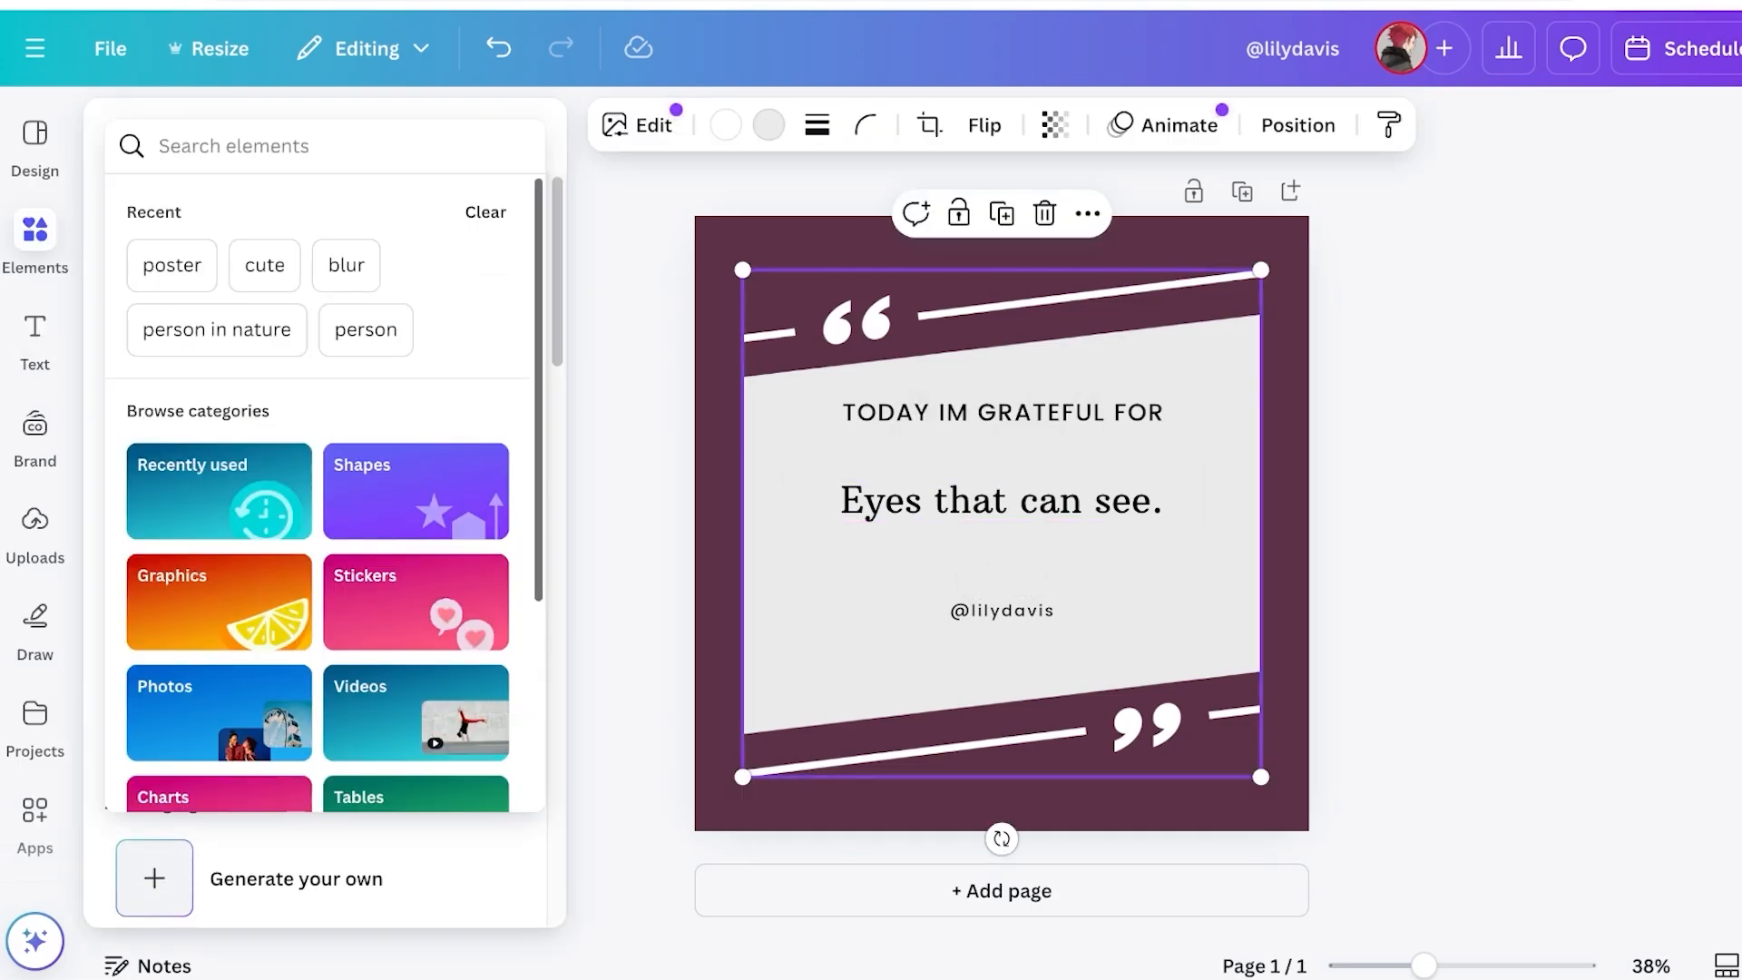
Search Elements for 'frame', try a rectangle frame's Border style and Colour options, then remove it.
{"action": "type", "text": "frame"}
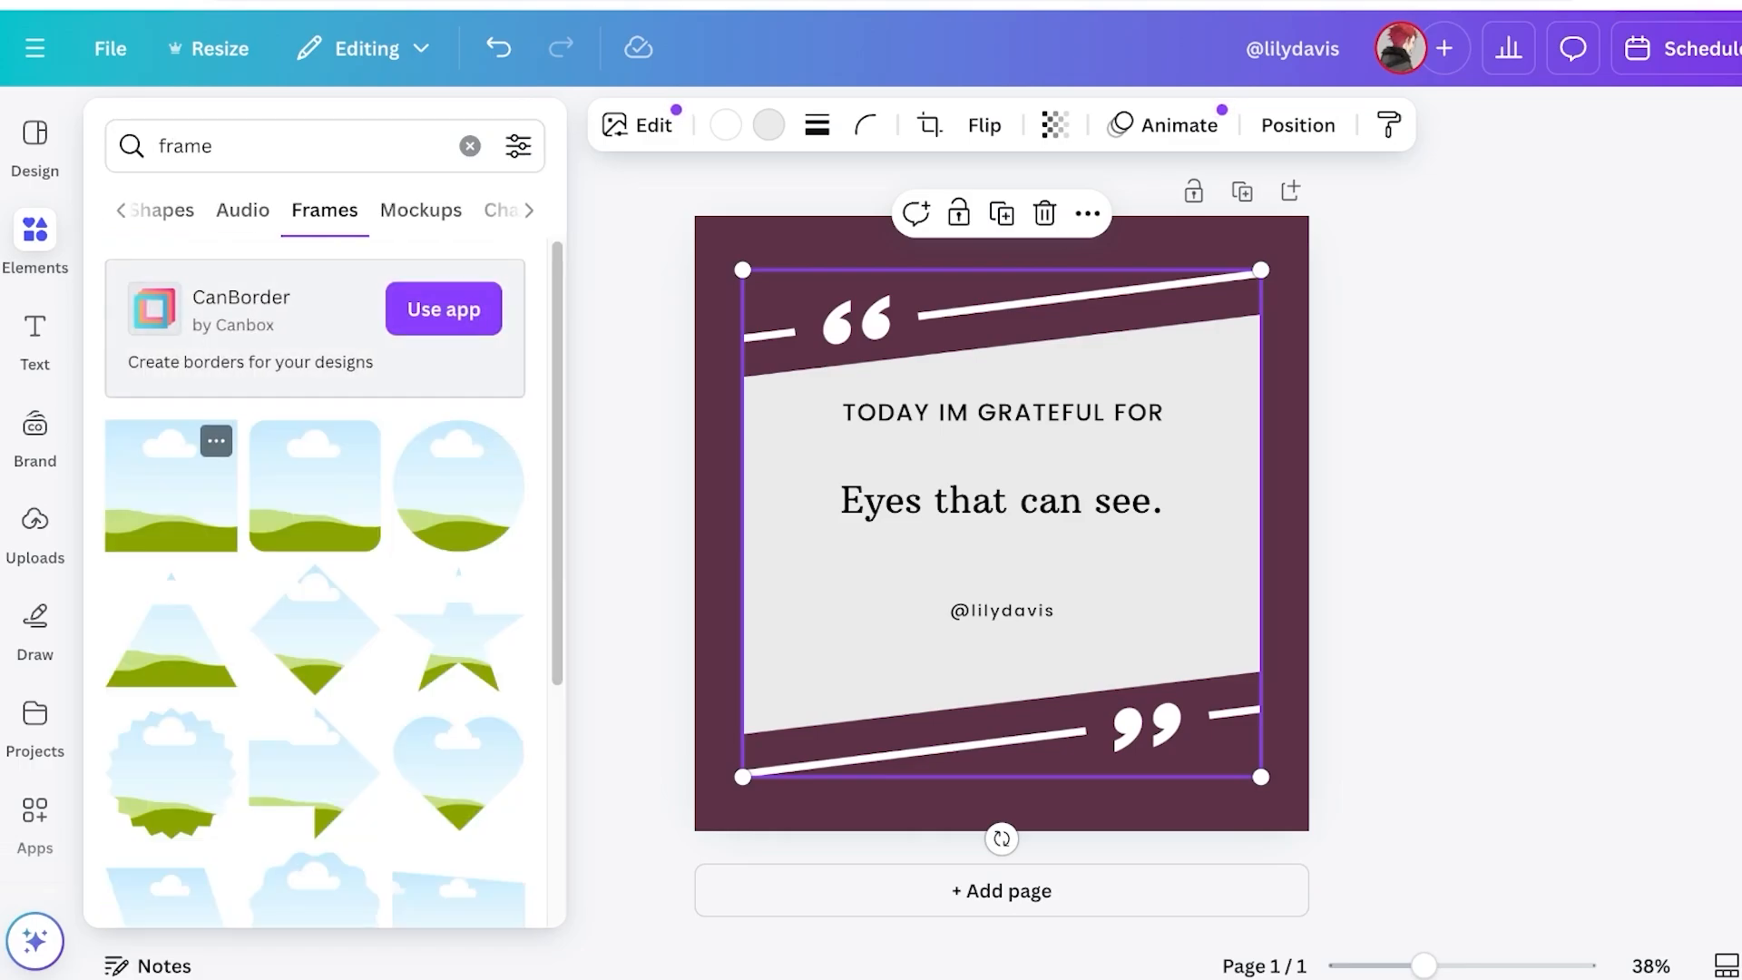
{"action": "scroll", "scroll_direction": "down", "scroll_amount": 3}
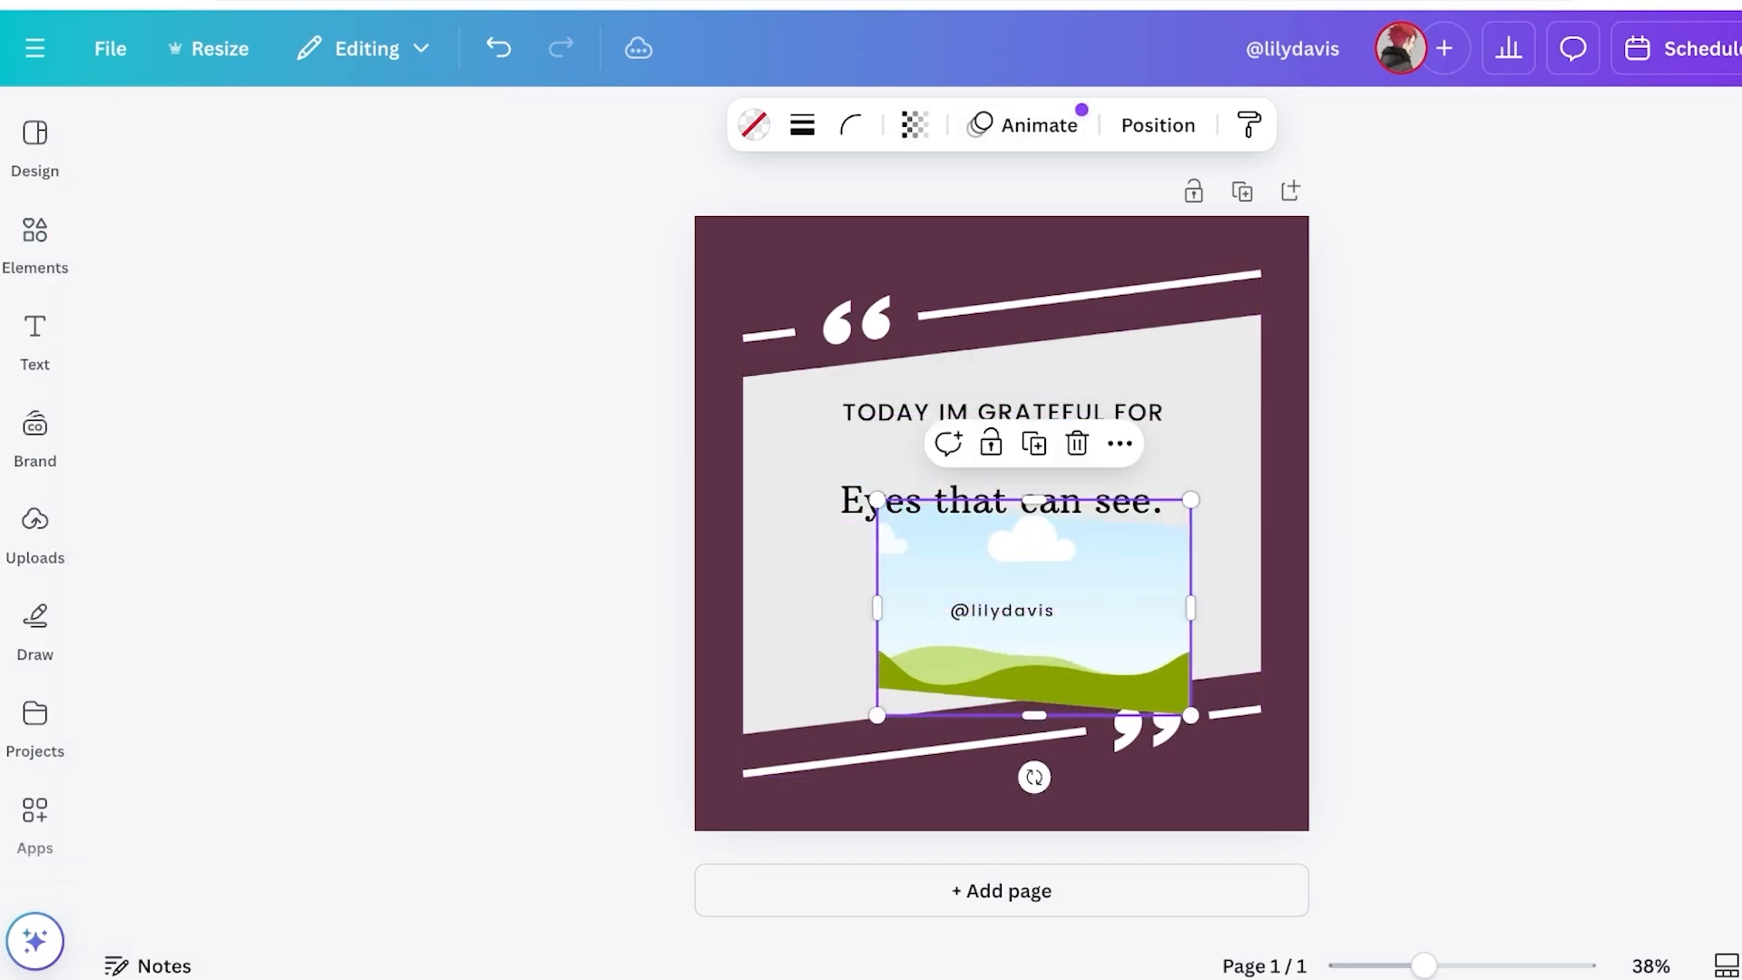
{"action": "left_click", "coordinate": [800, 123]}
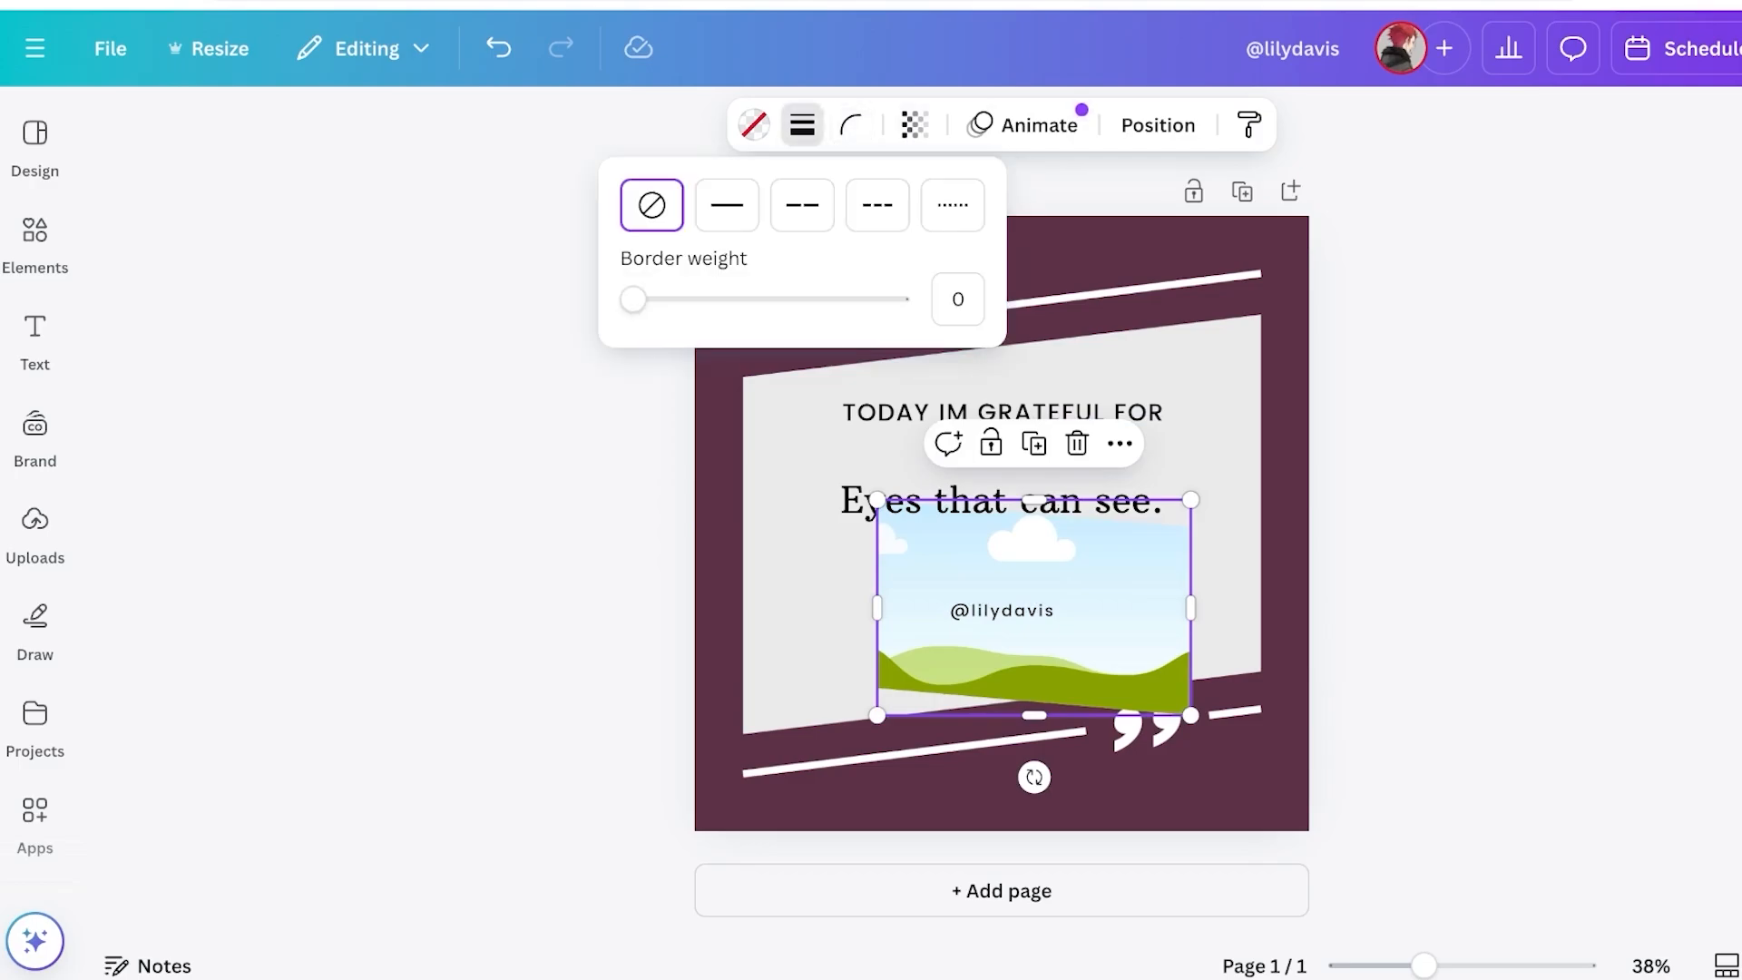
{"action": "left_click", "coordinate": [751, 126]}
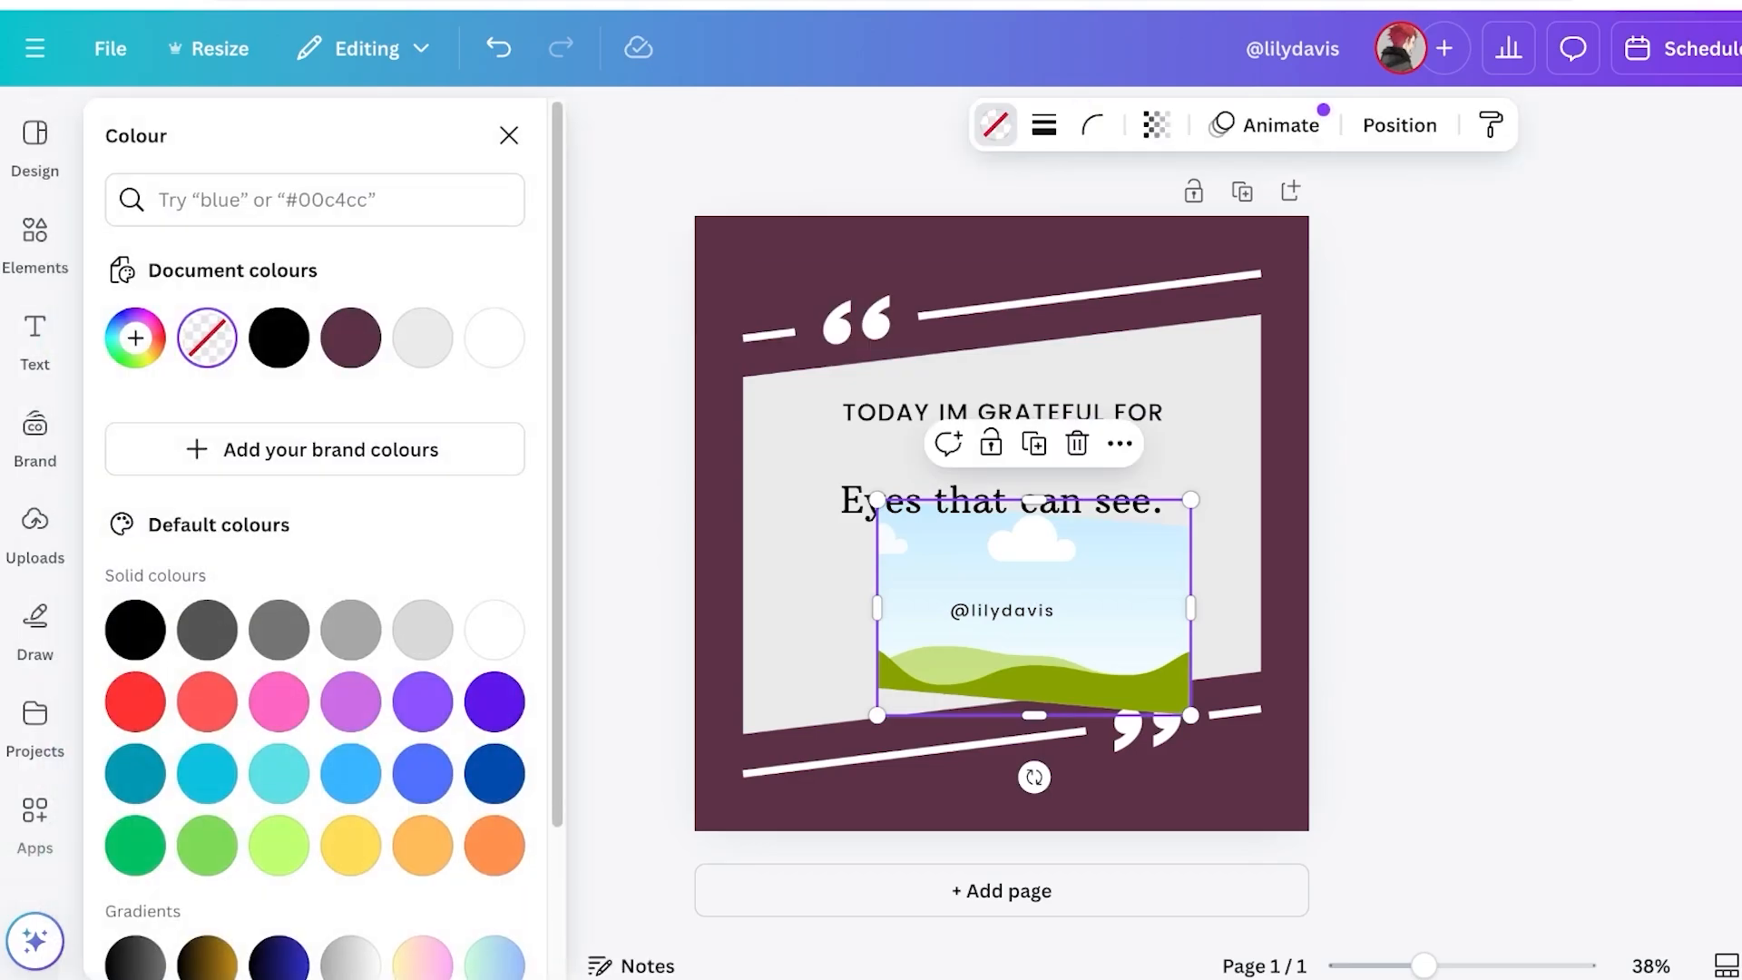
{"action": "left_click", "coordinate": [1119, 443]}
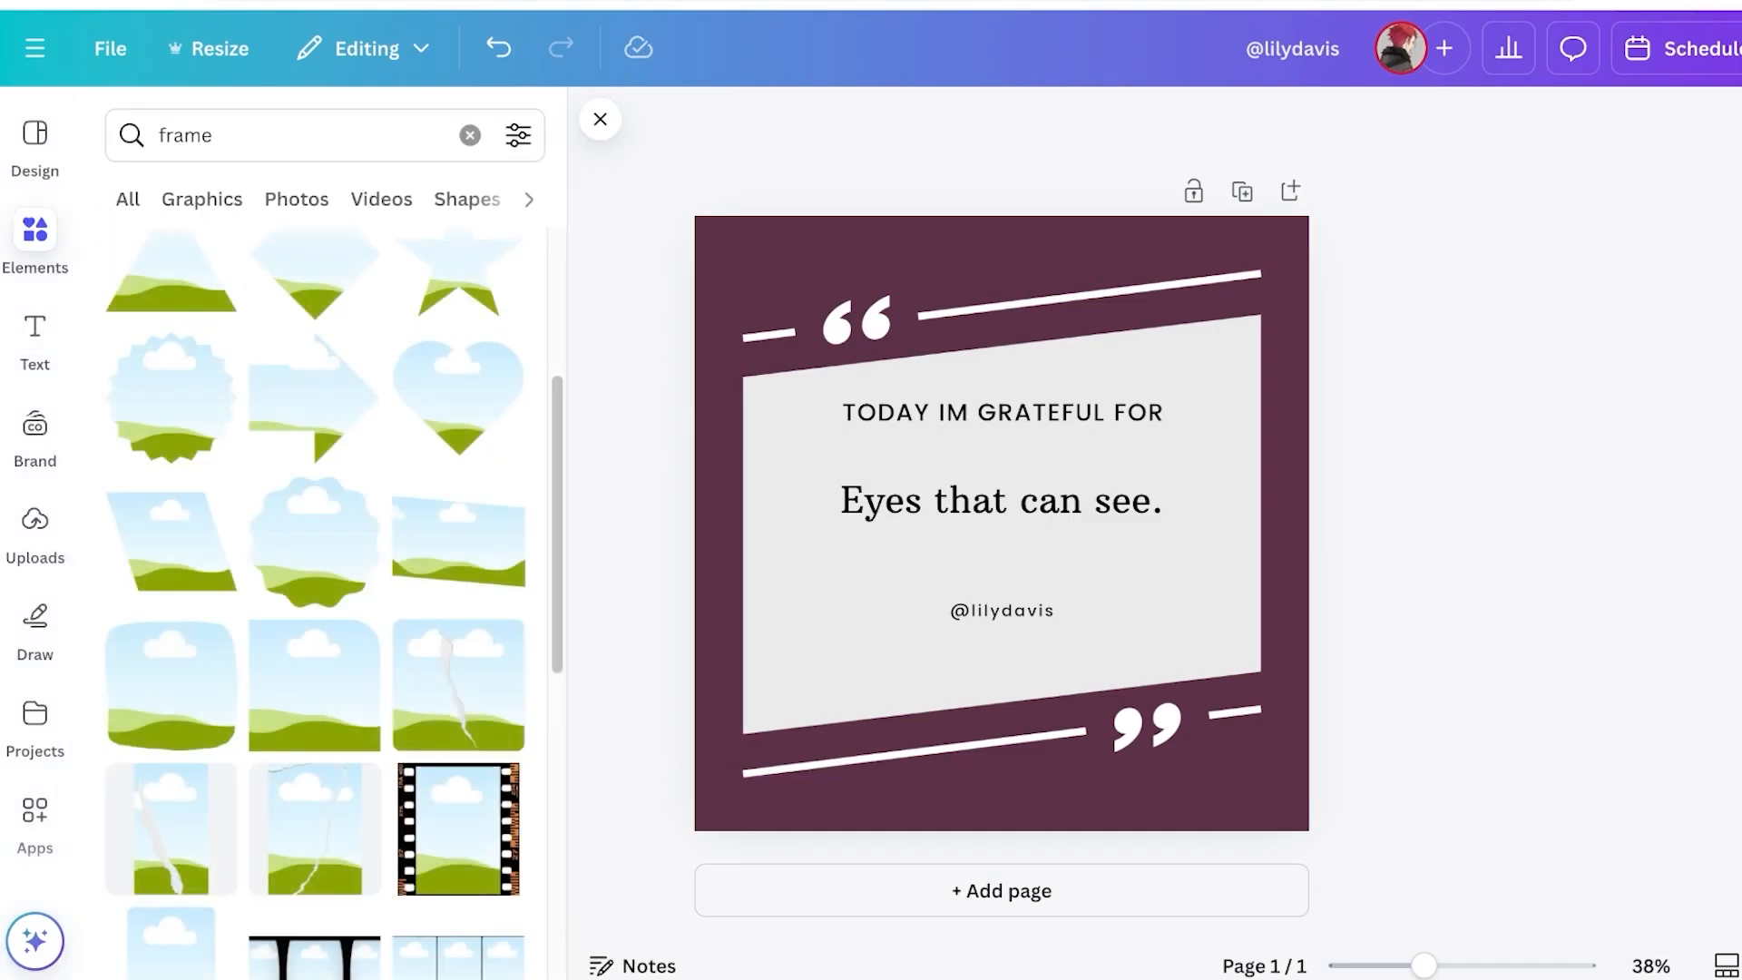
Filter the frame search results to show only frame elements and browse them.
{"action": "scroll", "scroll_direction": "down", "scroll_amount": 3}
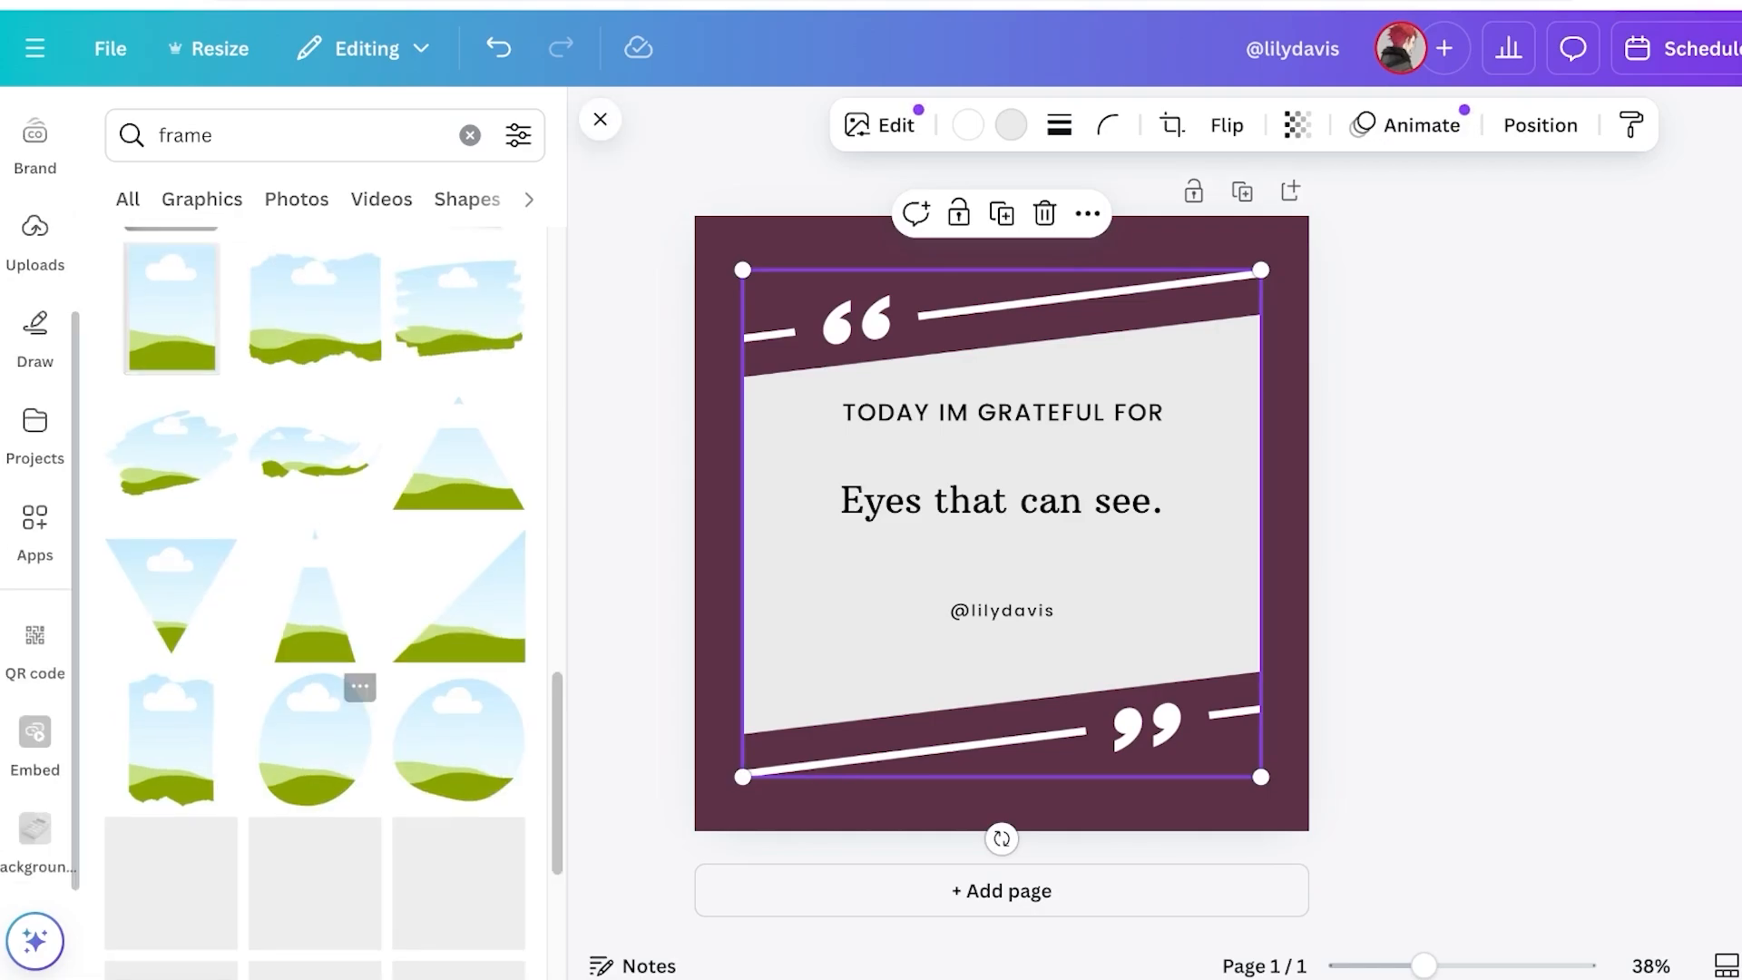
{"action": "scroll", "scroll_direction": "down", "scroll_amount": 3}
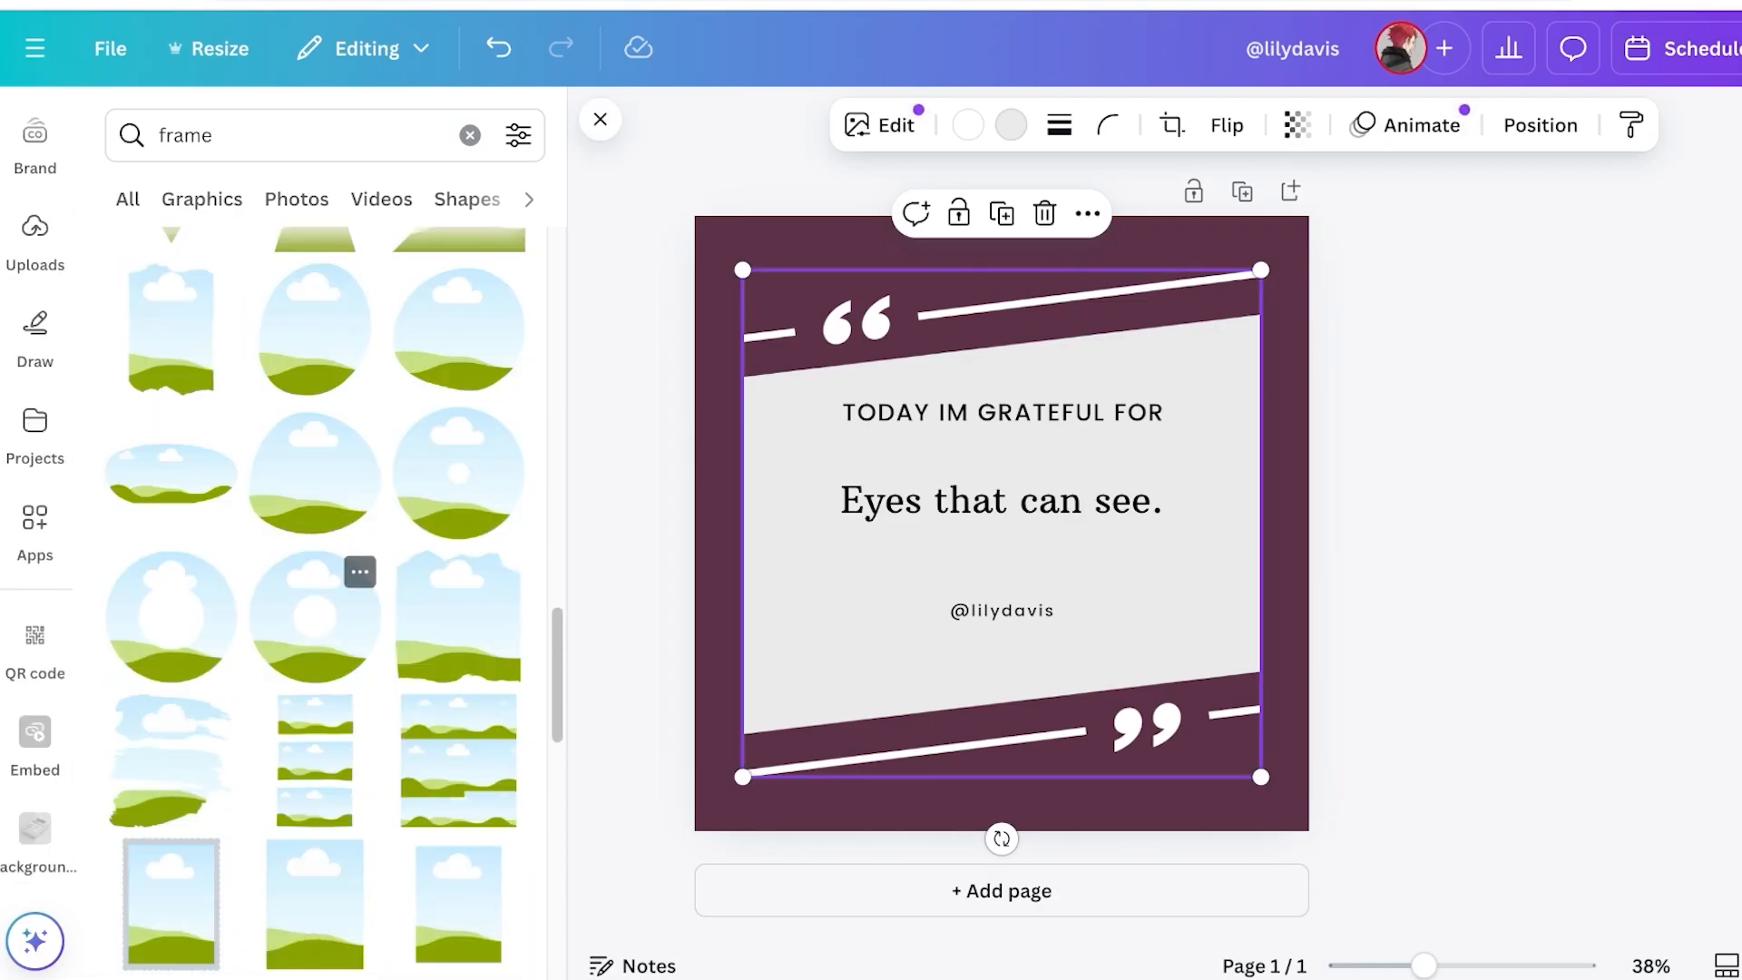
{"action": "scroll", "scroll_direction": "down", "scroll_amount": 3}
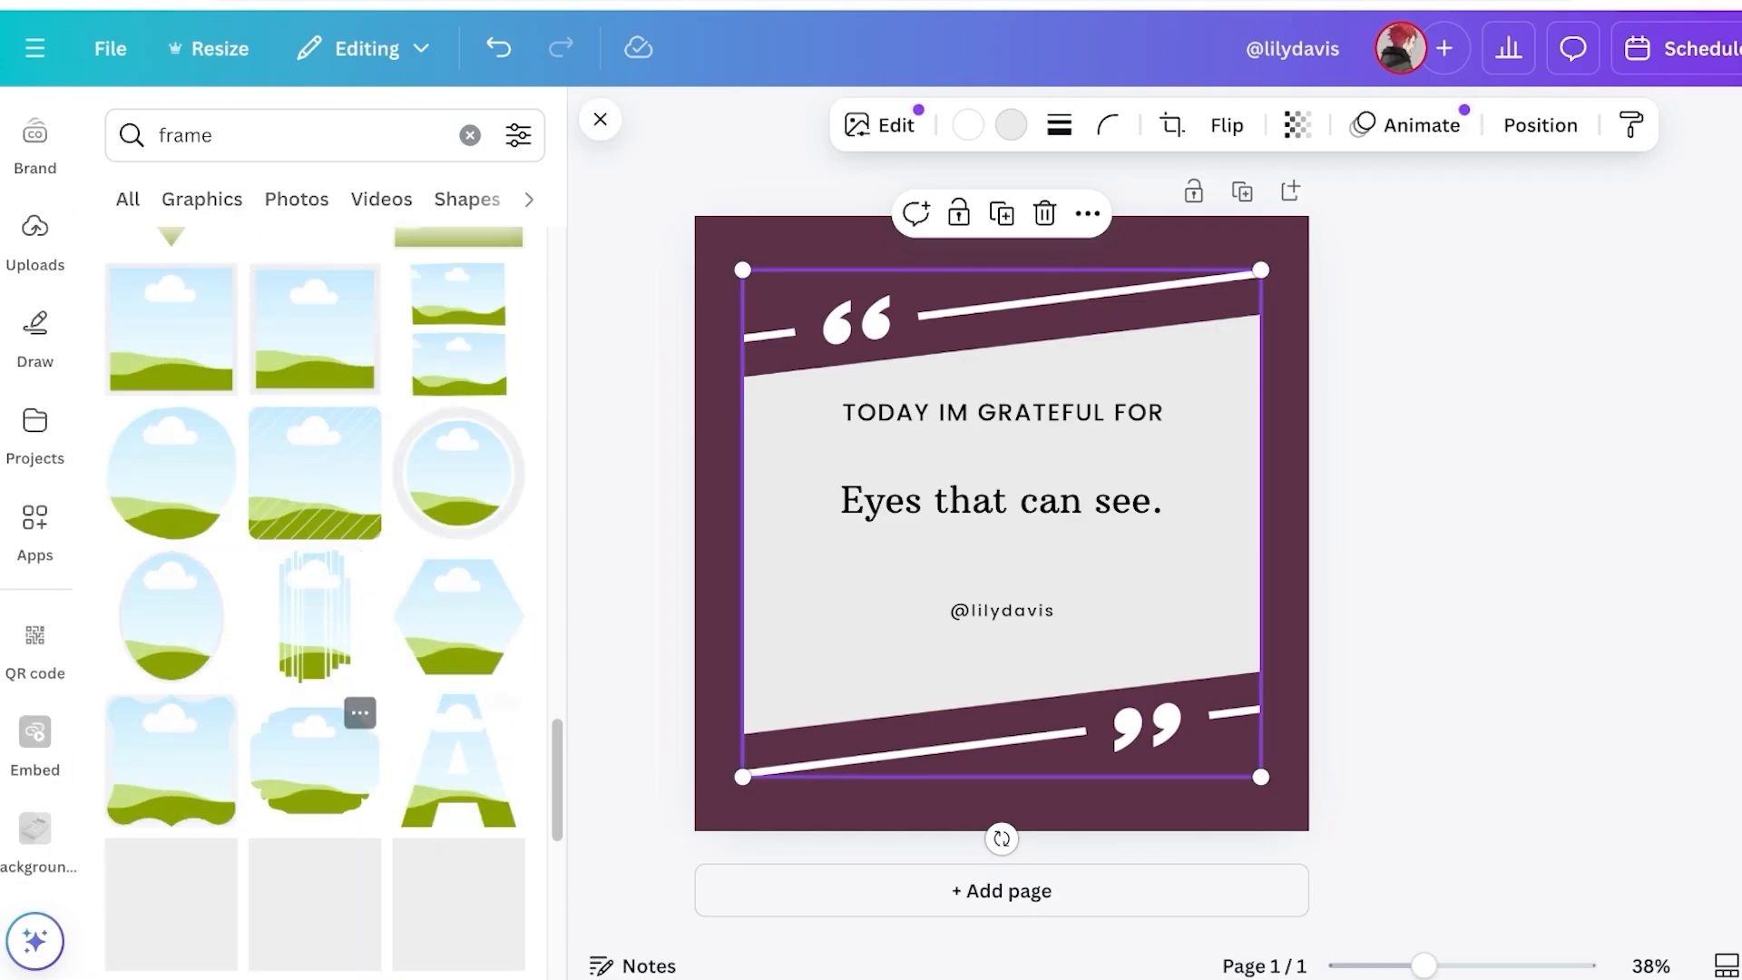
{"action": "scroll", "scroll_direction": "down", "scroll_amount": 3}
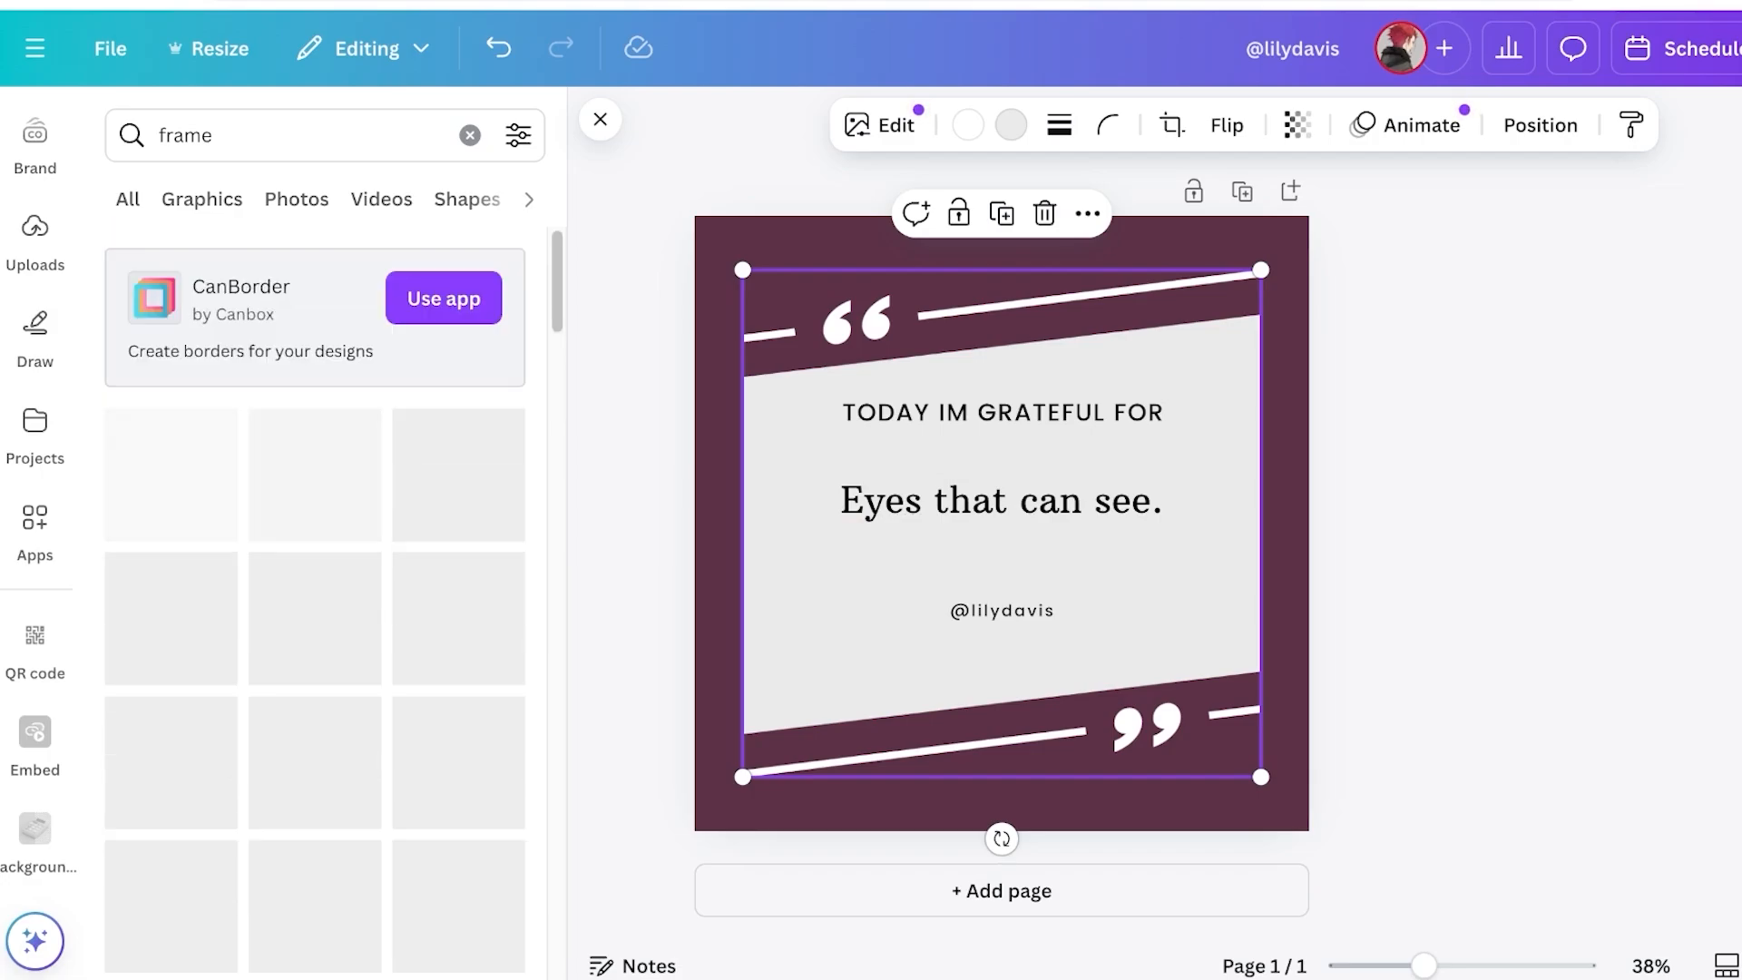
{"action": "left_click", "coordinate": [313, 199]}
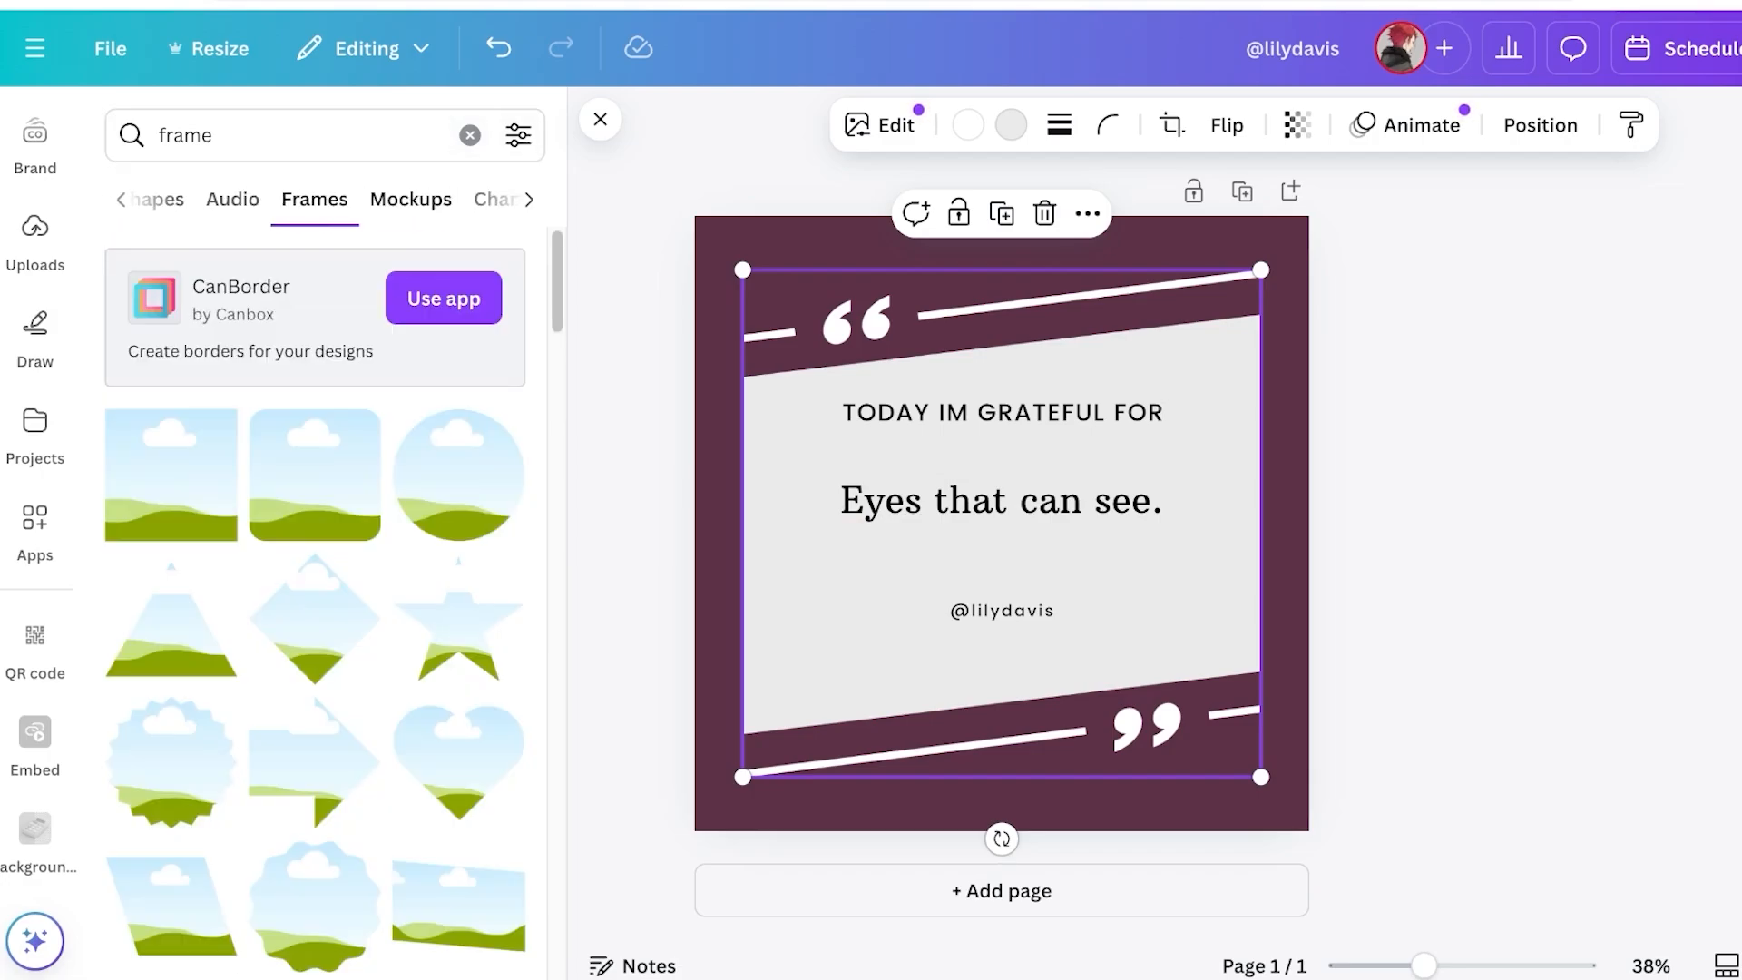
{"action": "scroll", "scroll_direction": "down", "scroll_amount": 3}
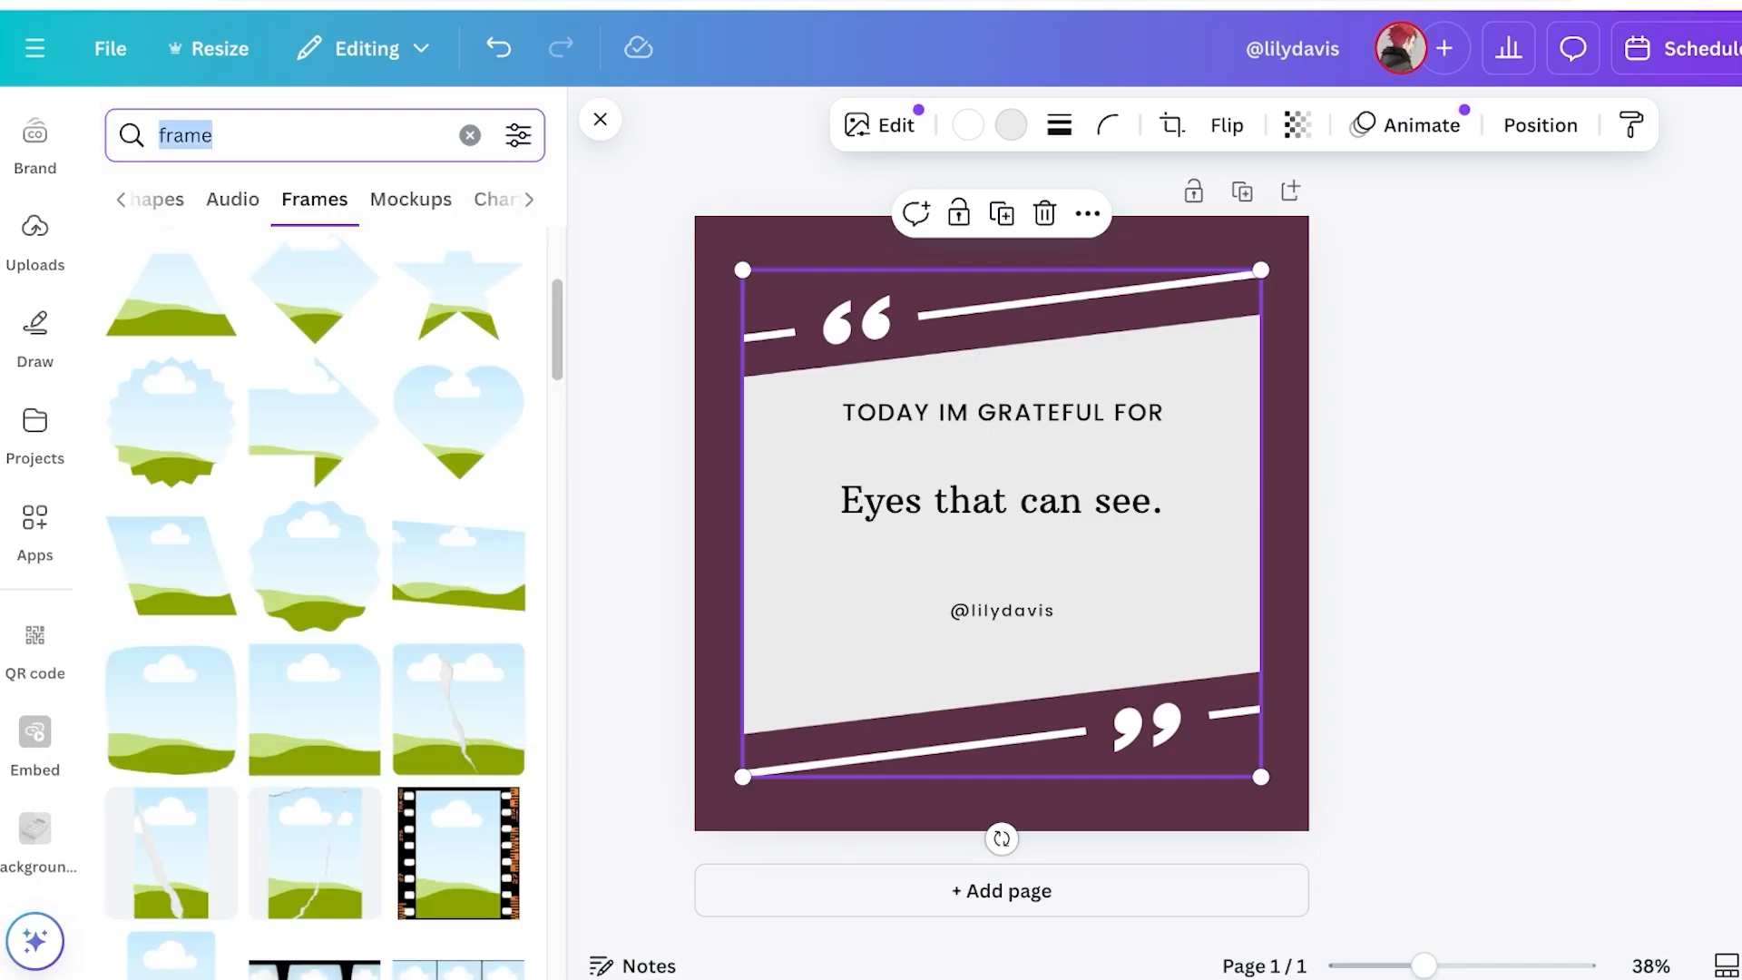
{"action": "scroll", "scroll_direction": "down", "scroll_amount": 3}
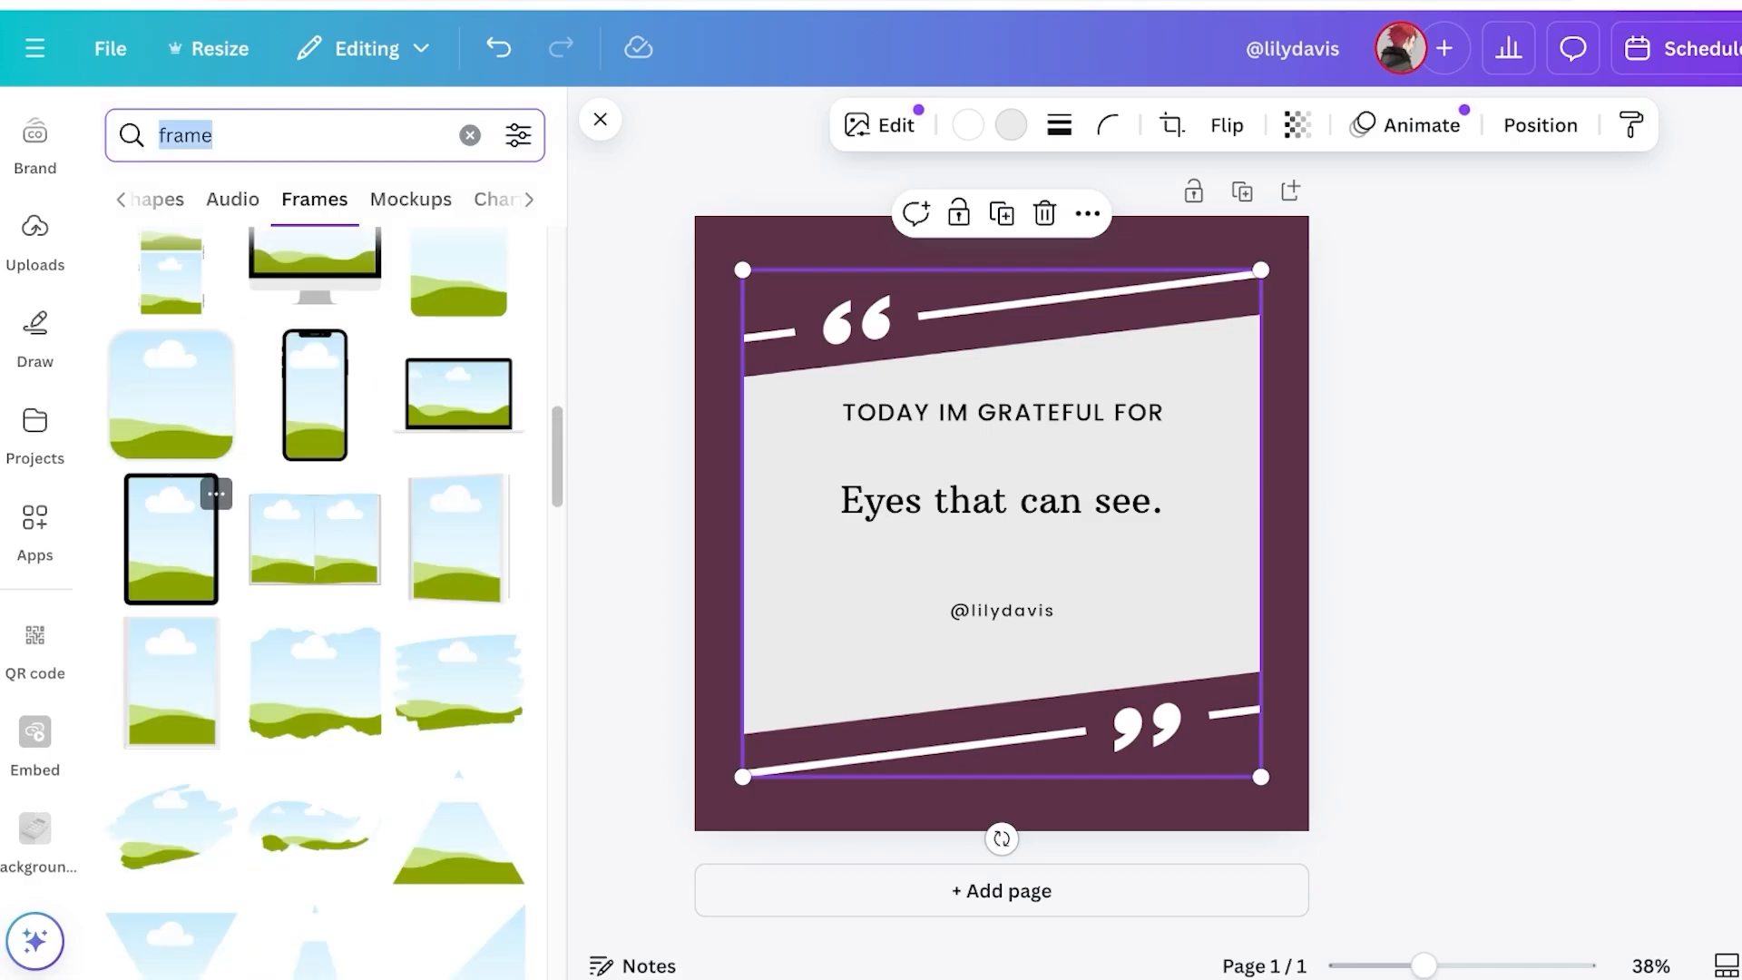
{"action": "scroll", "scroll_direction": "down", "scroll_amount": 3}
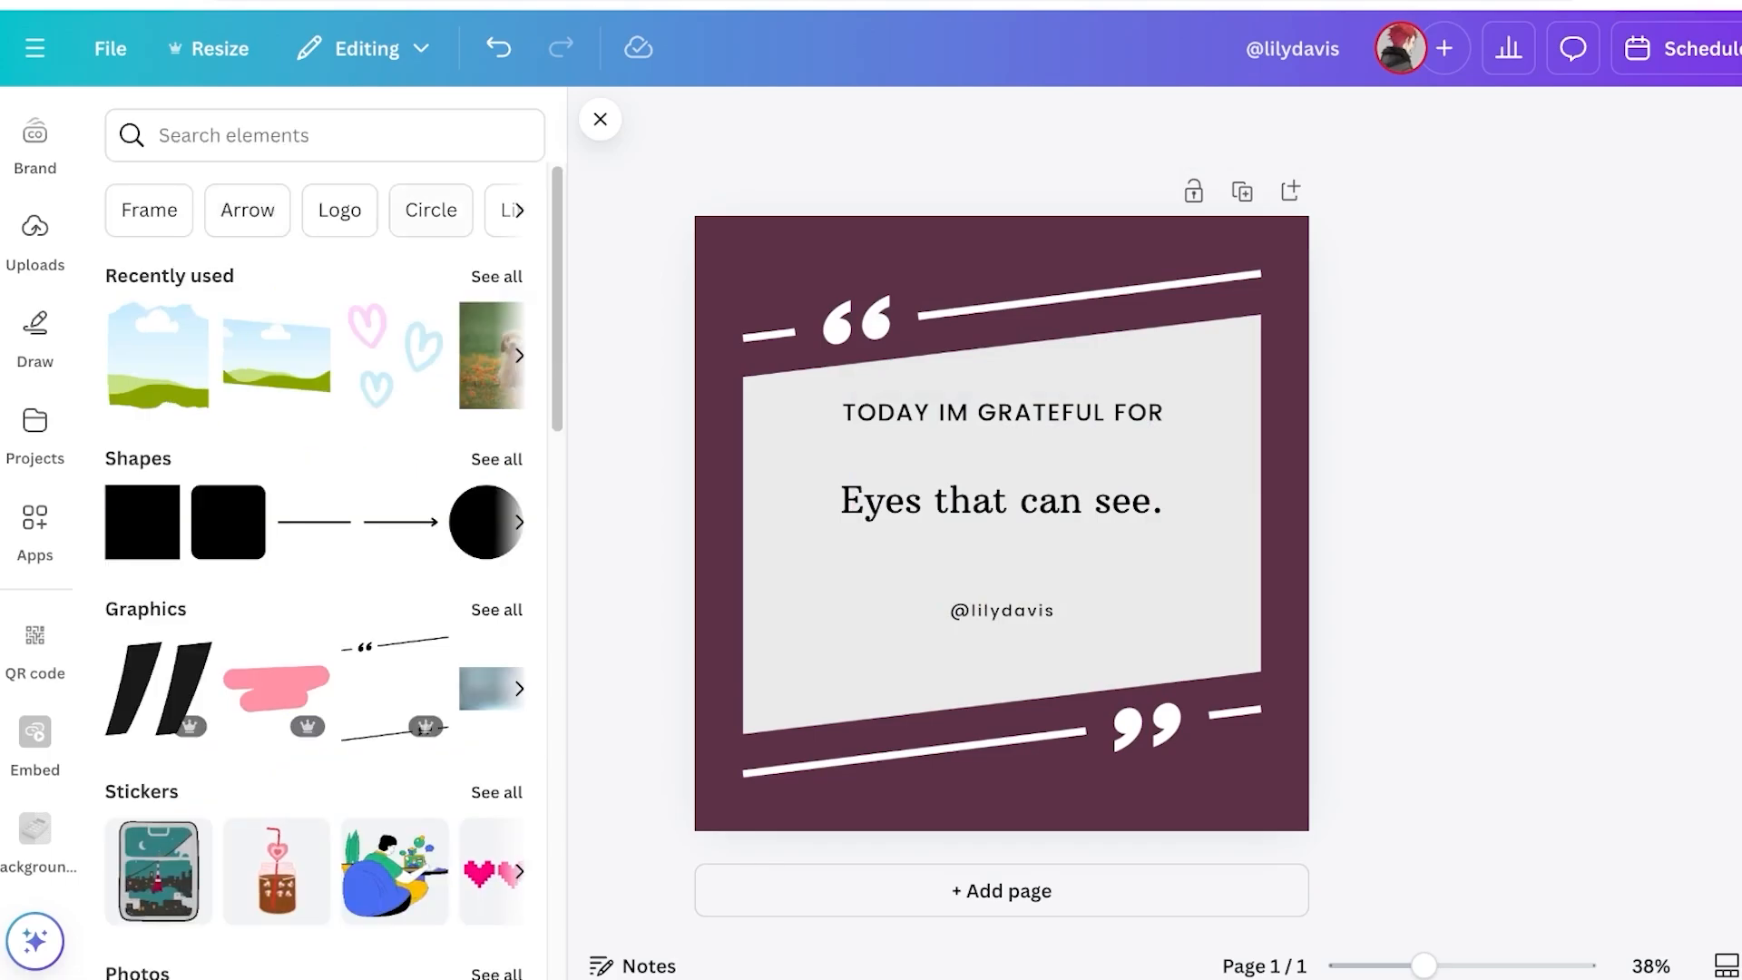
Show every basic-shape frame and add the parallelogram frame over the grey panel.
{"action": "left_click", "coordinate": [497, 276]}
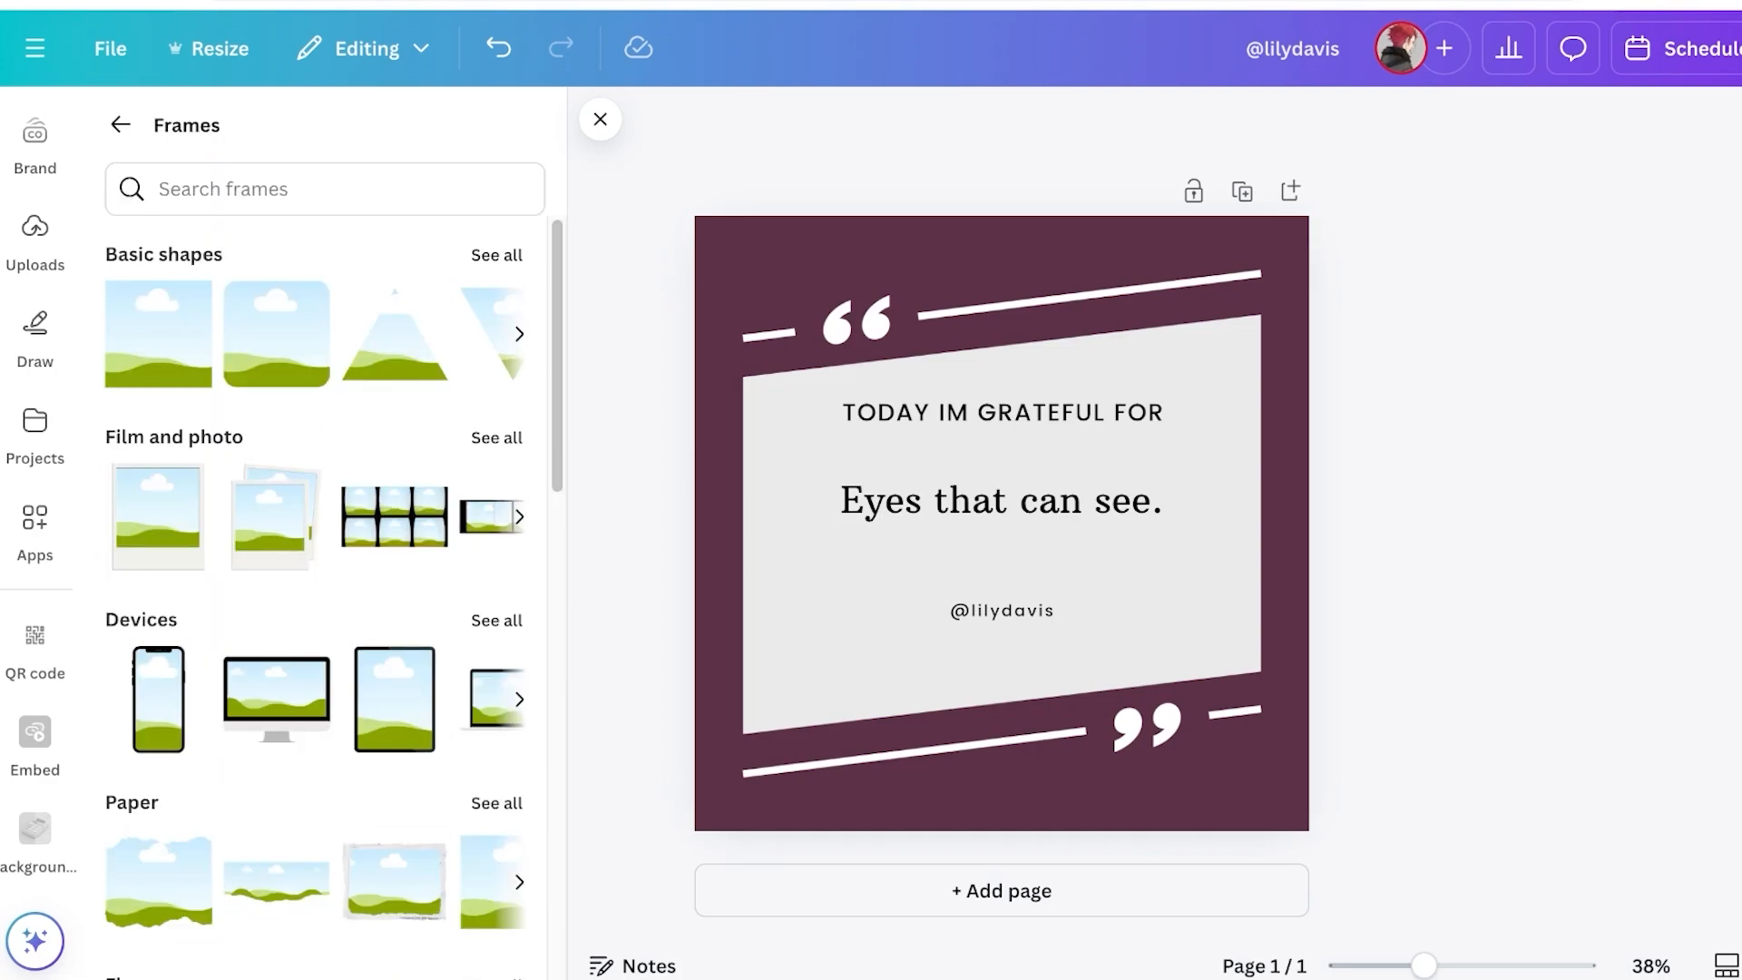
{"action": "left_click", "coordinate": [497, 254]}
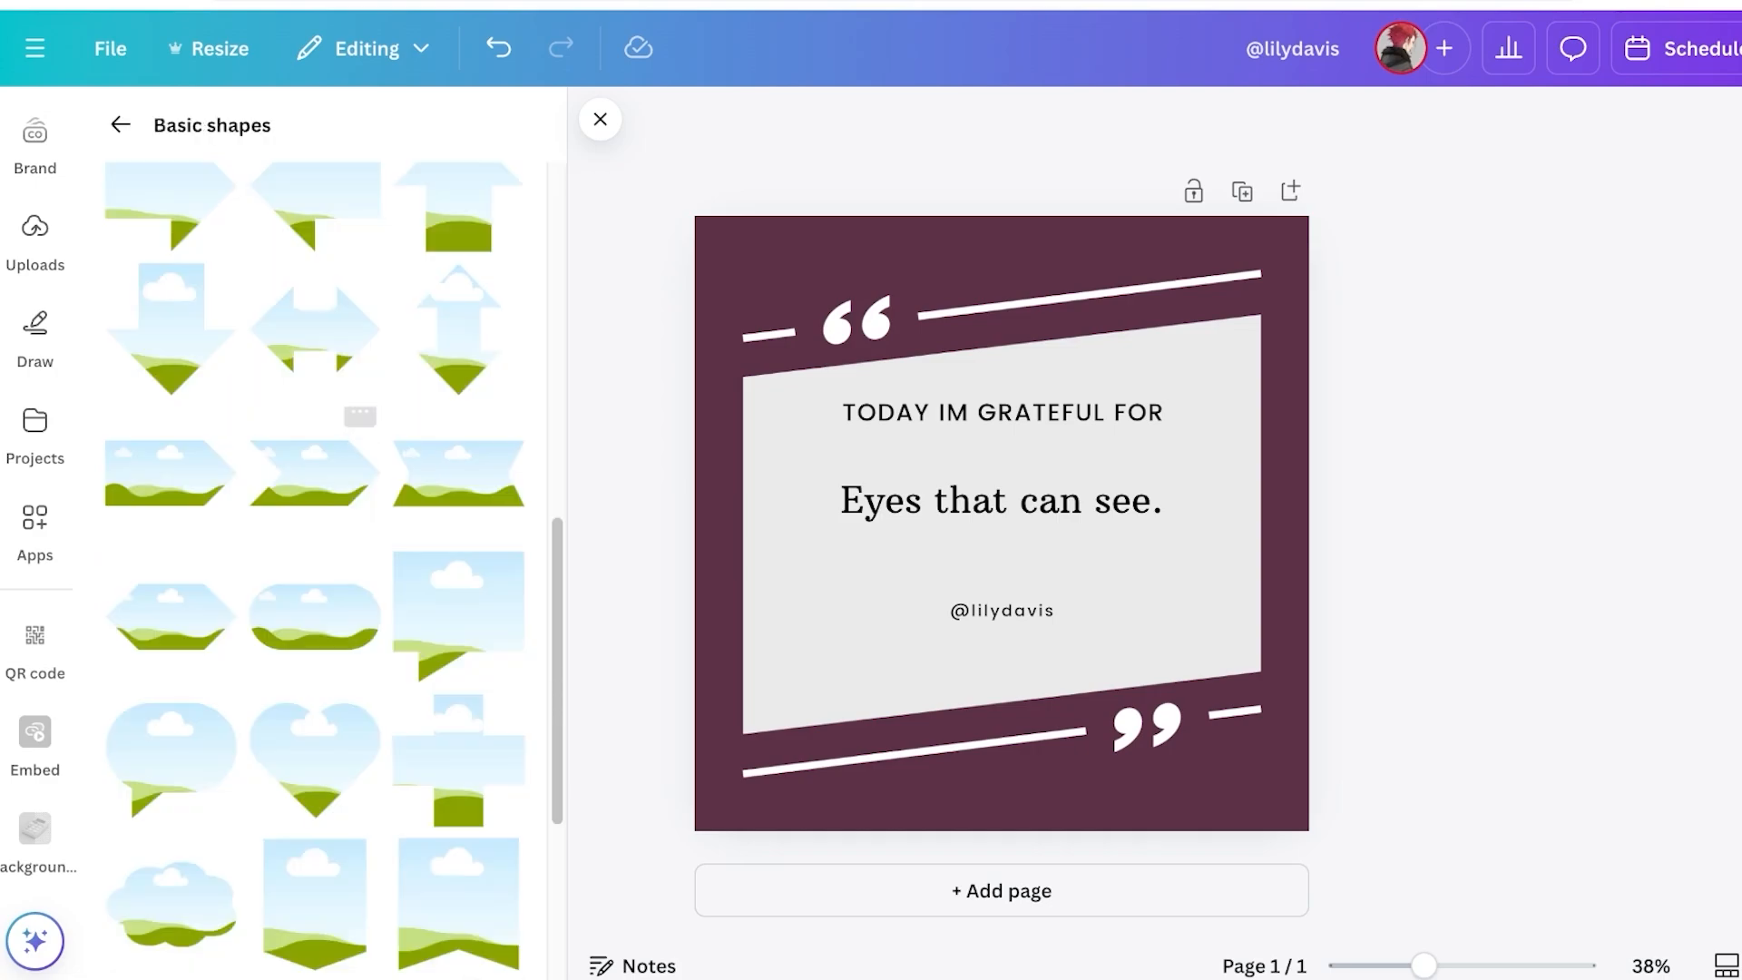
{"action": "scroll", "scroll_direction": "down", "scroll_amount": 3}
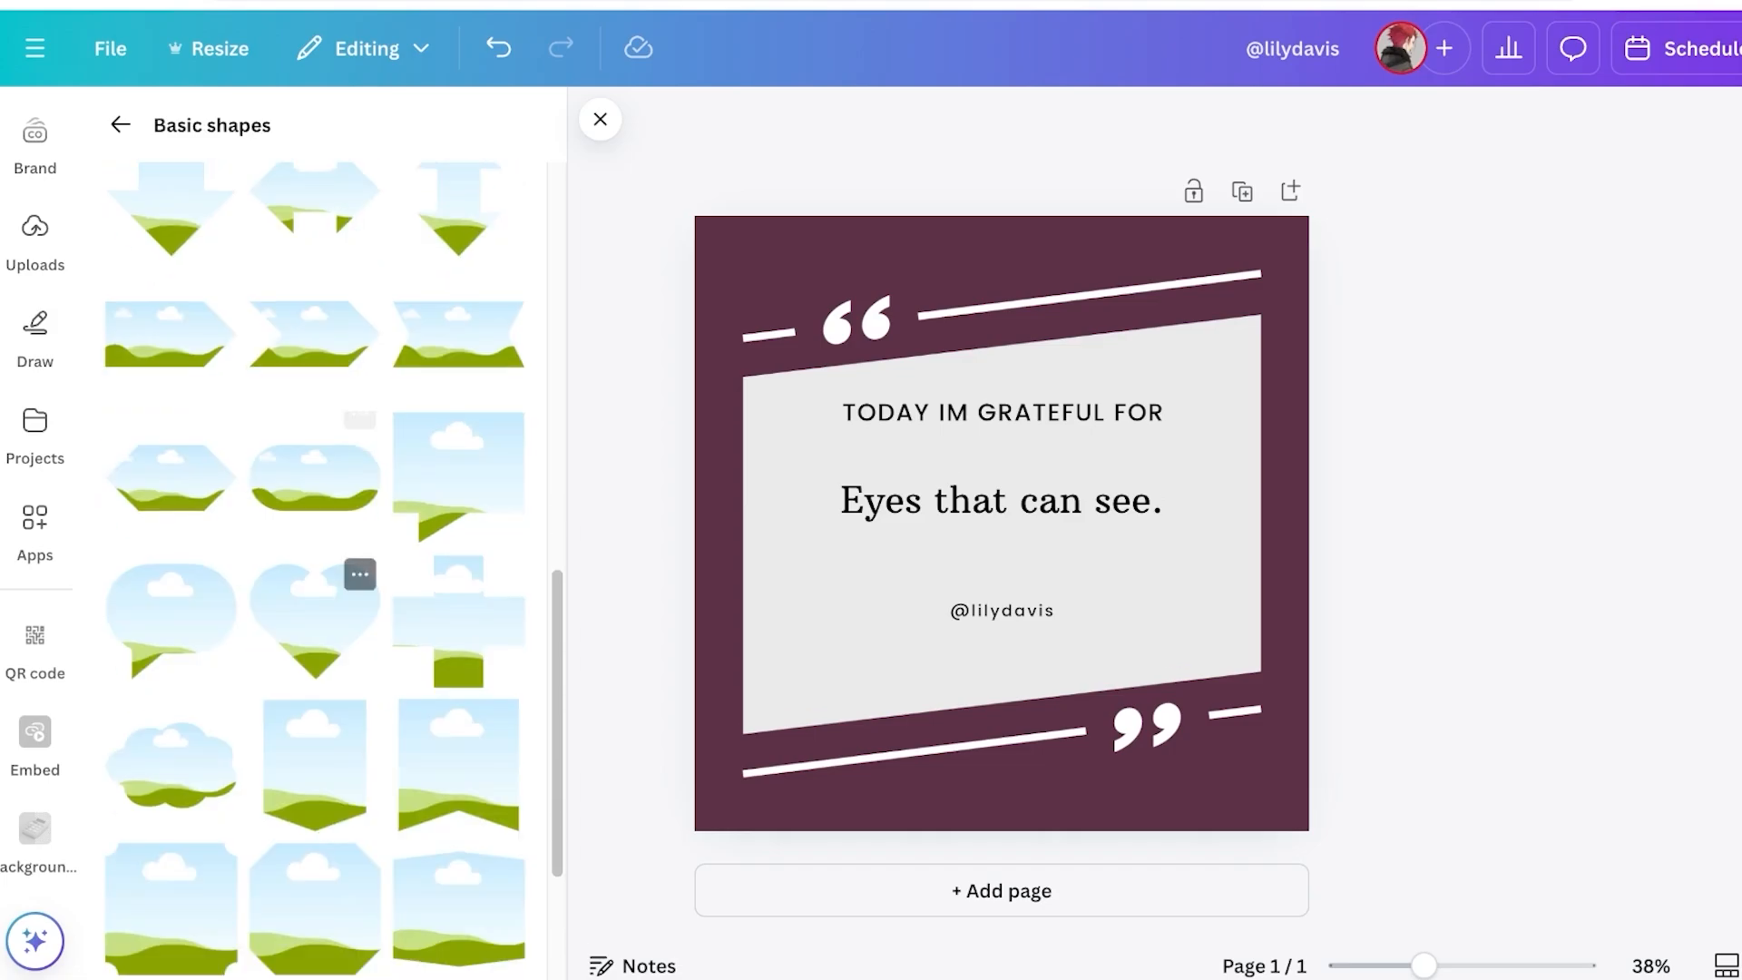
{"action": "scroll", "scroll_direction": "down", "scroll_amount": 3}
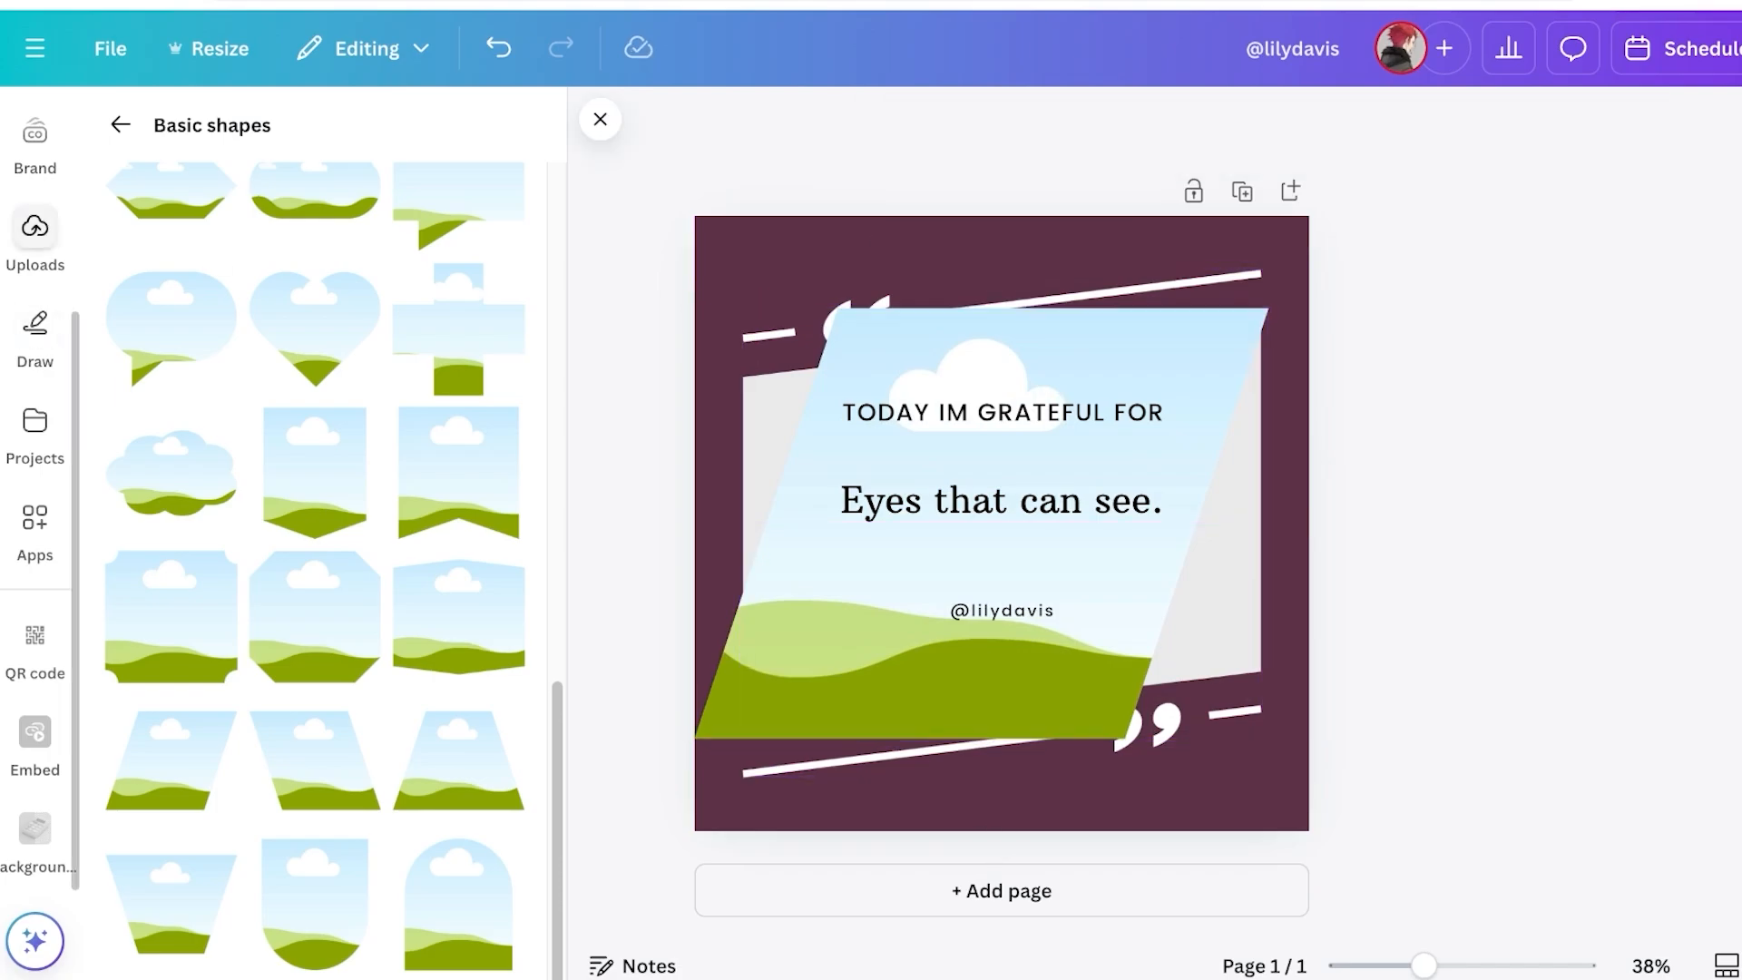
Search Elements for 'beauty' and limit the results to photos.
{"action": "left_click", "coordinate": [35, 433]}
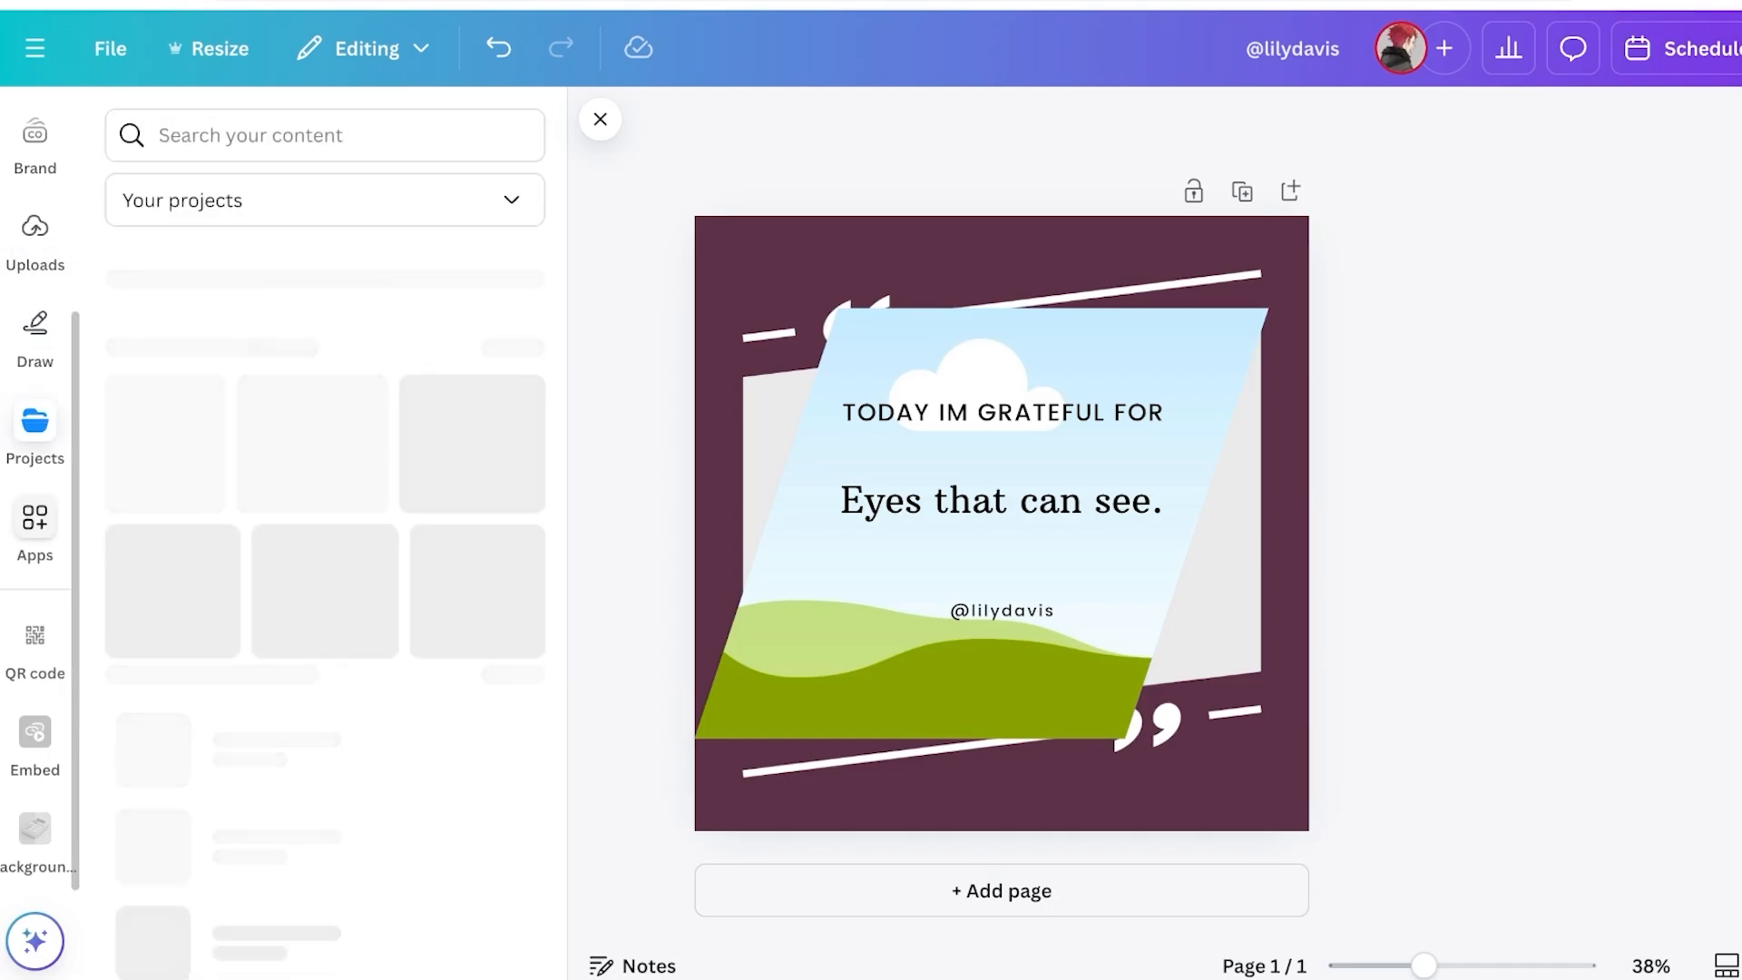
{"action": "left_click", "coordinate": [35, 241]}
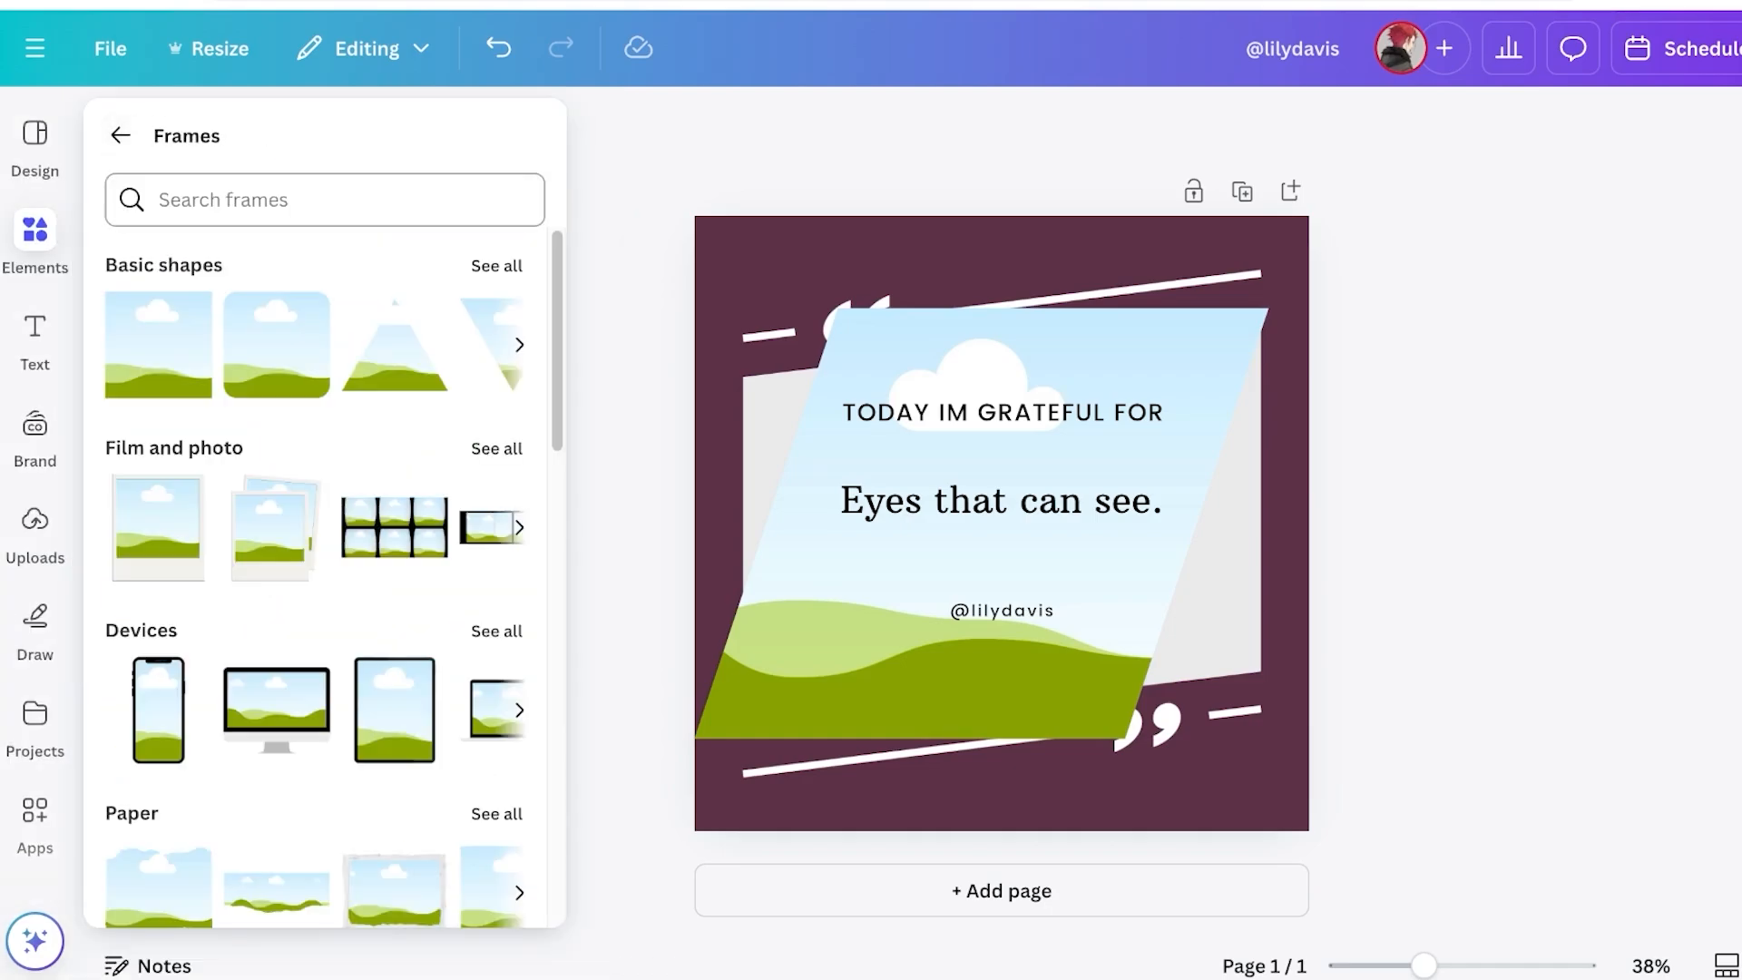
{"action": "left_click", "coordinate": [120, 134]}
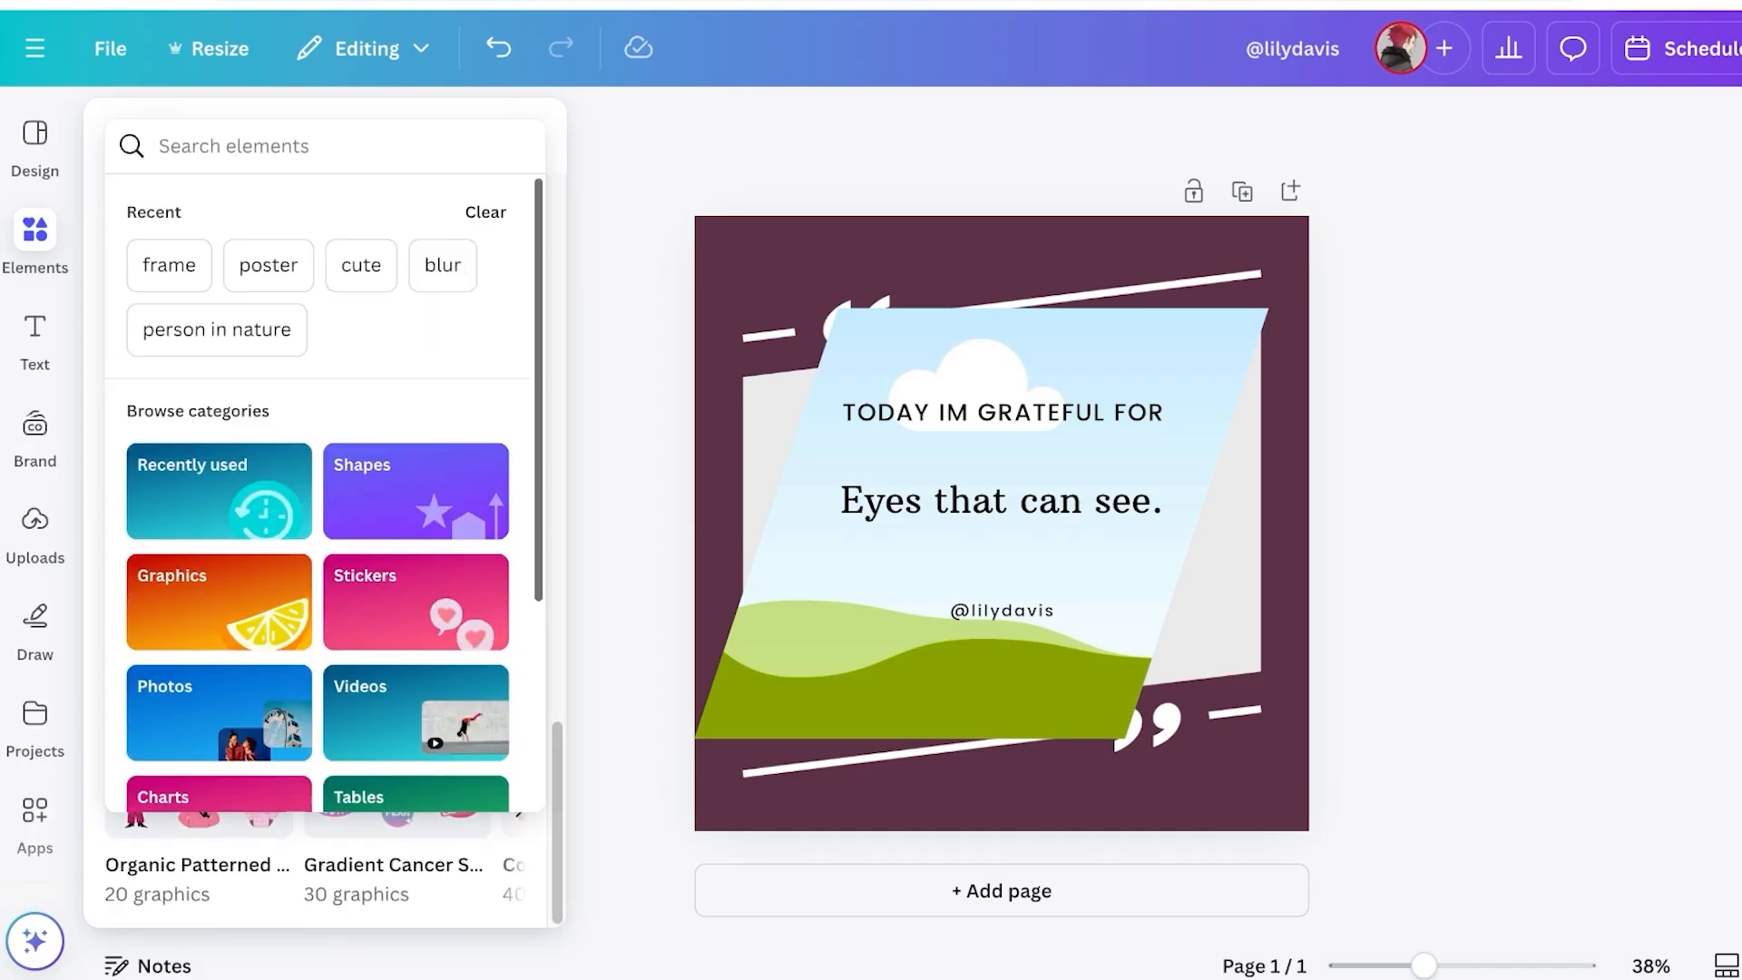
{"action": "type", "text": "b"}
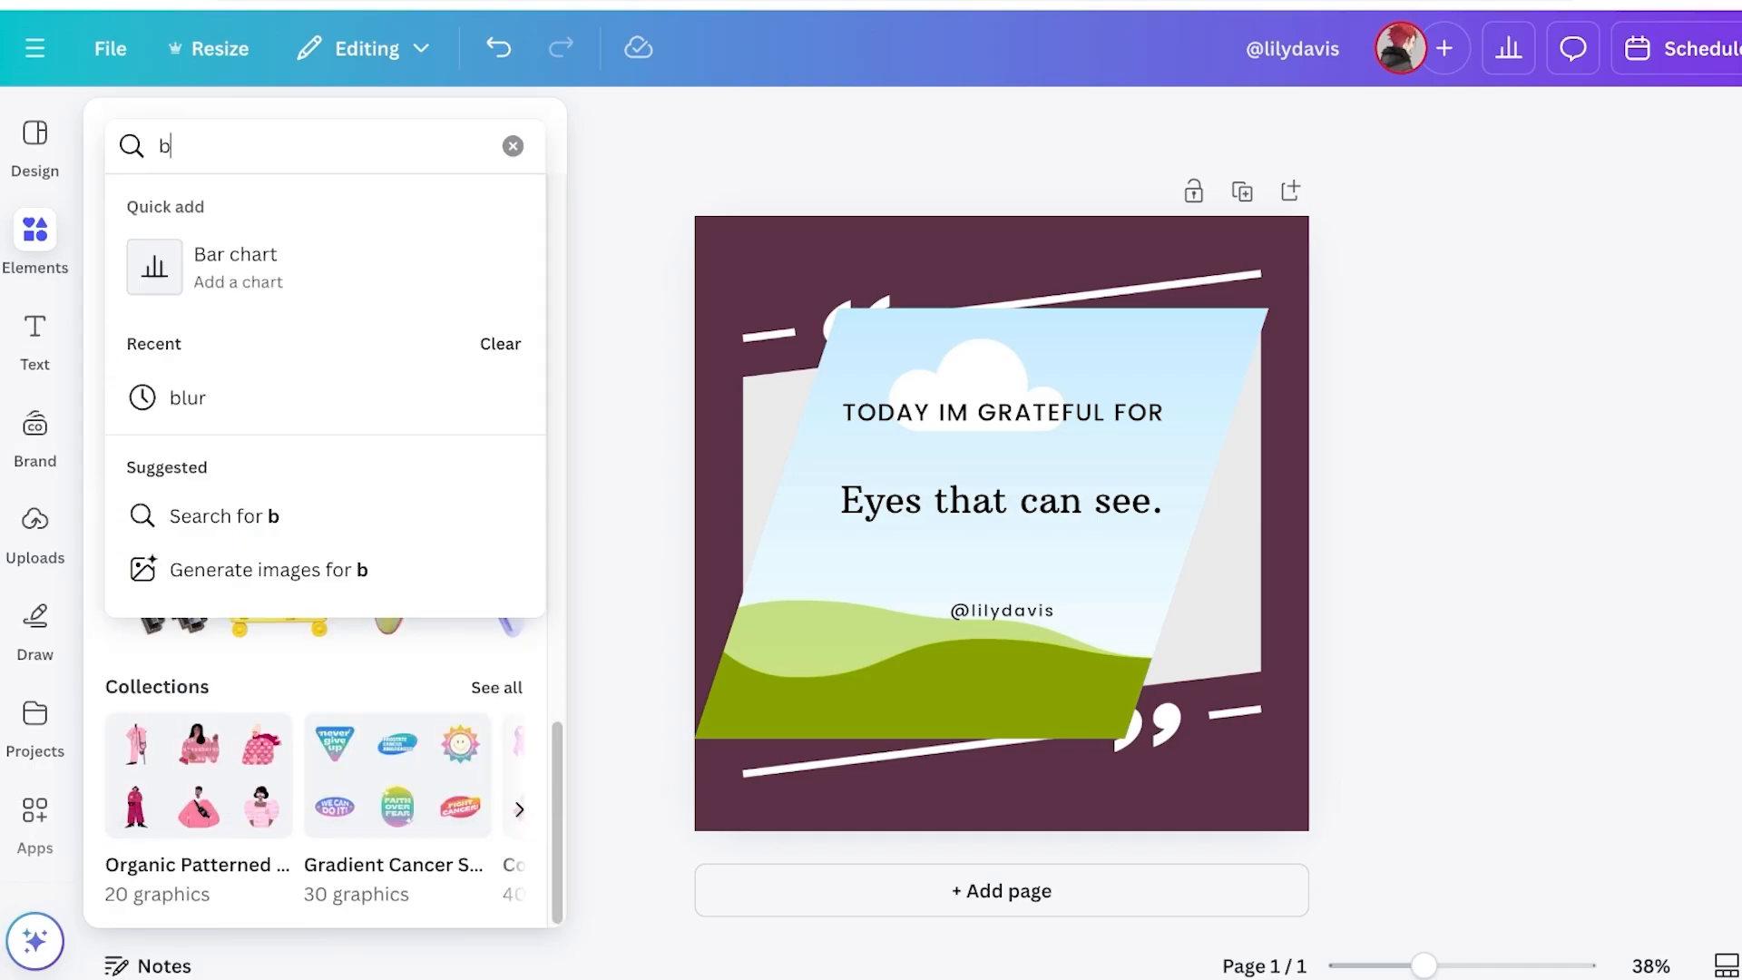
{"action": "type", "text": "beauty"}
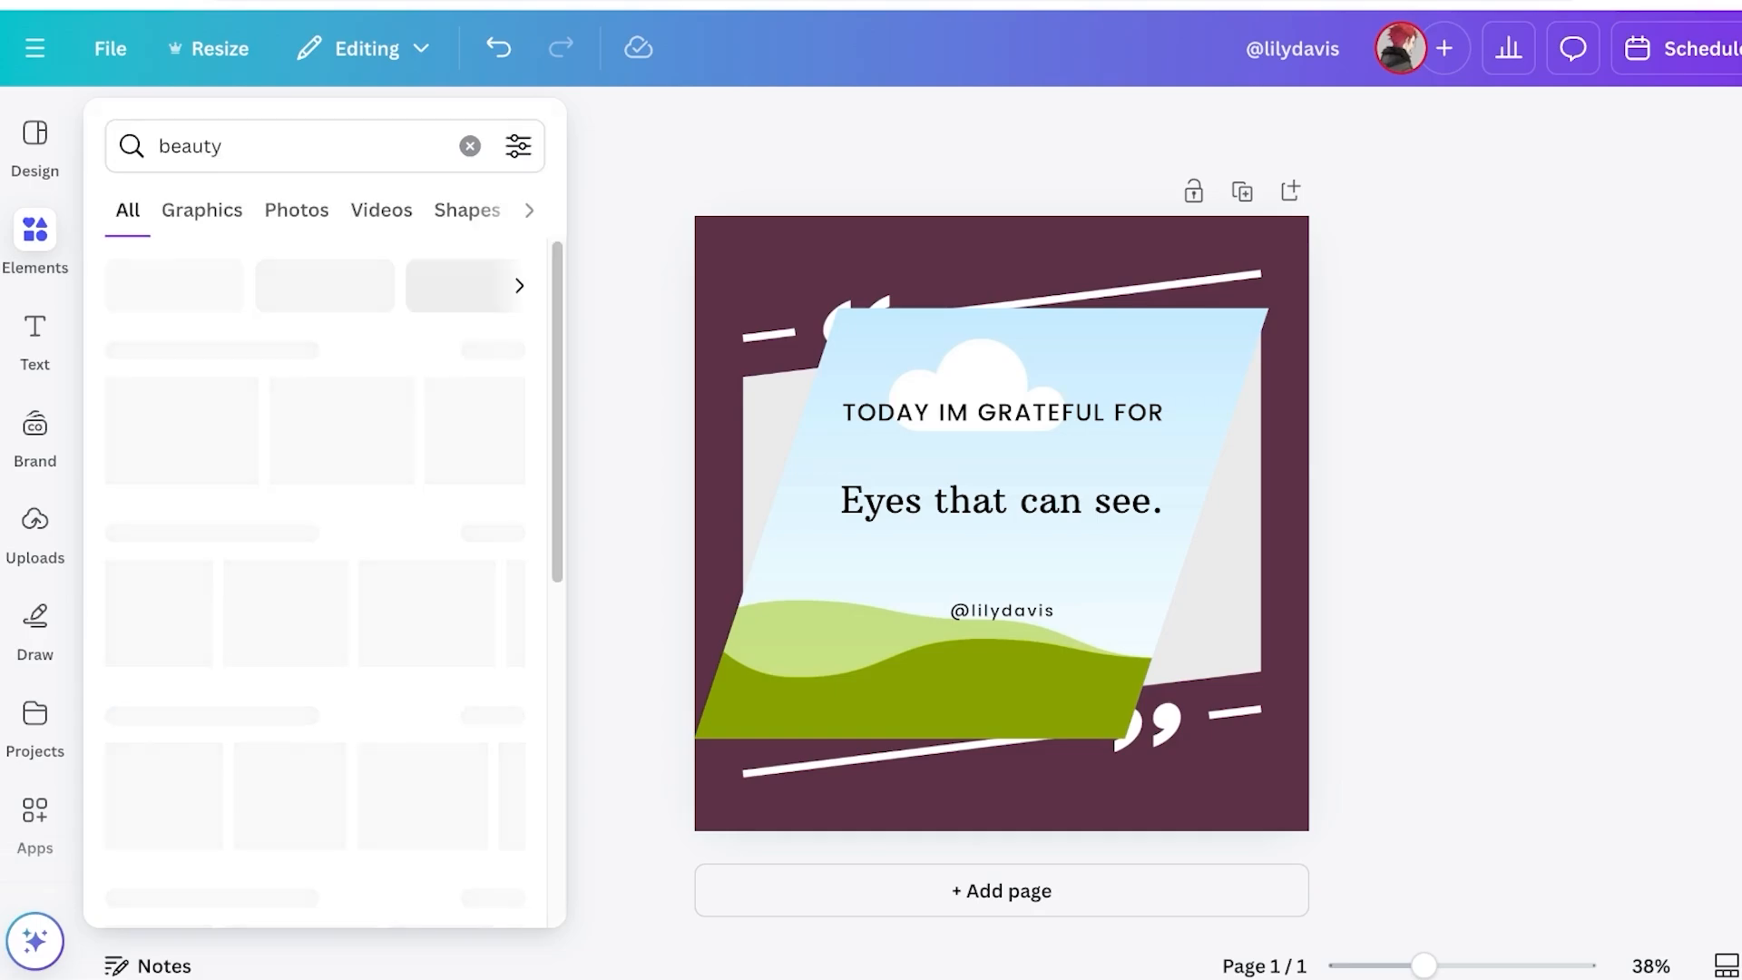
{"action": "left_click", "coordinate": [296, 210]}
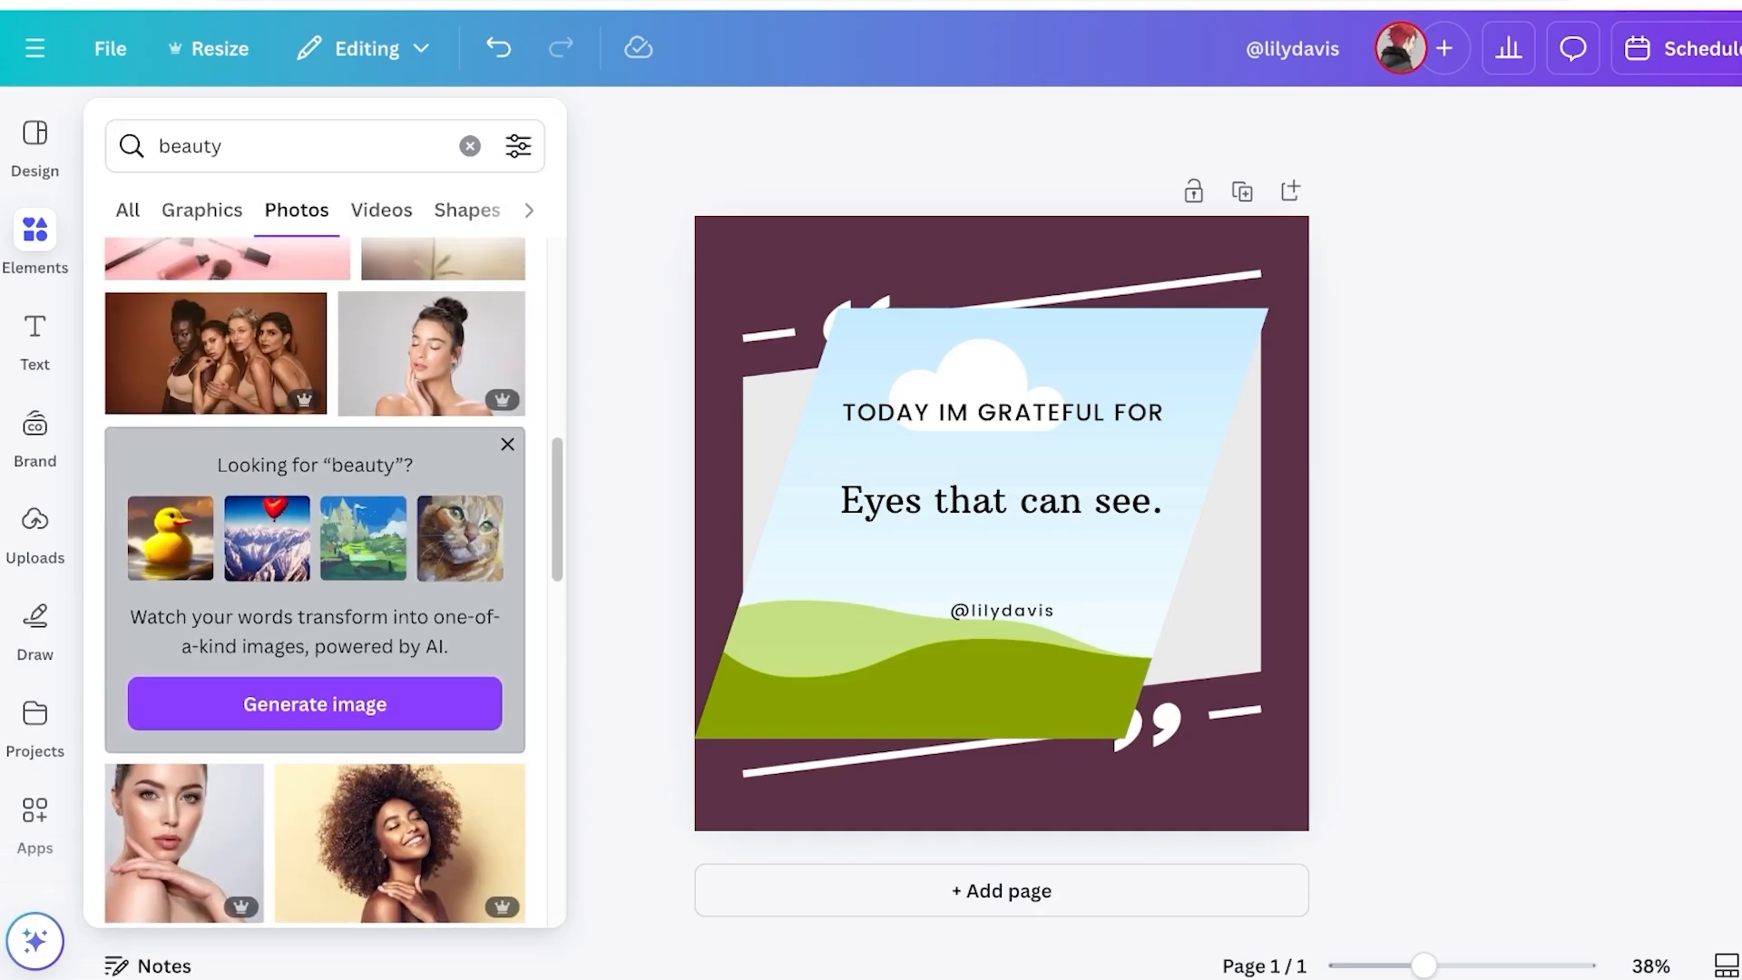
{"action": "scroll", "scroll_direction": "down", "scroll_amount": 3}
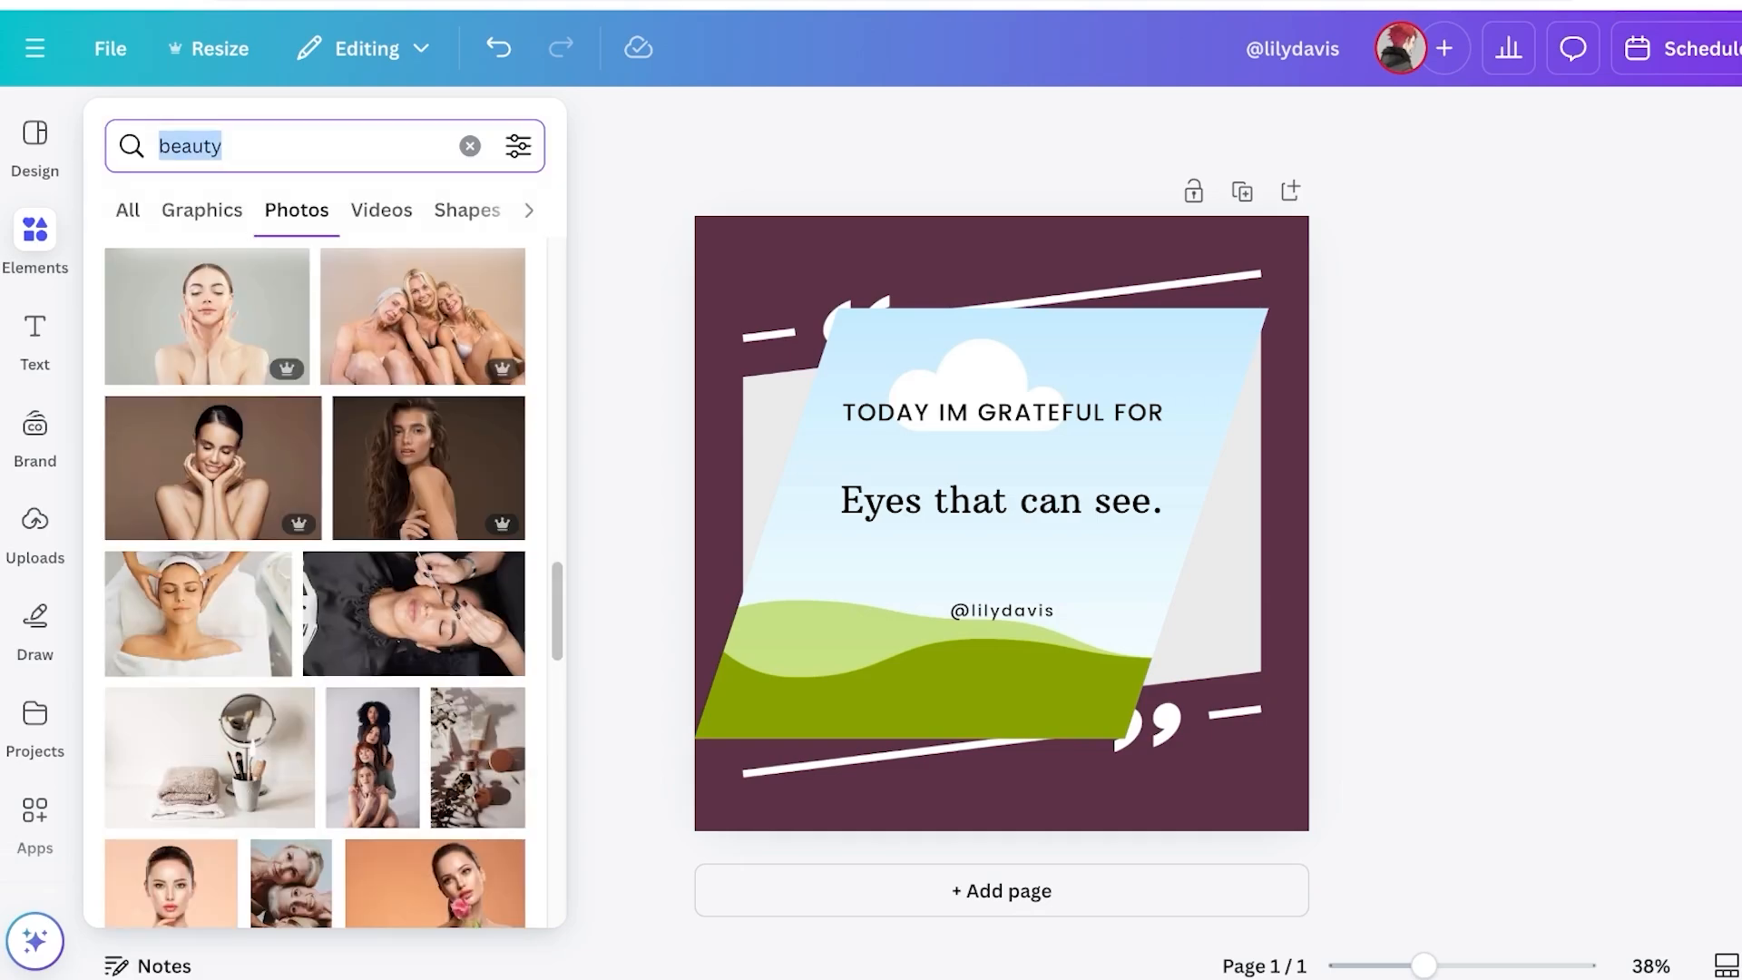
Search 'scenenry' and place the mountain meadow sunset photo inside the slanted frame.
{"action": "type", "text": "scenenry"}
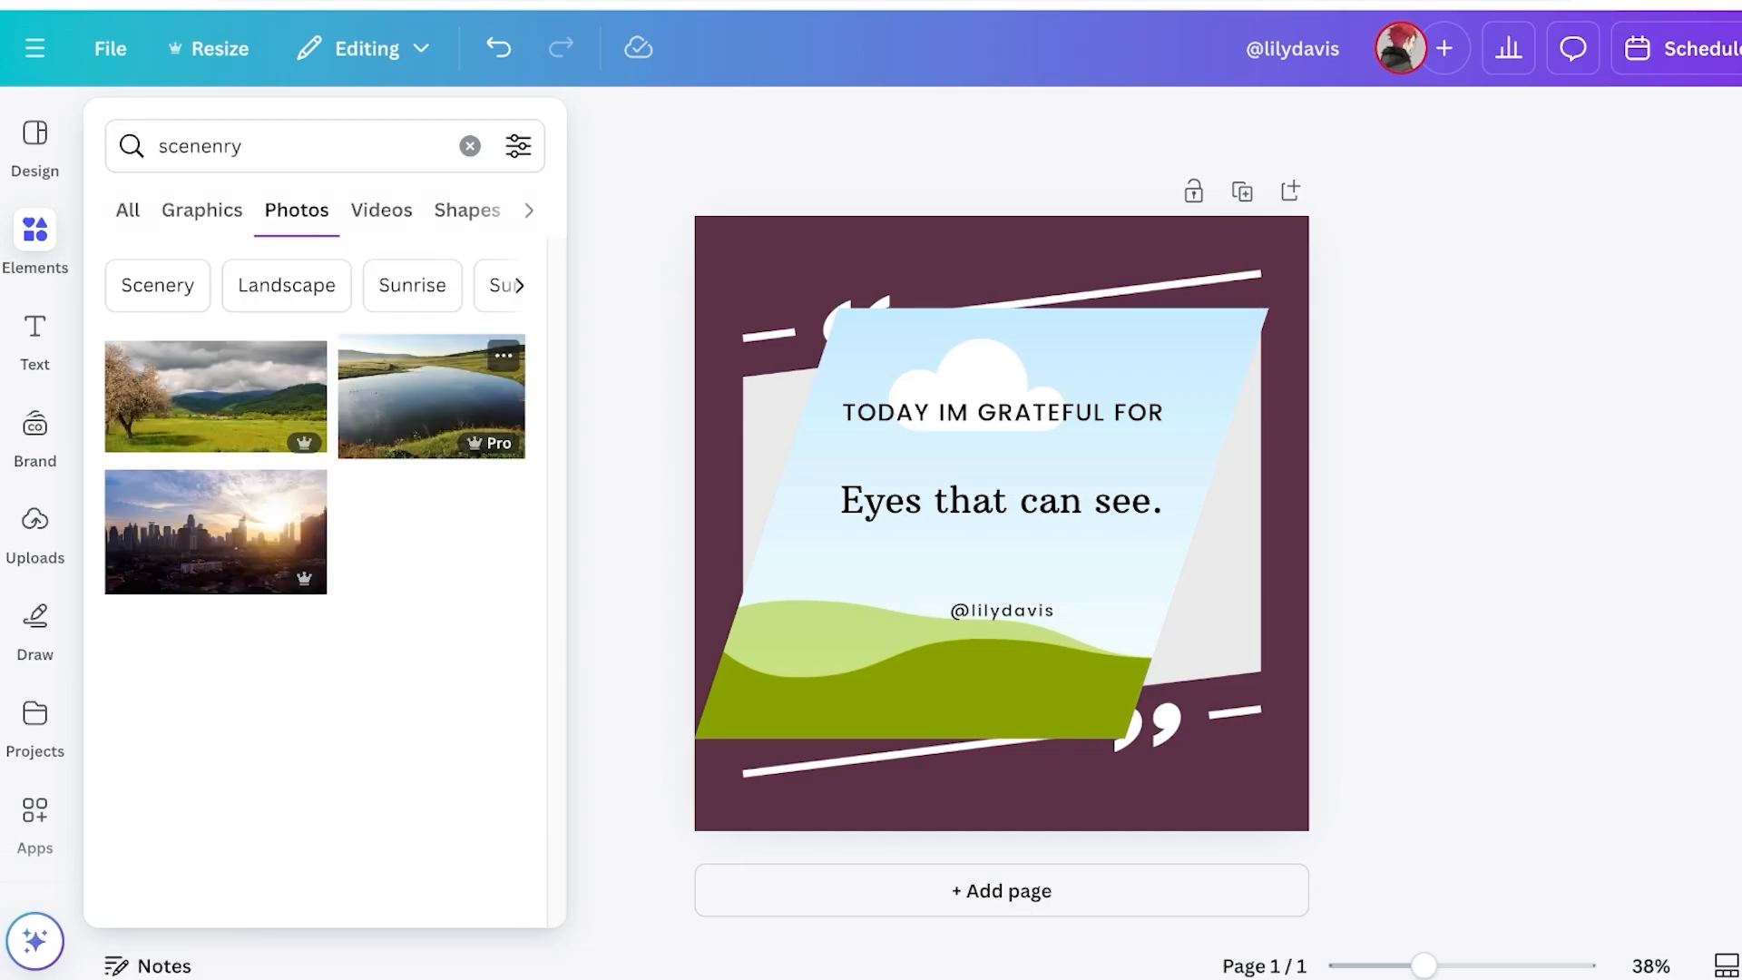
{"action": "left_click", "coordinate": [214, 395]}
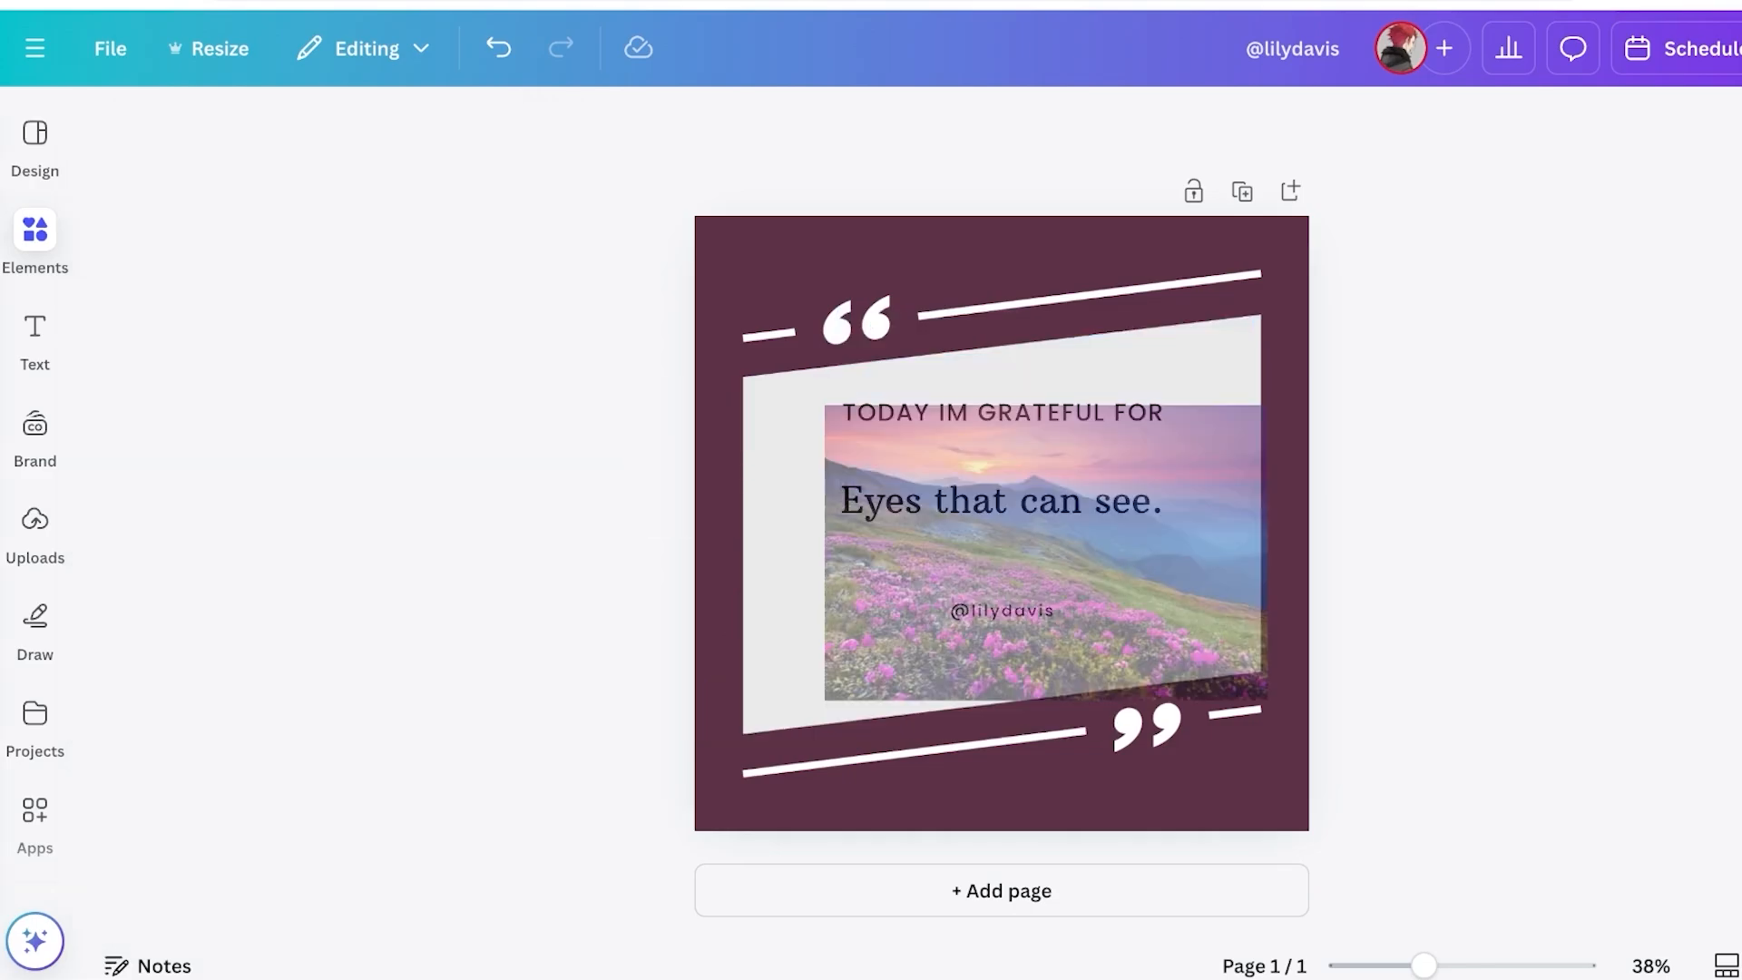
{"action": "left_click", "coordinate": [1000, 522]}
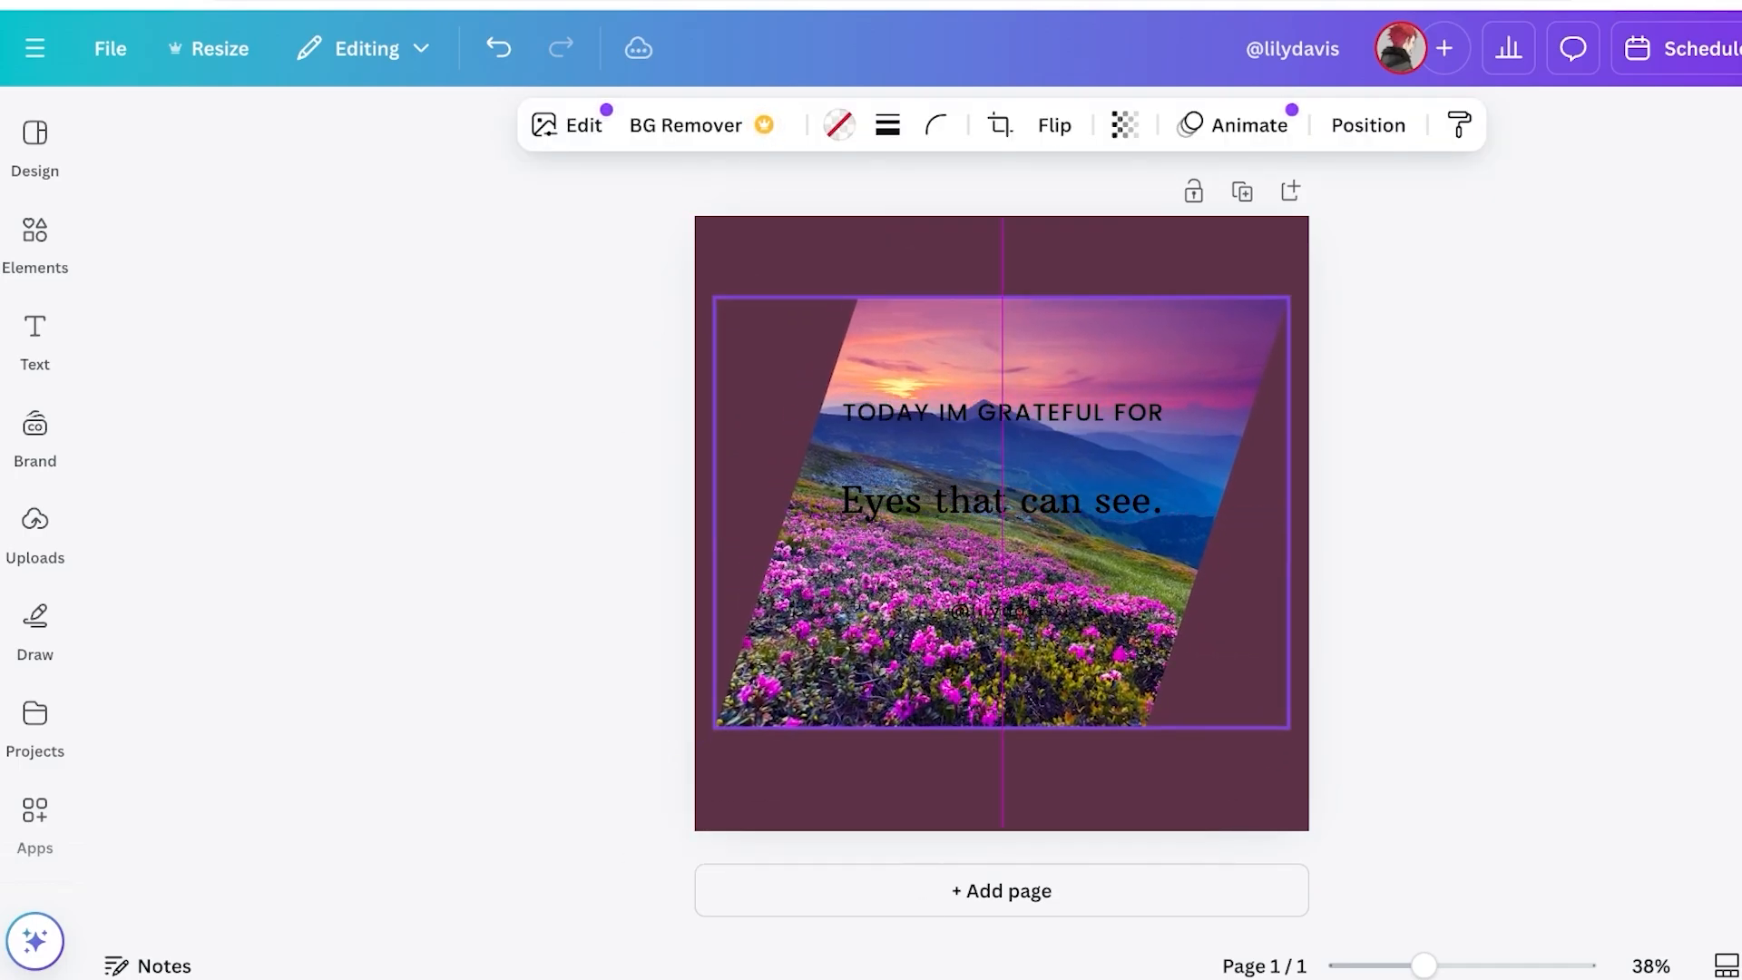
Schedule the design as a LinkedIn post for Sunday 20 Oct, 17:44.
{"action": "left_click", "coordinate": [1655, 47]}
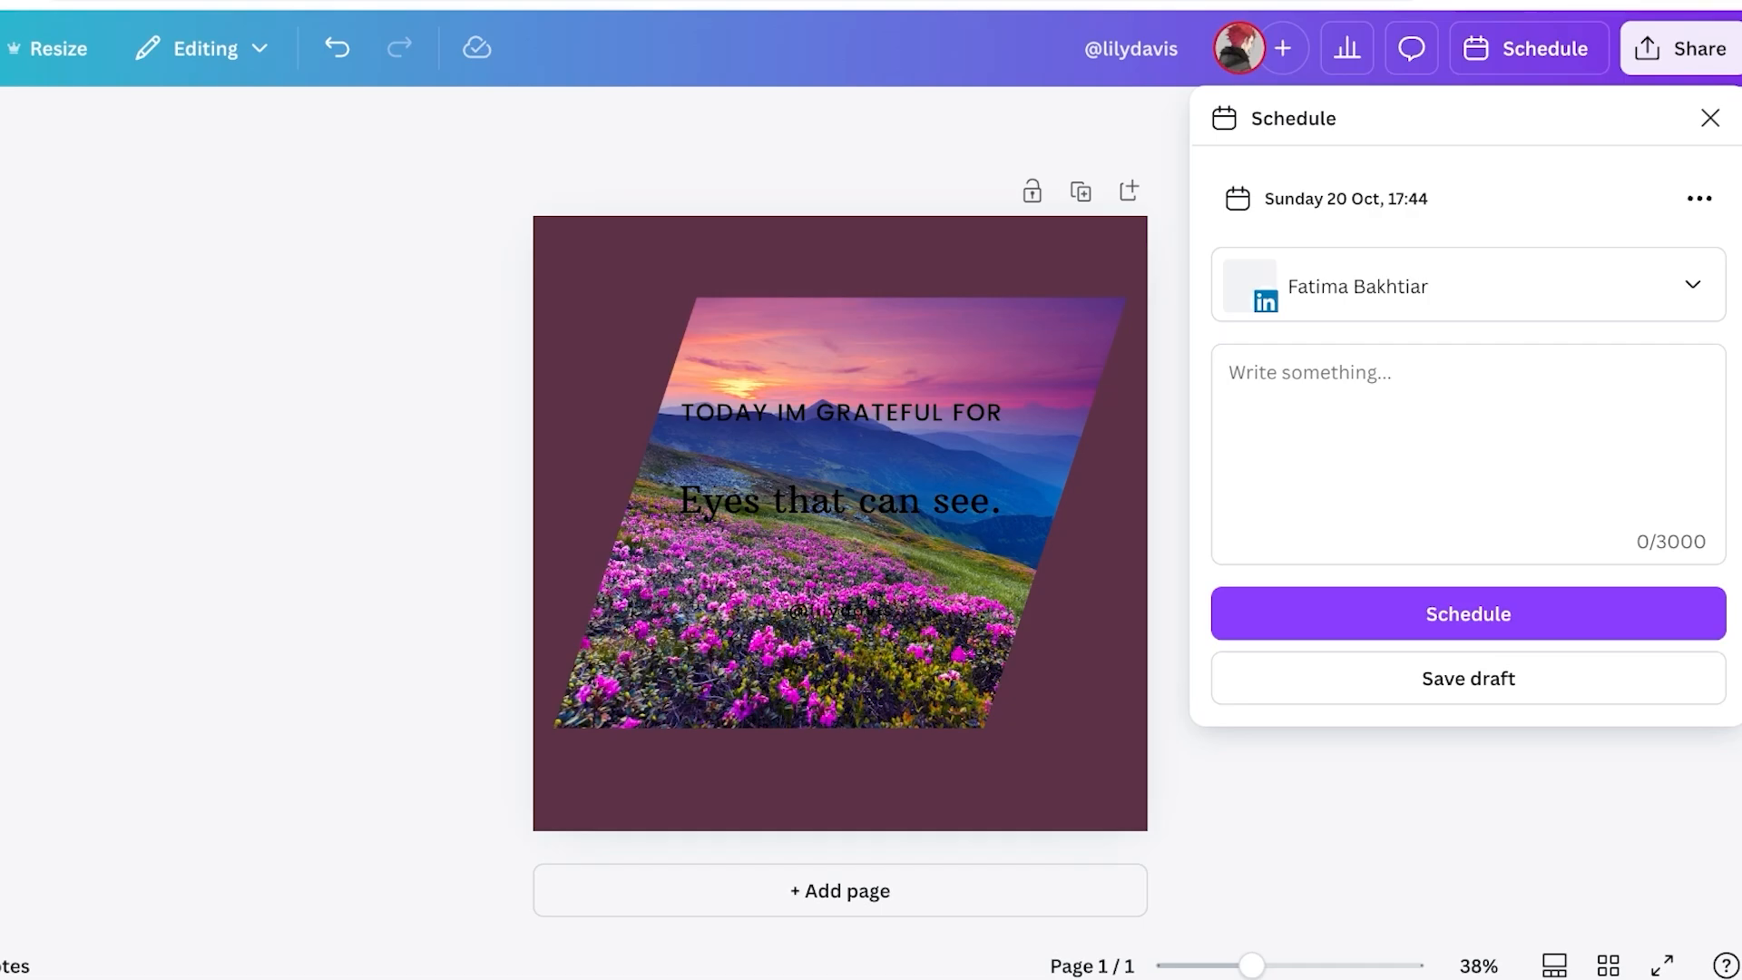
{"action": "left_click", "coordinate": [1465, 454]}
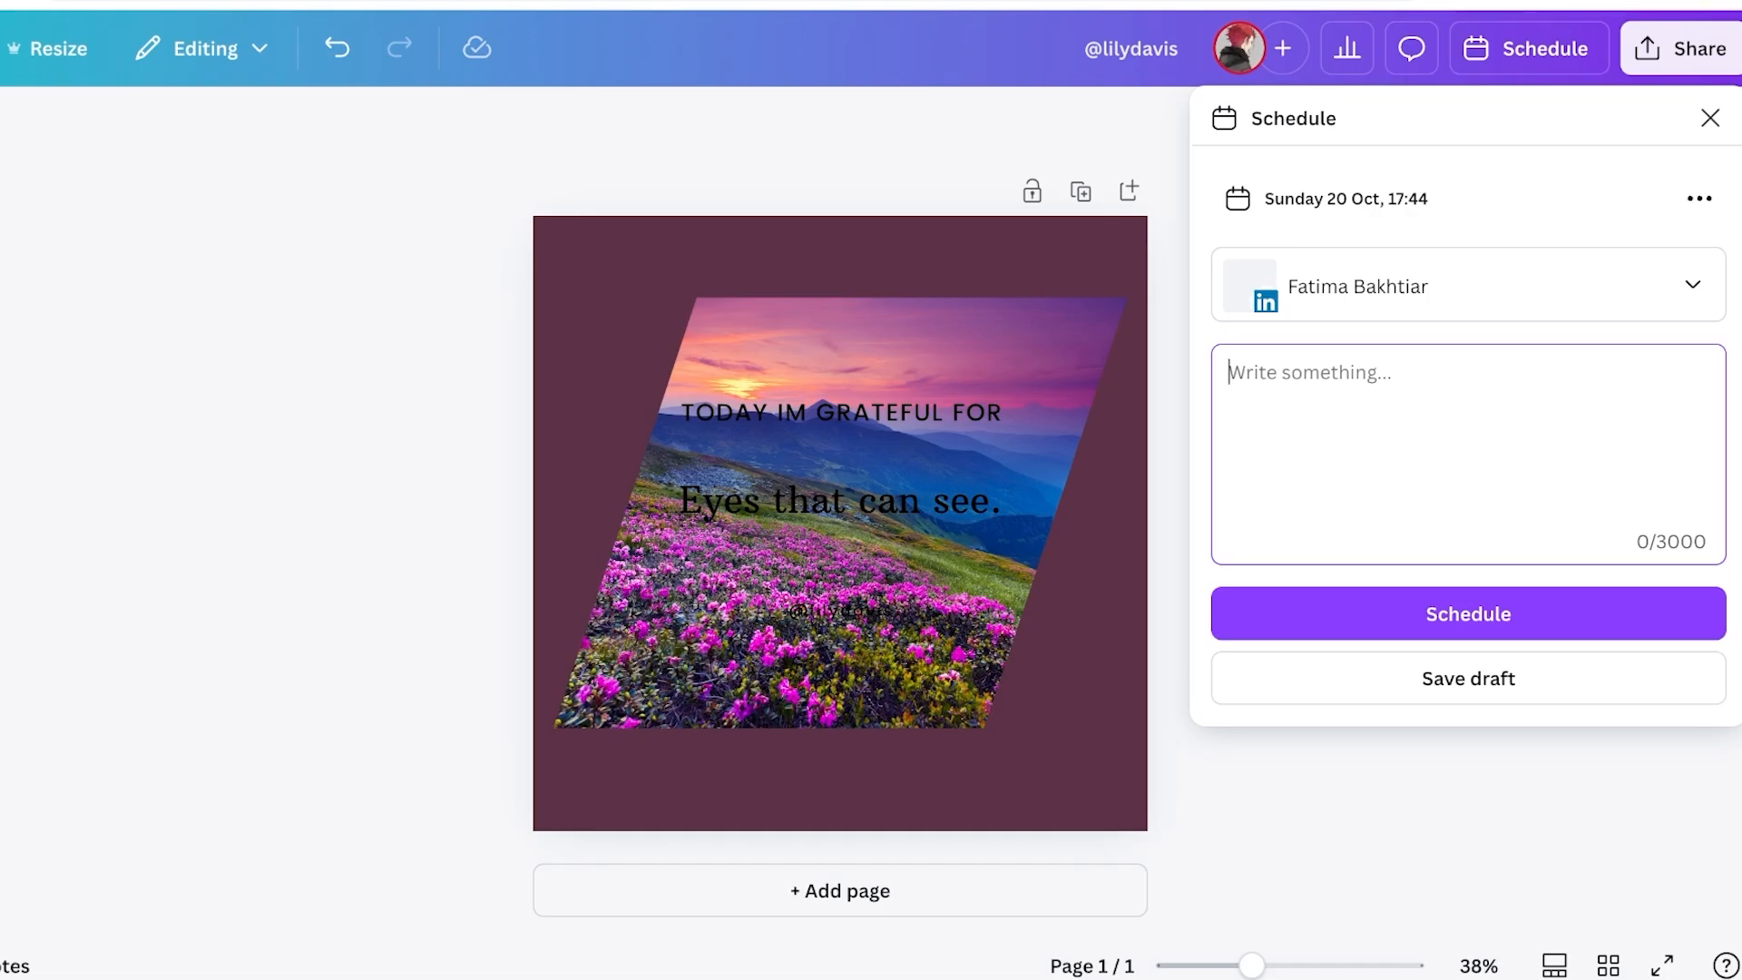
{"action": "left_click", "coordinate": [1466, 613]}
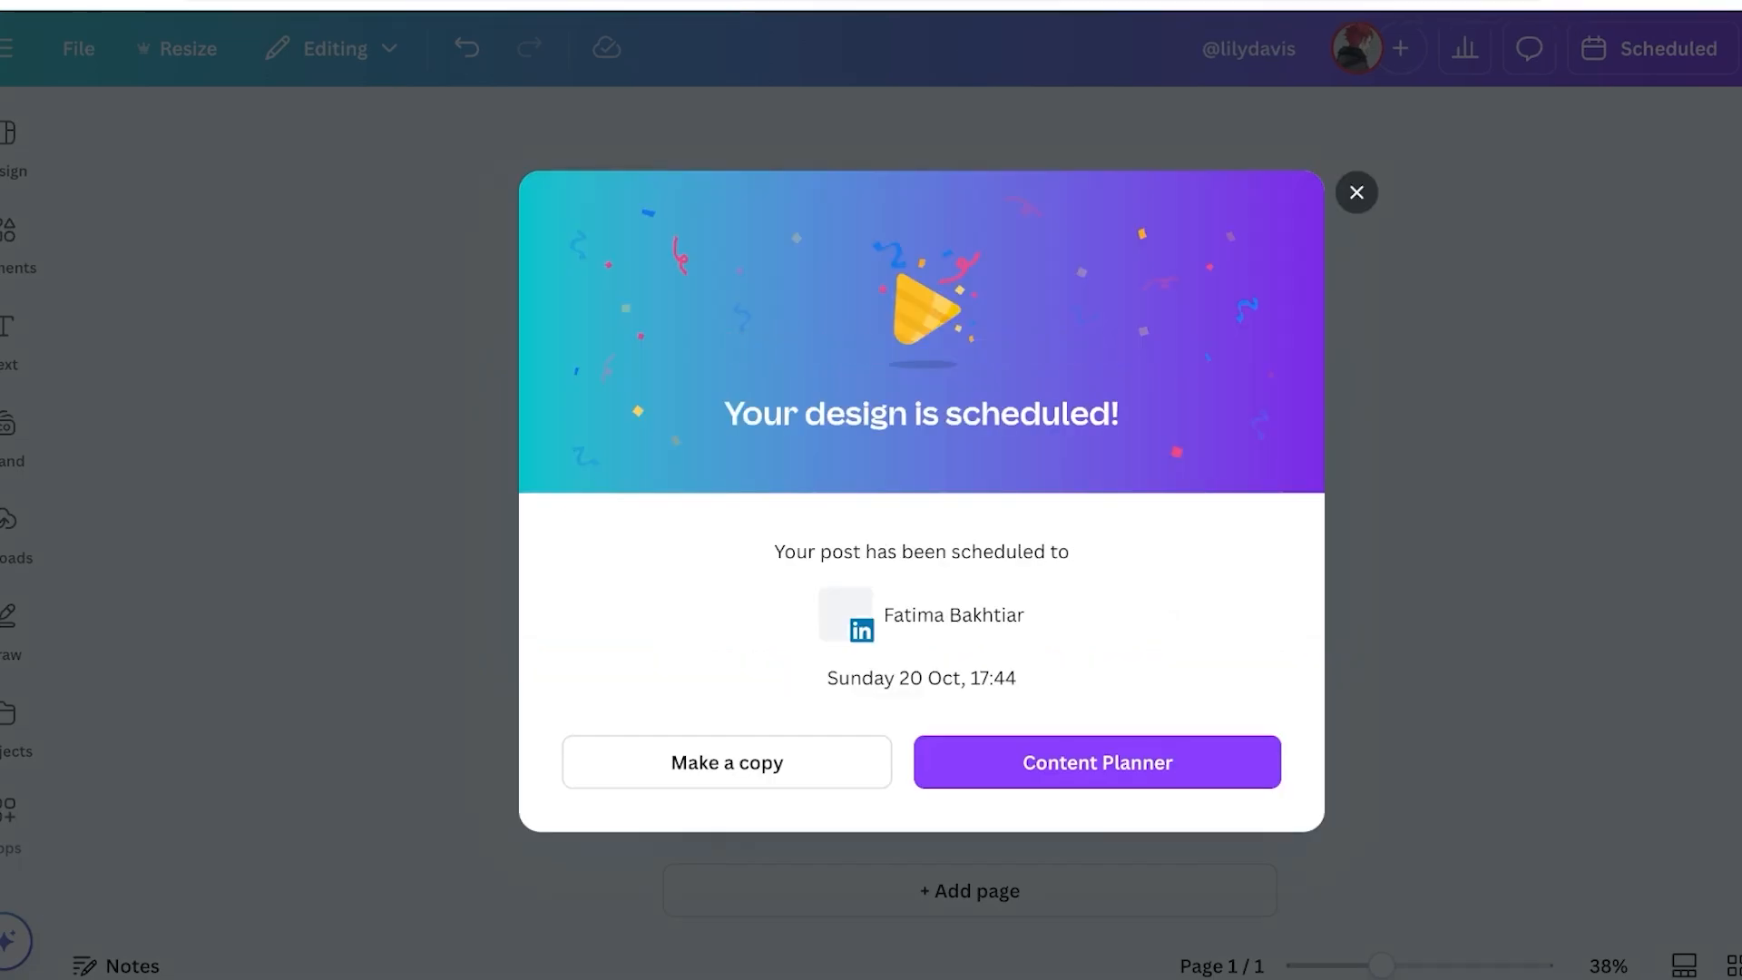
View the scheduled quote card on Sunday 20 October in the Content Planner, then head to All apps.
{"action": "left_click", "coordinate": [1095, 762]}
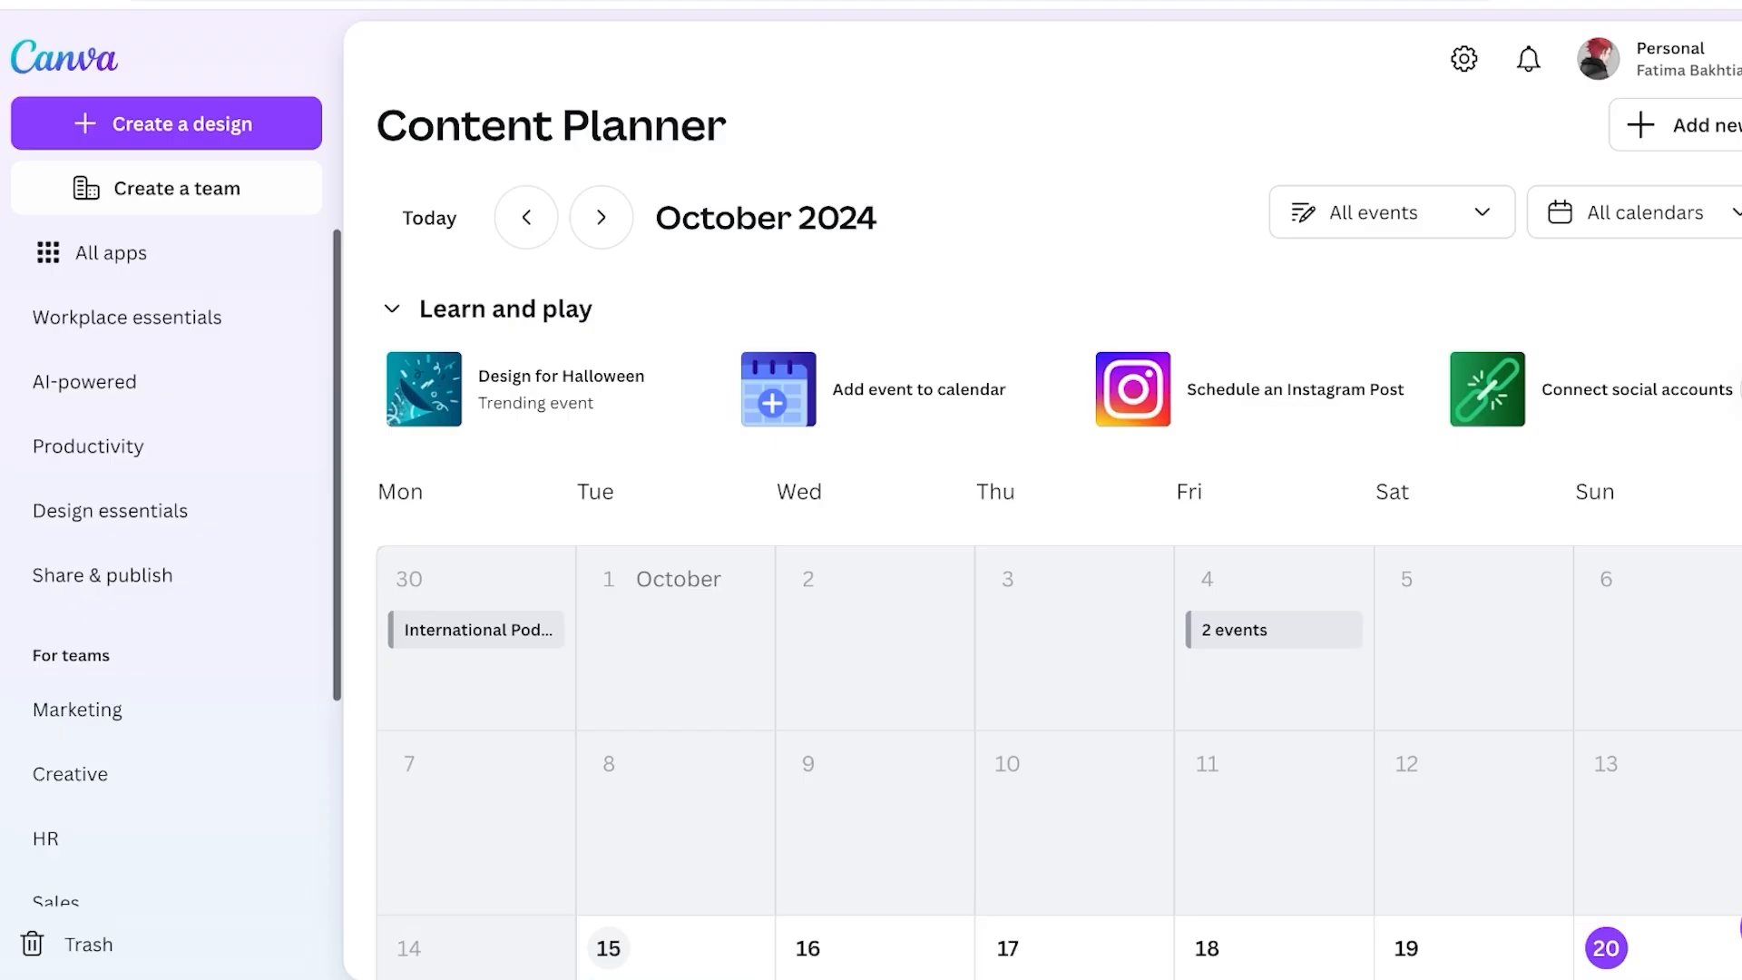
{"action": "scroll", "scroll_direction": "down", "scroll_amount": 3}
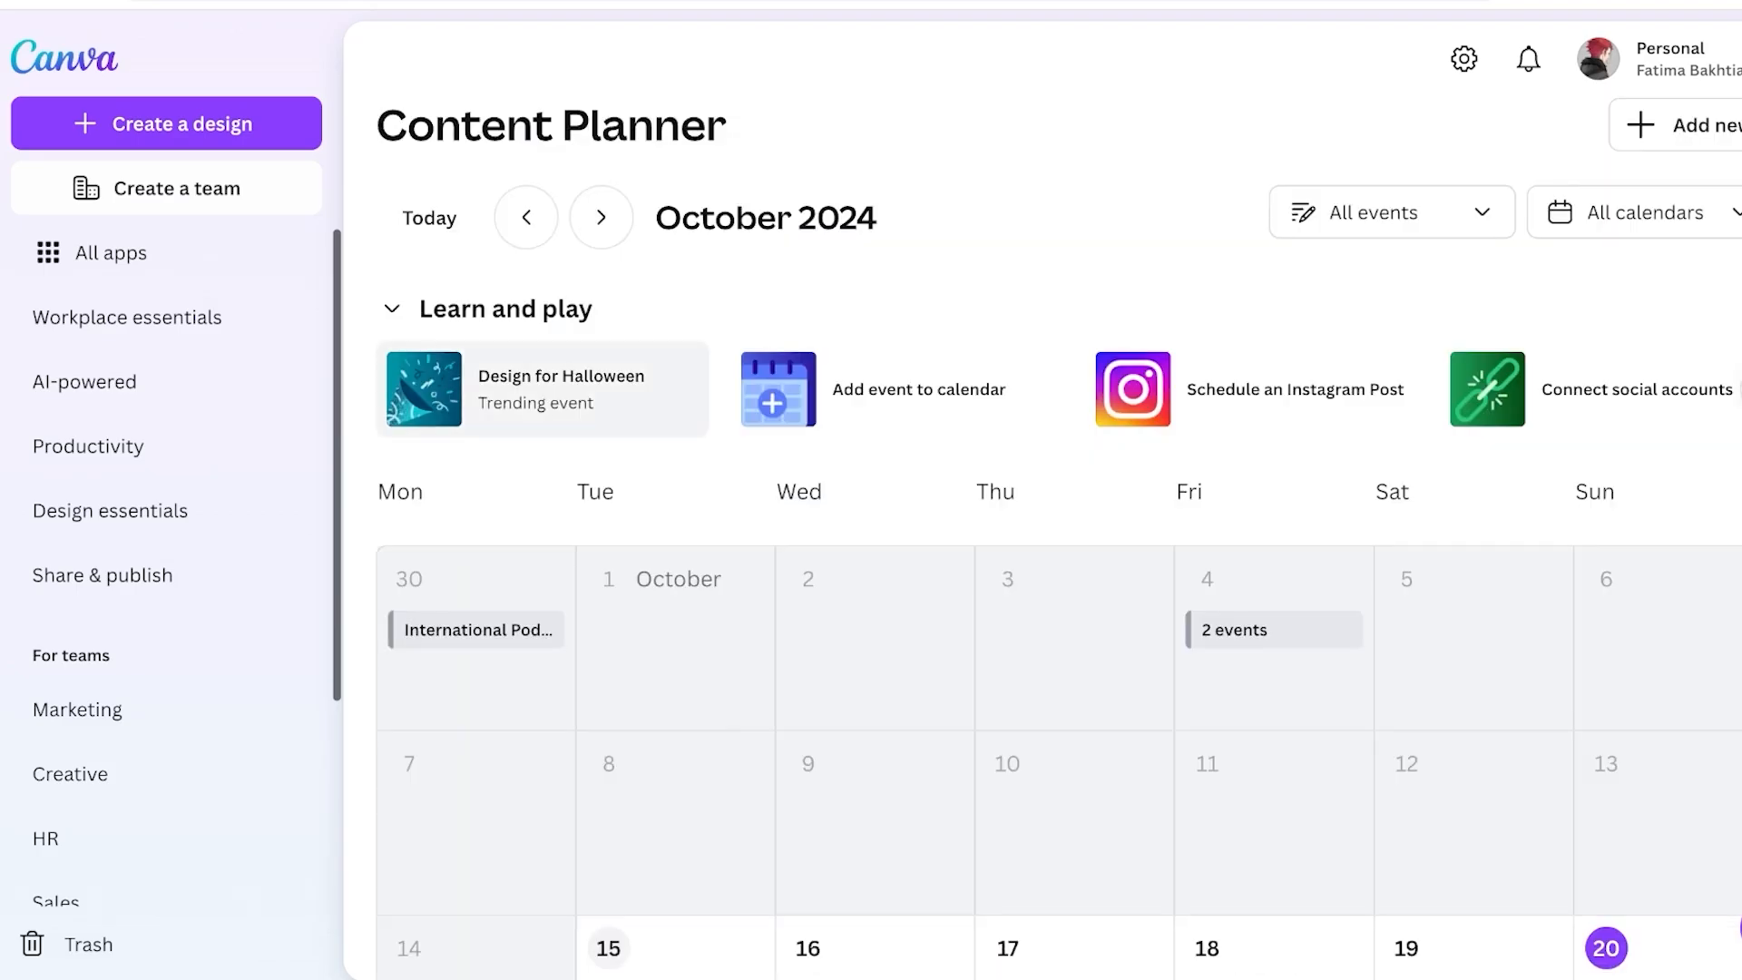
{"action": "scroll", "scroll_direction": "down", "scroll_amount": 3}
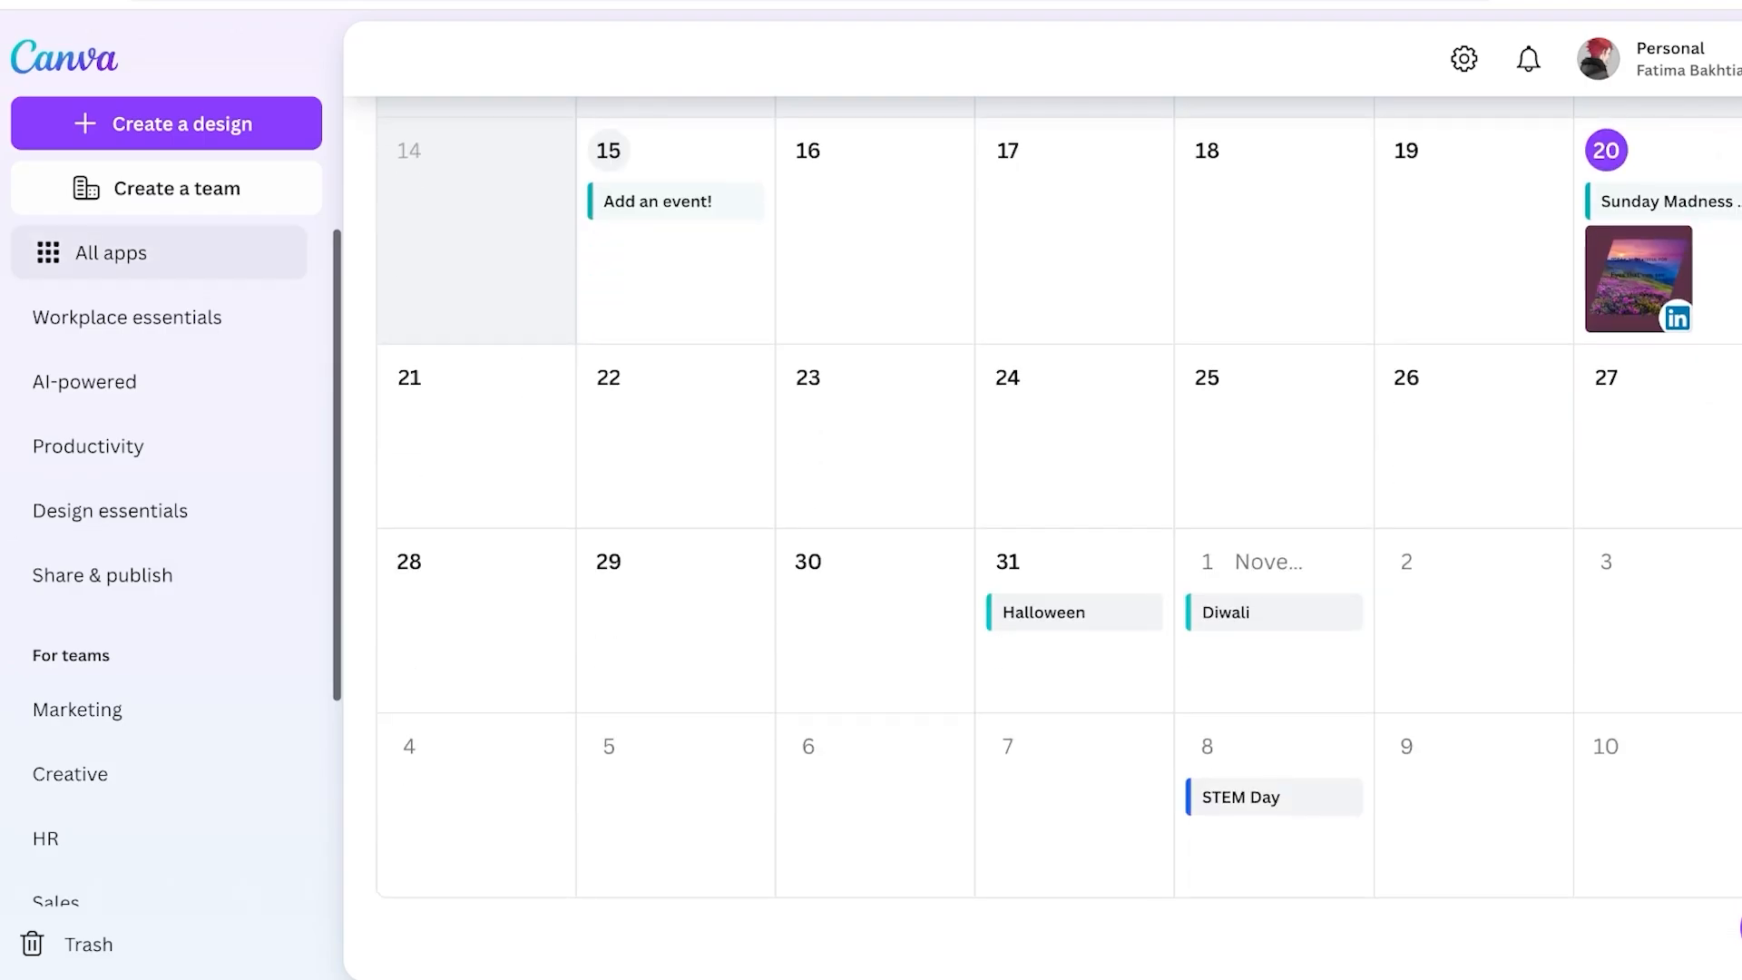
{"action": "left_click", "coordinate": [109, 252]}
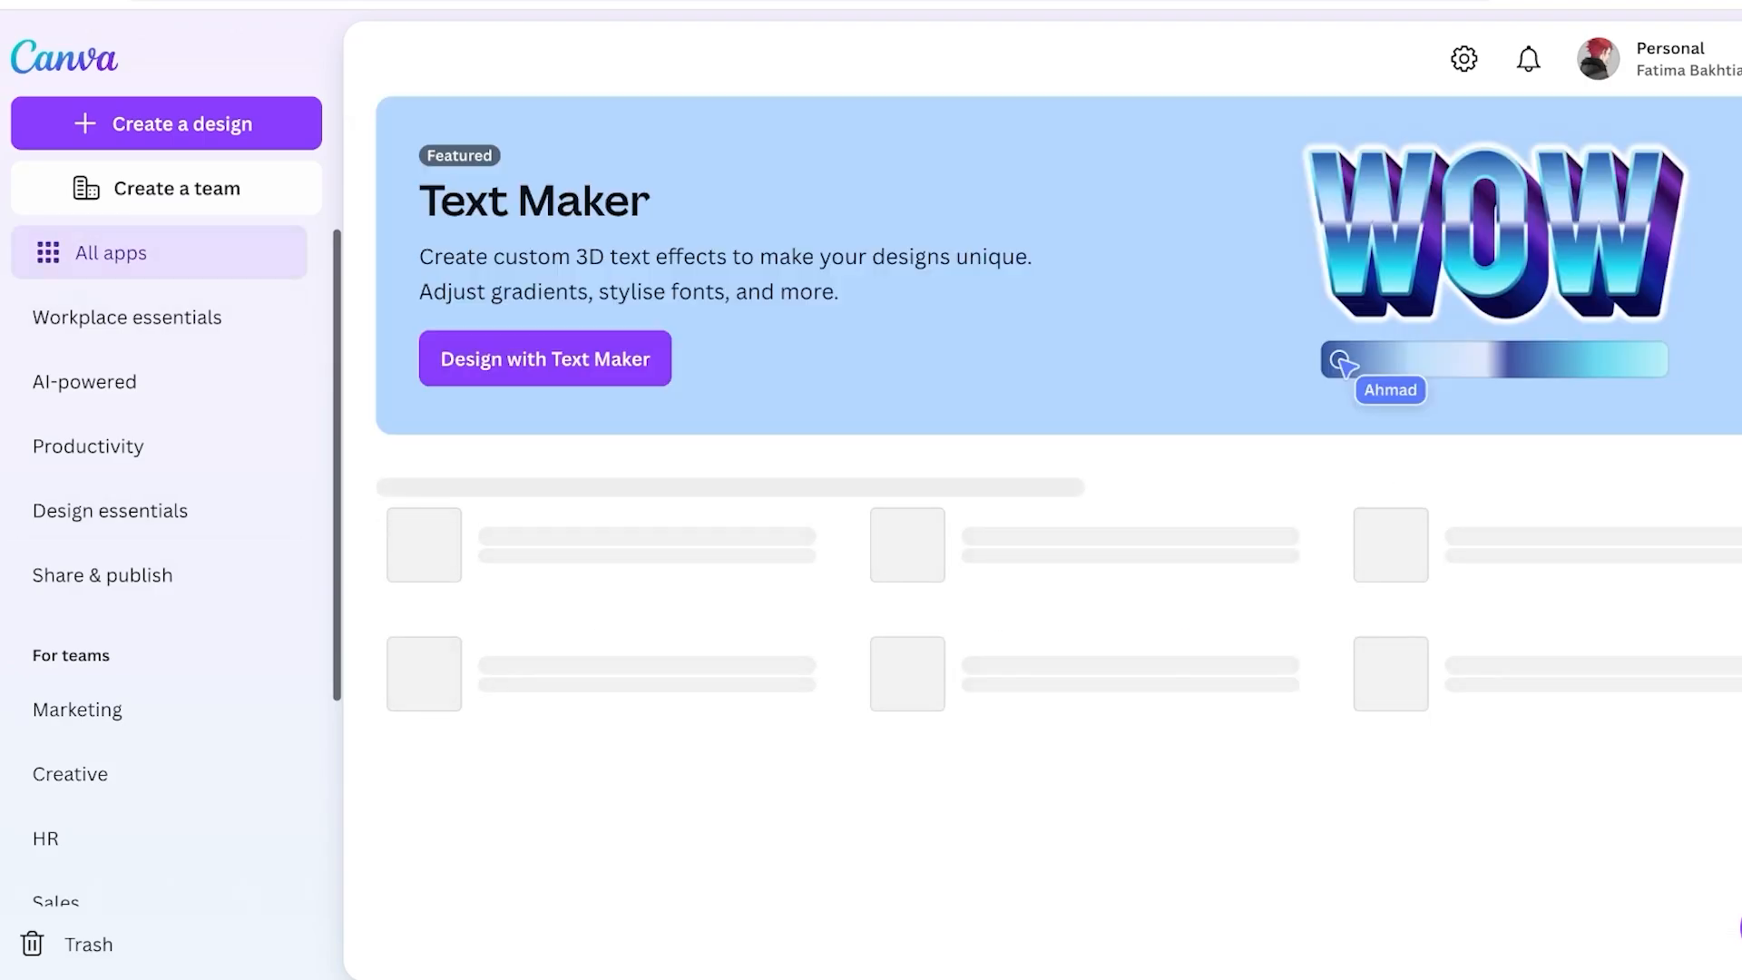